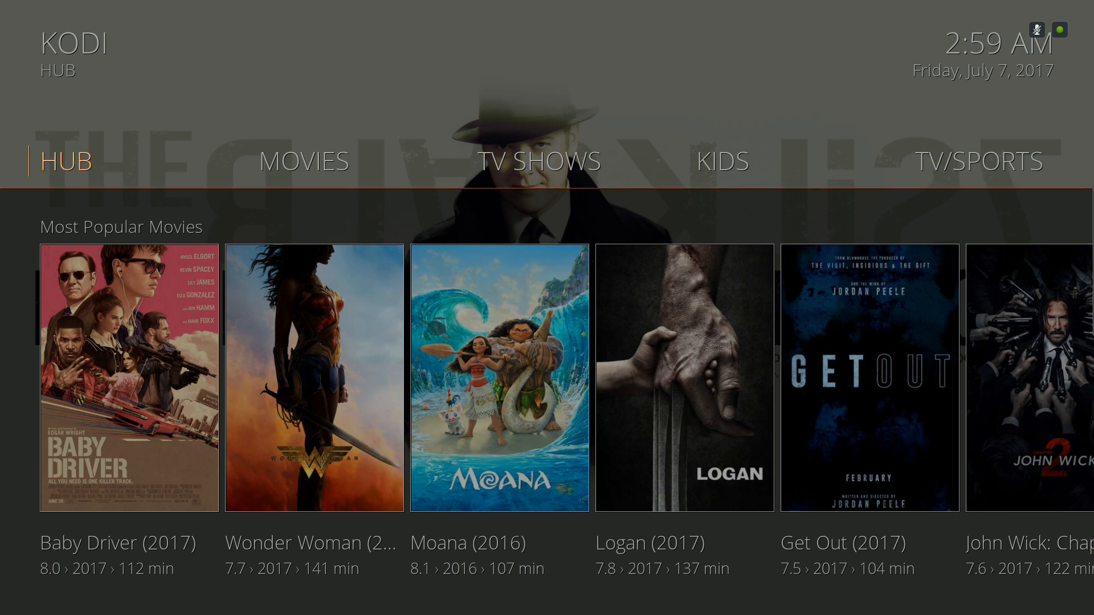
Browse the hub's popular movies rows after glancing at the TV shows section
left_click(536, 161)
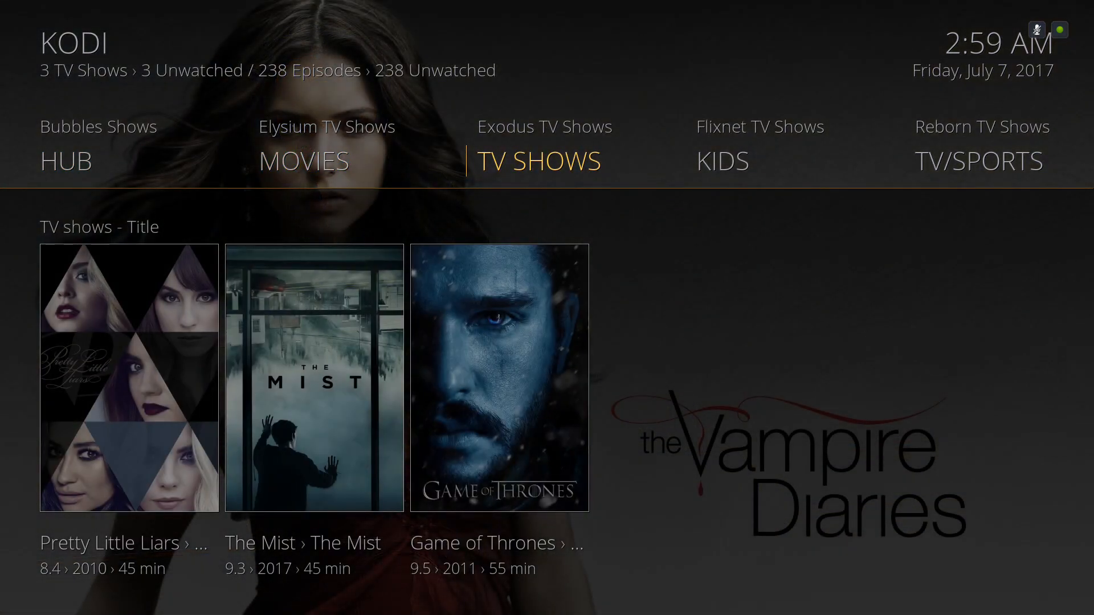
left_click(976, 160)
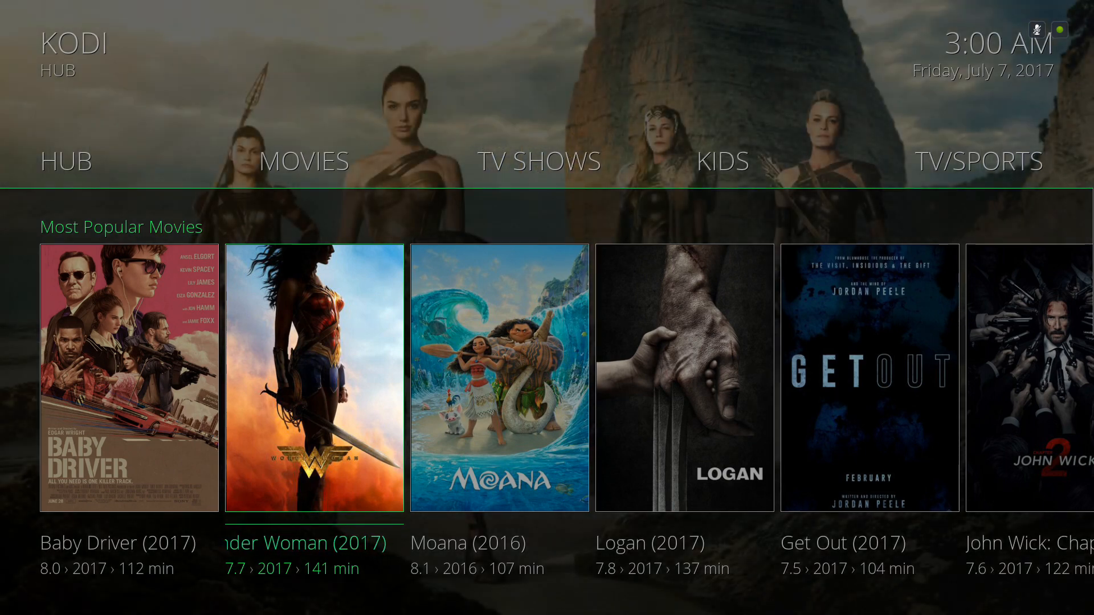
scroll("right", 3)
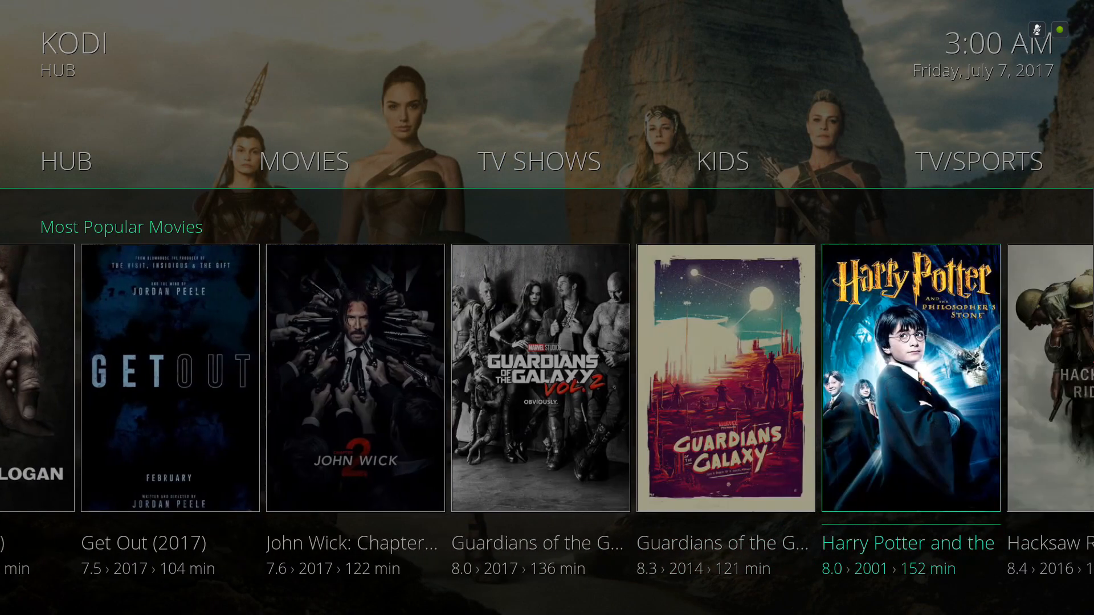
scroll("right", 3)
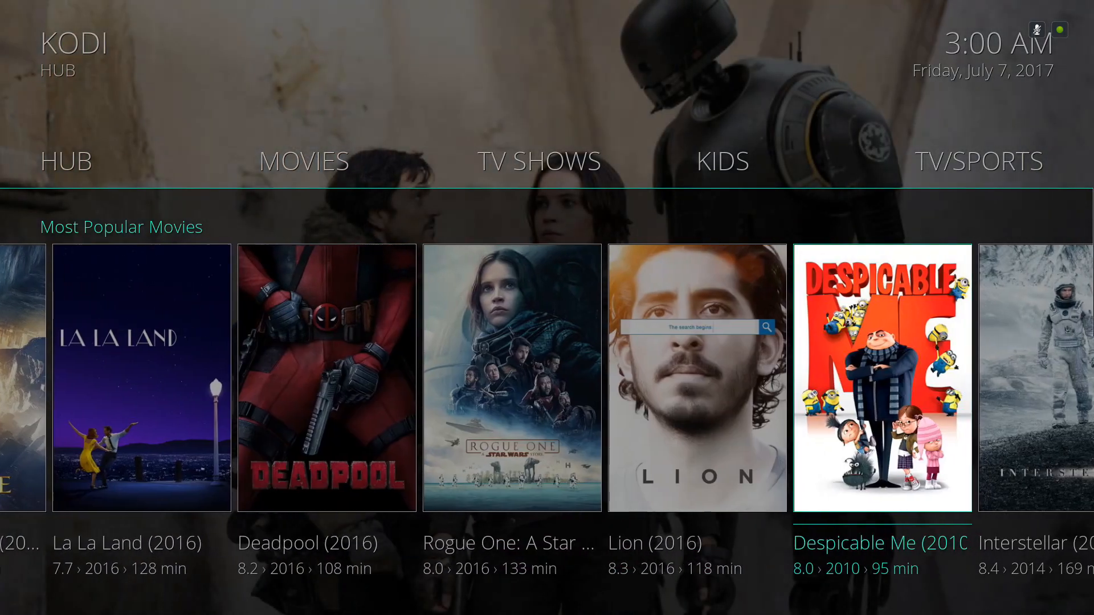
scroll("down", 3)
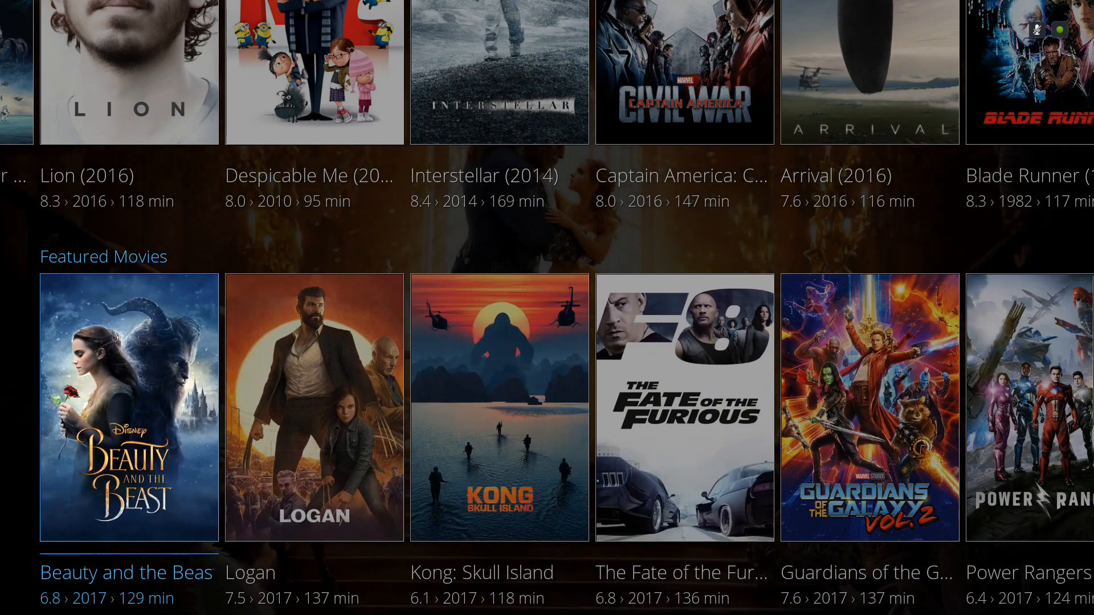
scroll("right", 3)
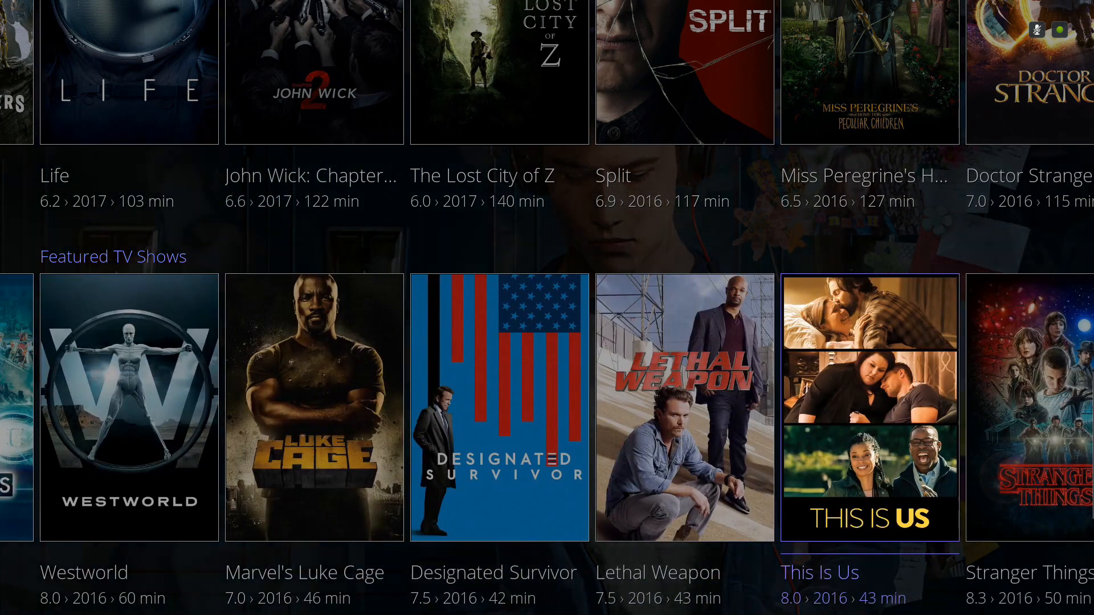
scroll("down", 3)
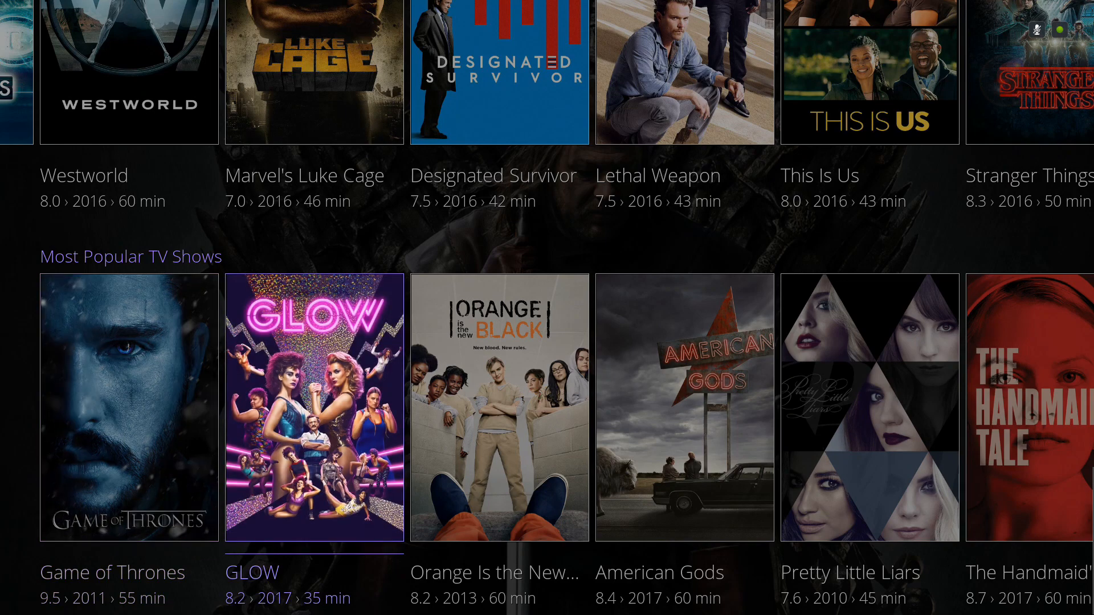
scroll("right", 3)
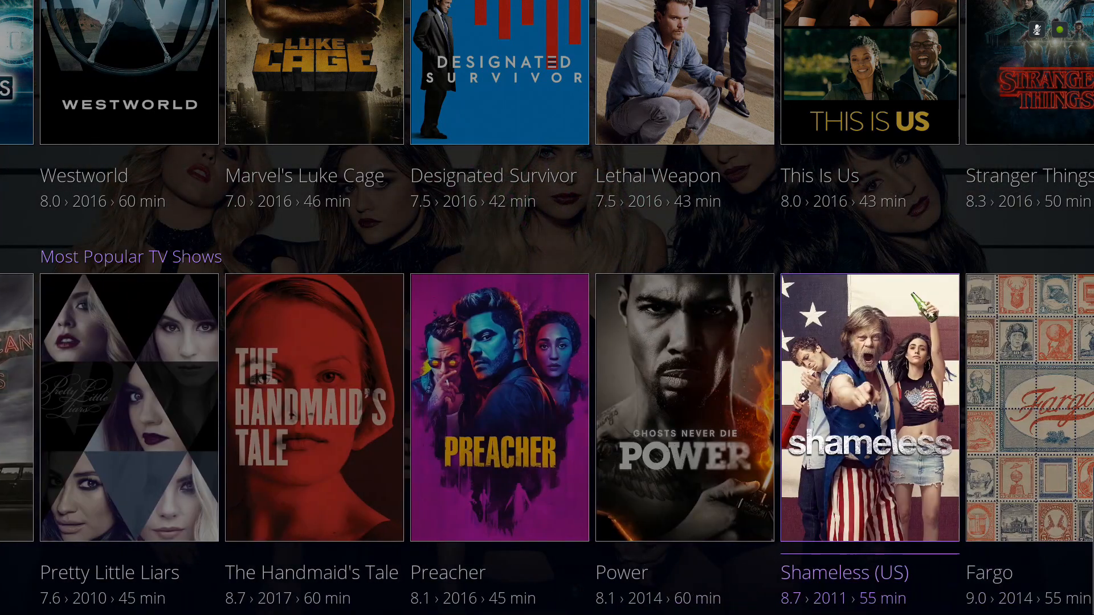
scroll("right", 3)
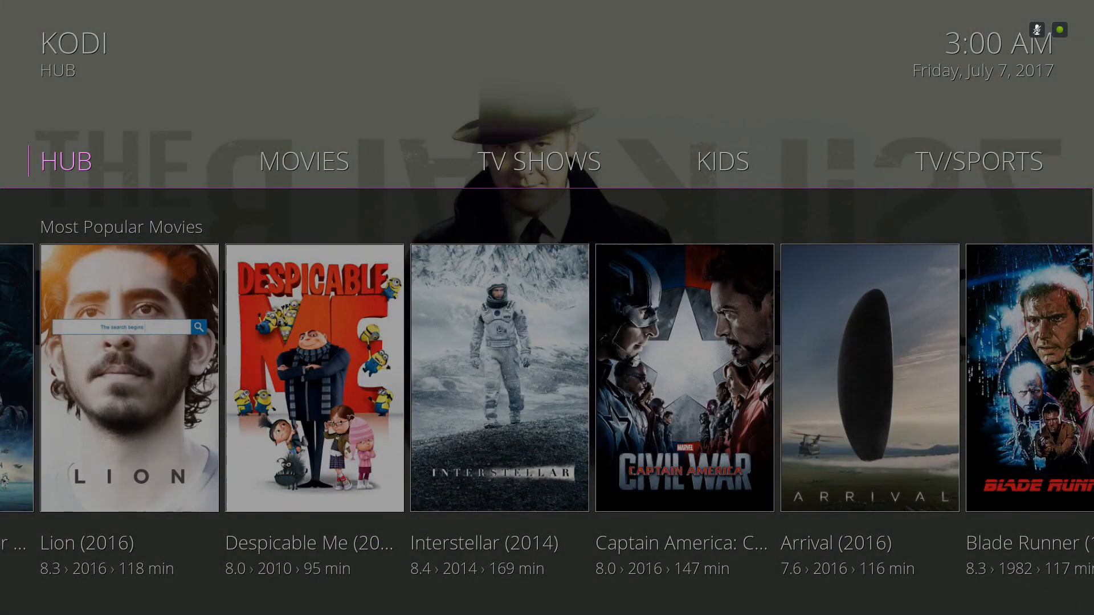
Enter the full TheMovieDB catalogue, switch Type to TV shows and select The Big Bang Theory
left_click(303, 160)
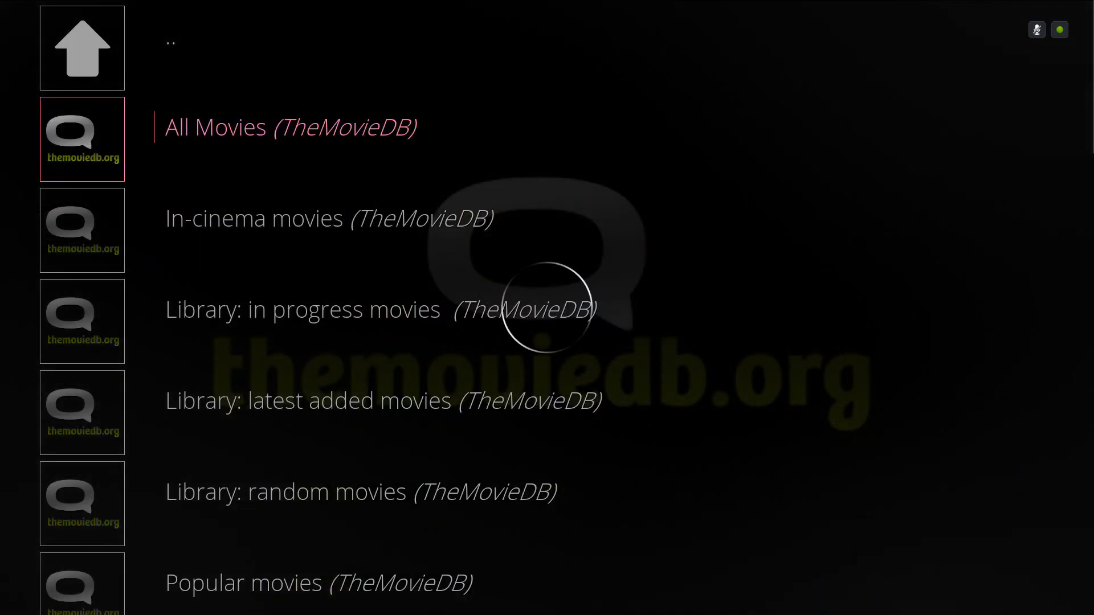
left_click(289, 126)
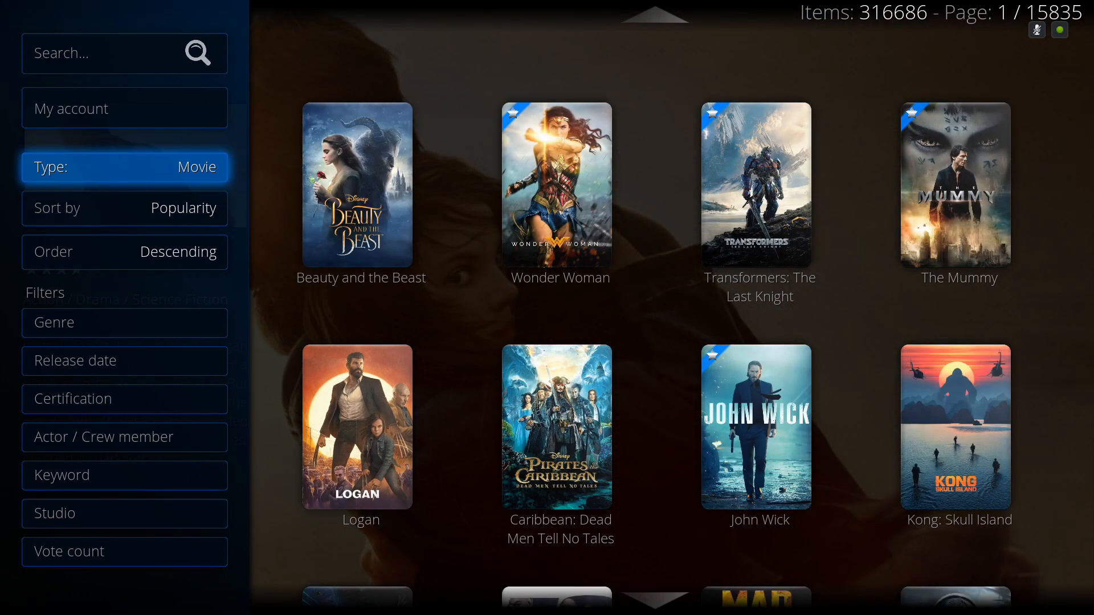
left_click(124, 166)
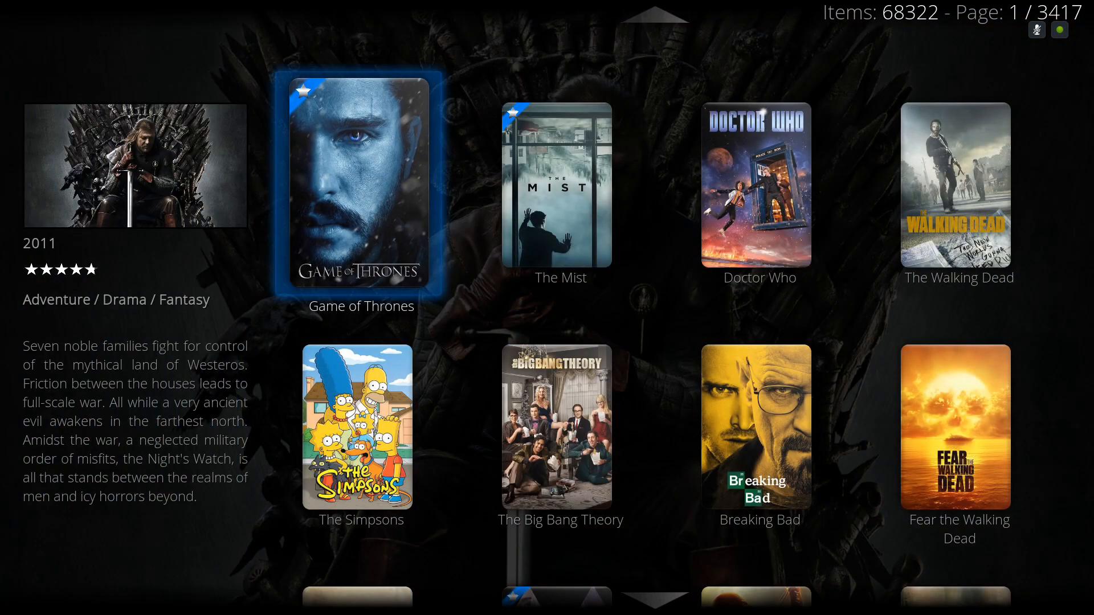
left_click(759, 426)
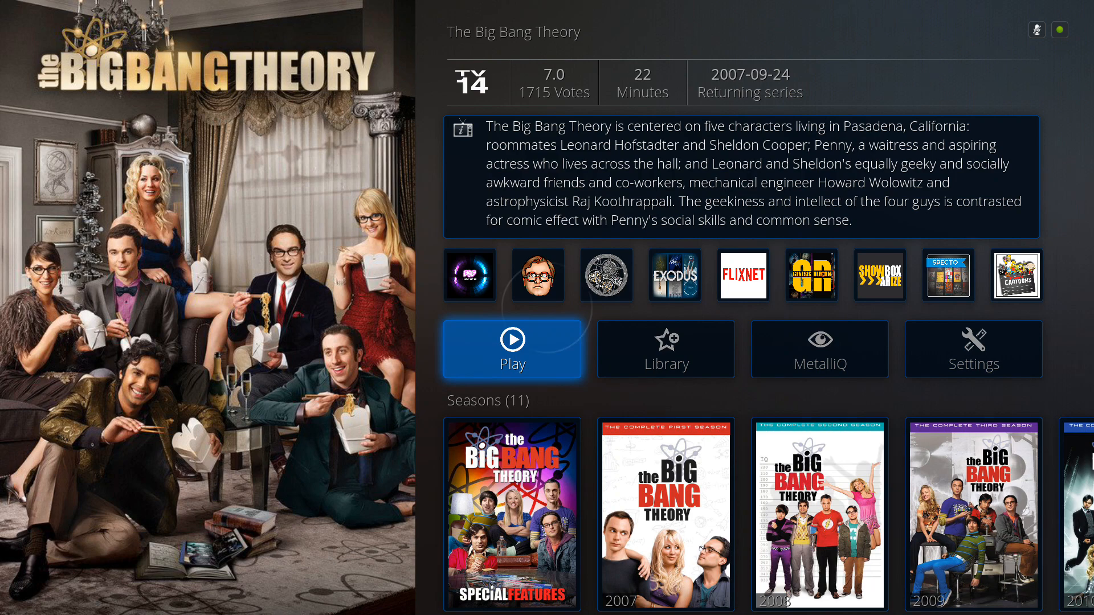
Bring up the 'Play using...' source list, scroll through it, then choose the Flixnet add-on
left_click(511, 349)
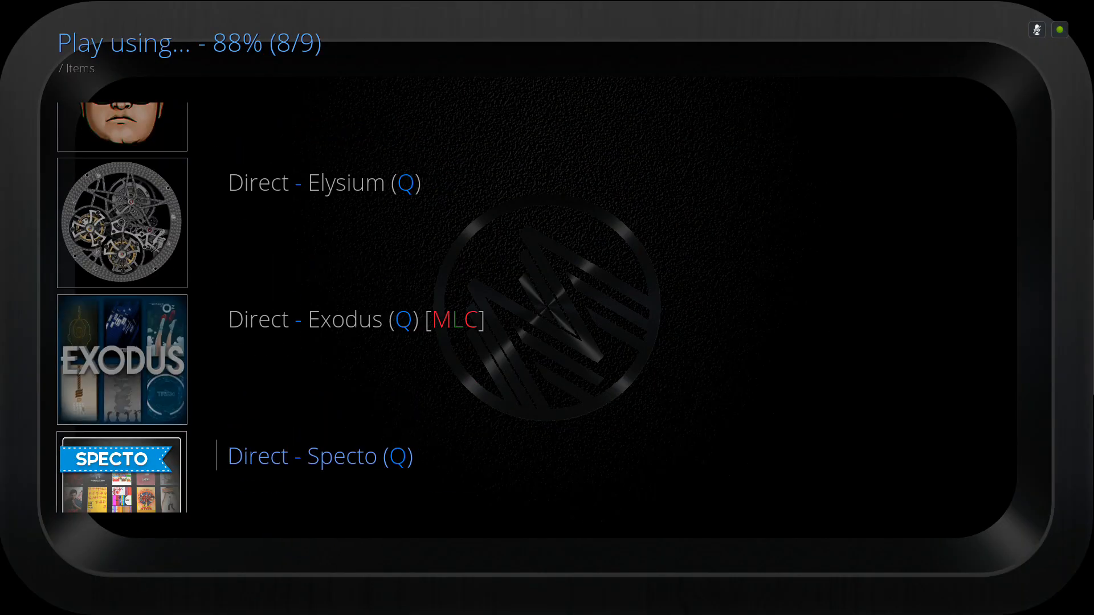
scroll("down", 3)
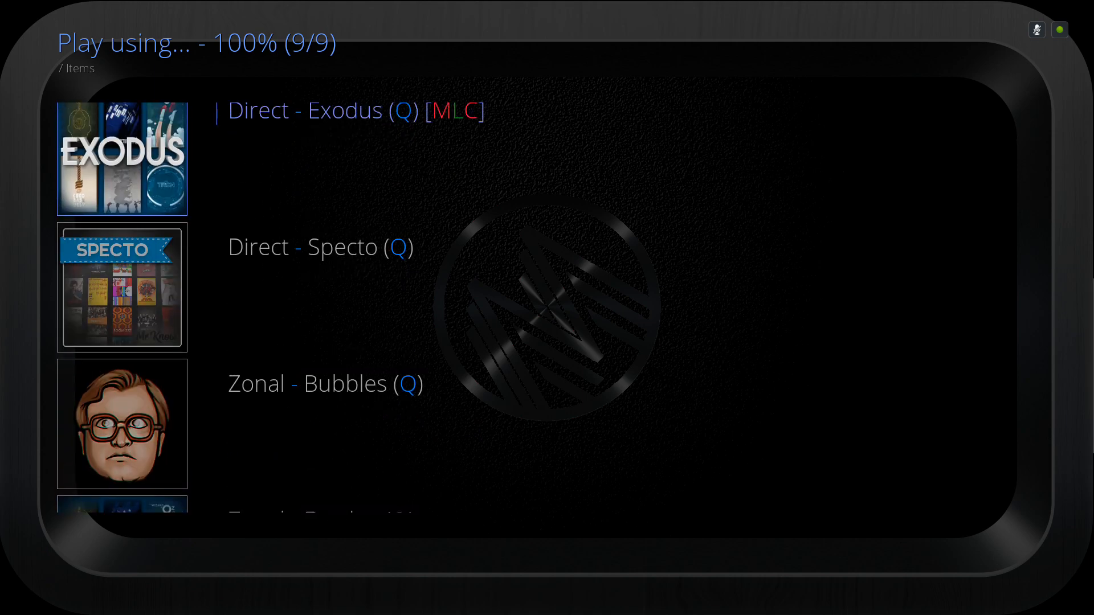
scroll("down", 3)
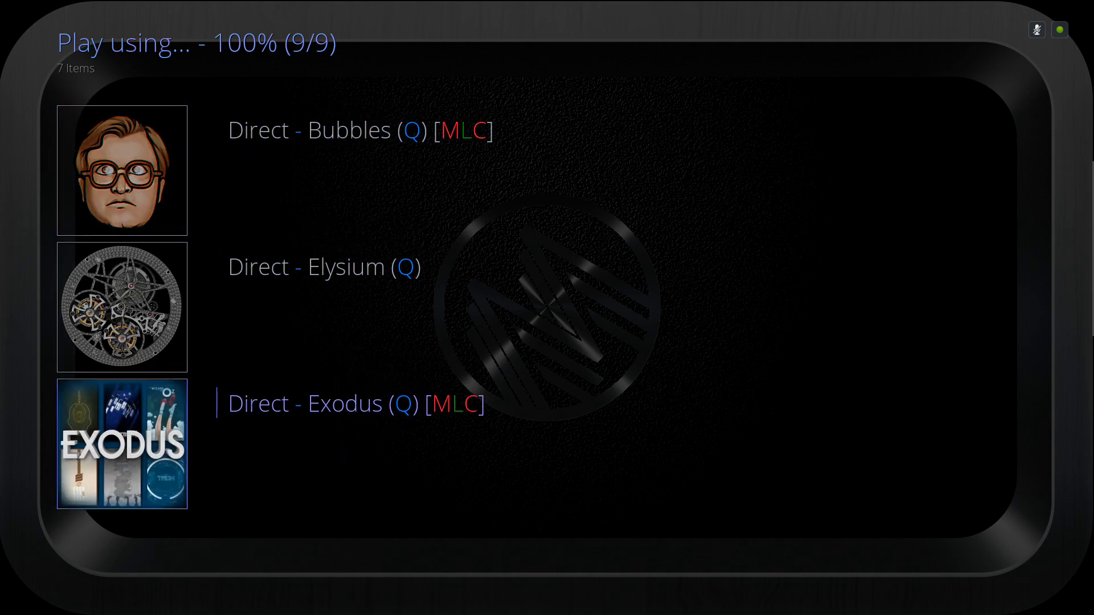
scroll("down", 3)
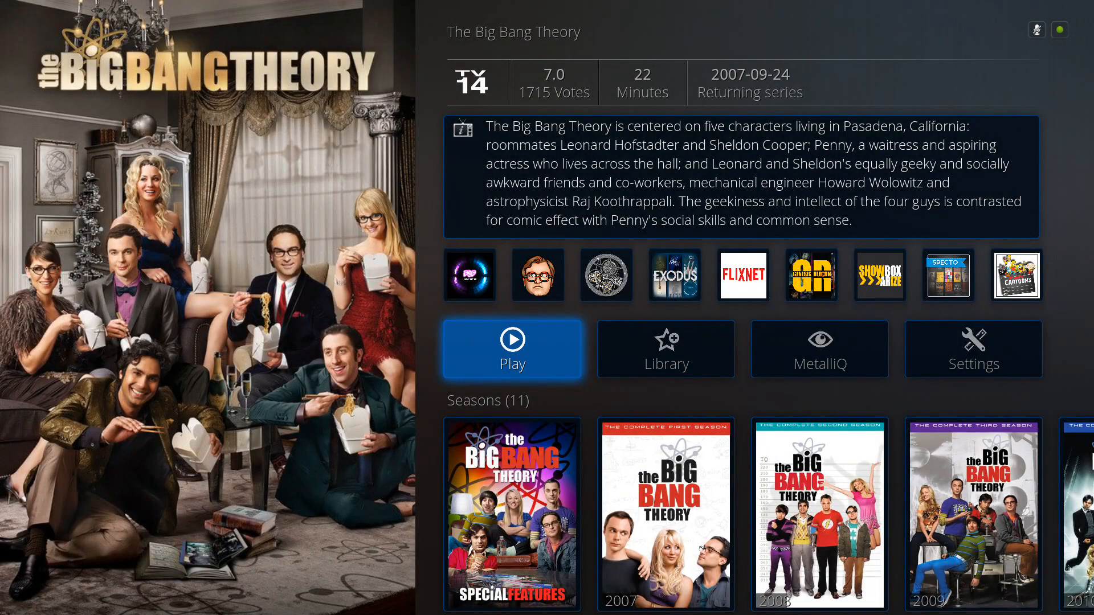
mouse_move(537, 274)
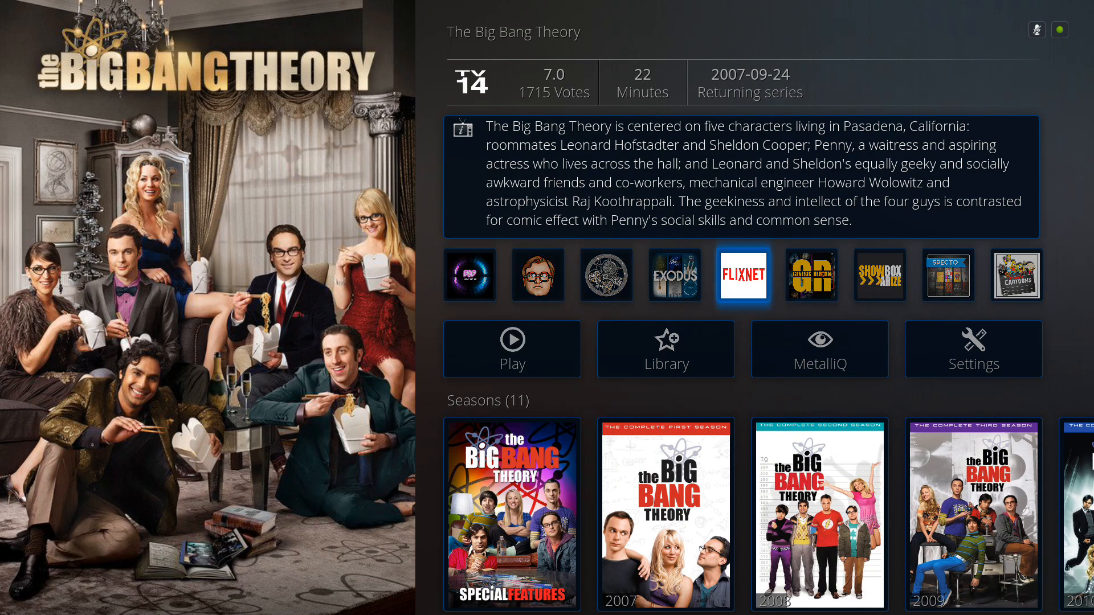
left_click(537, 275)
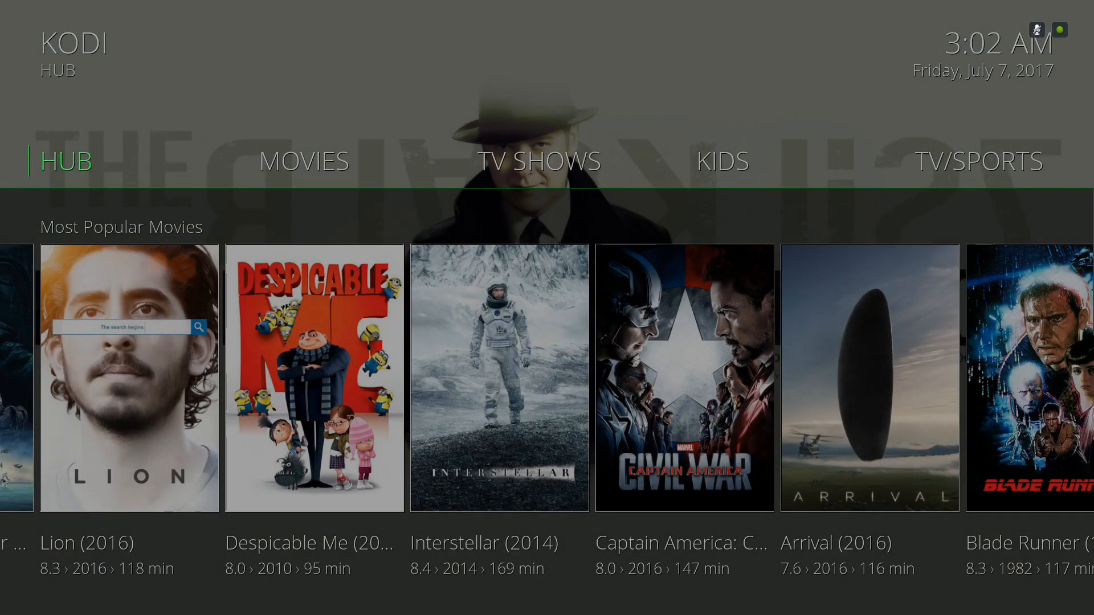
Start a popular hub movie to see its sources, then move down to the Movies tab
left_click(303, 161)
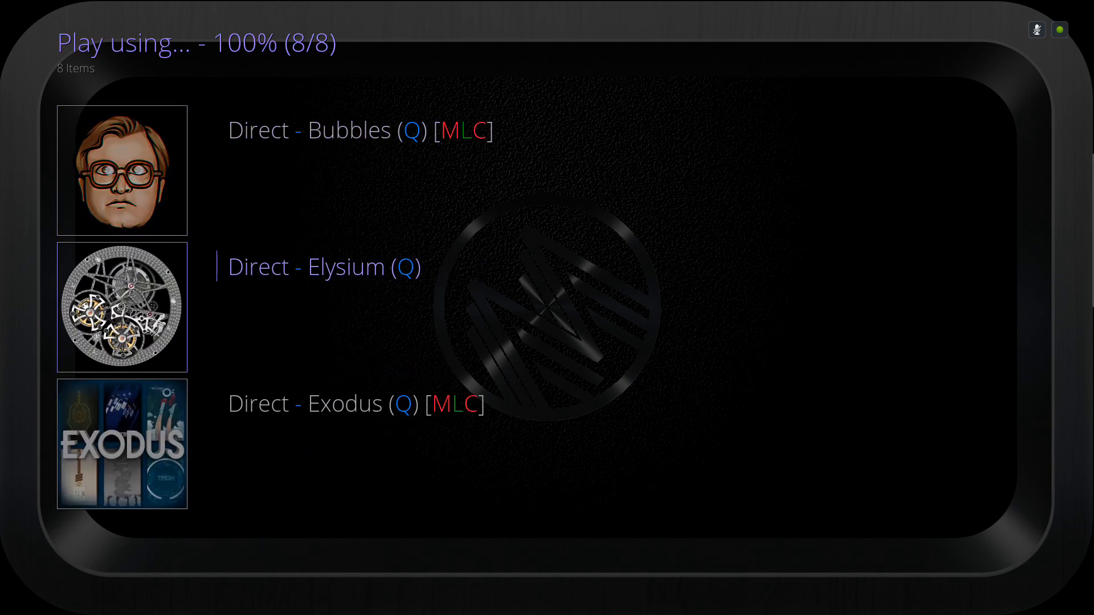
scroll("down", 3)
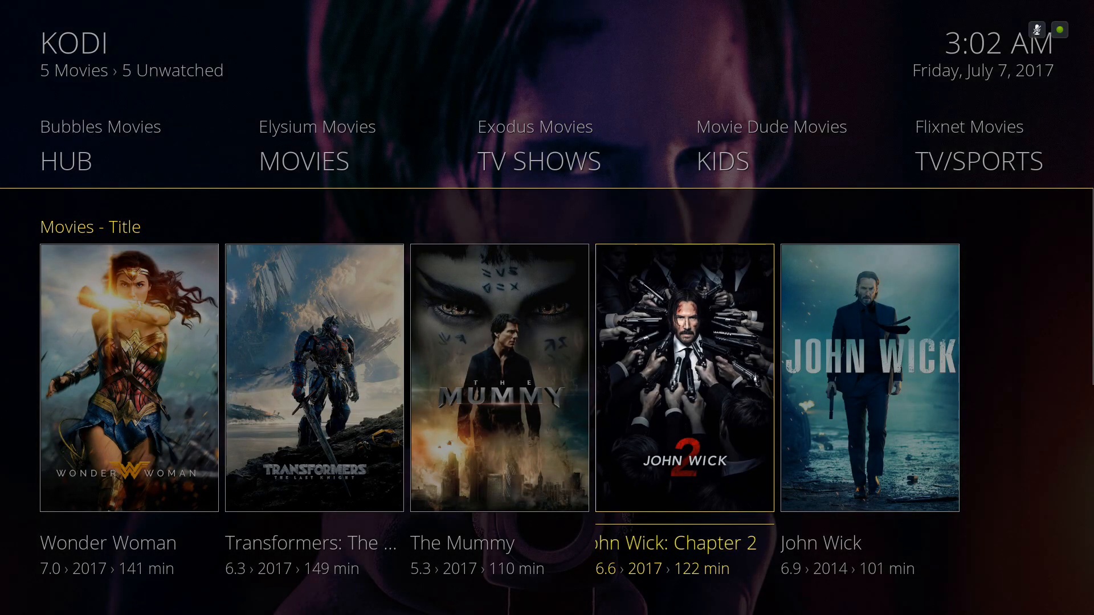
Scroll through the Movies collection and genre rows and the add-on shortcuts, returning to MOVIES
scroll("down", 3)
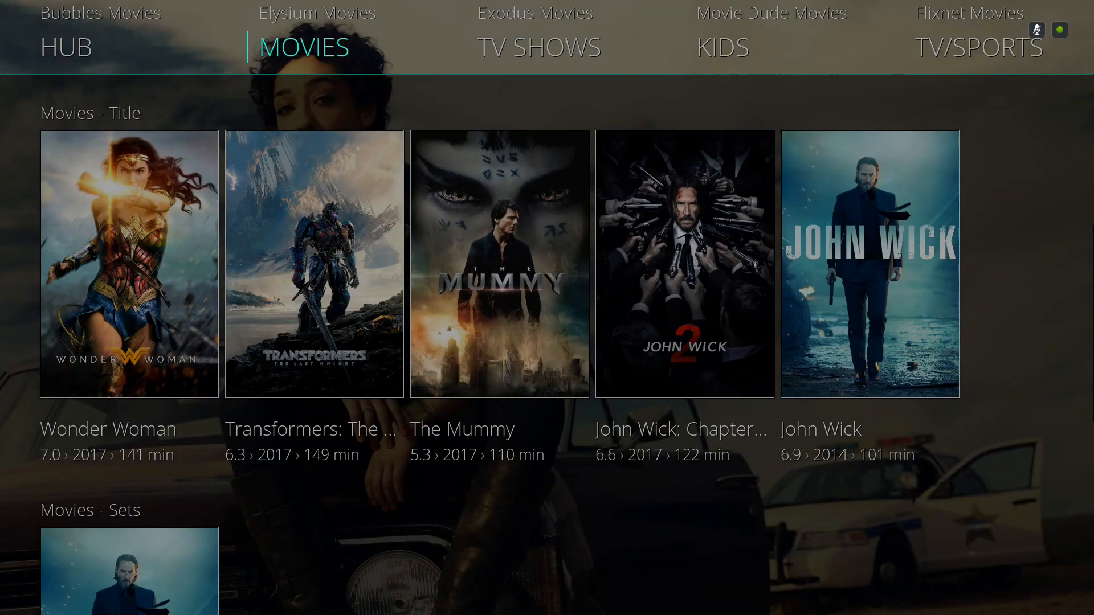
scroll("down", 3)
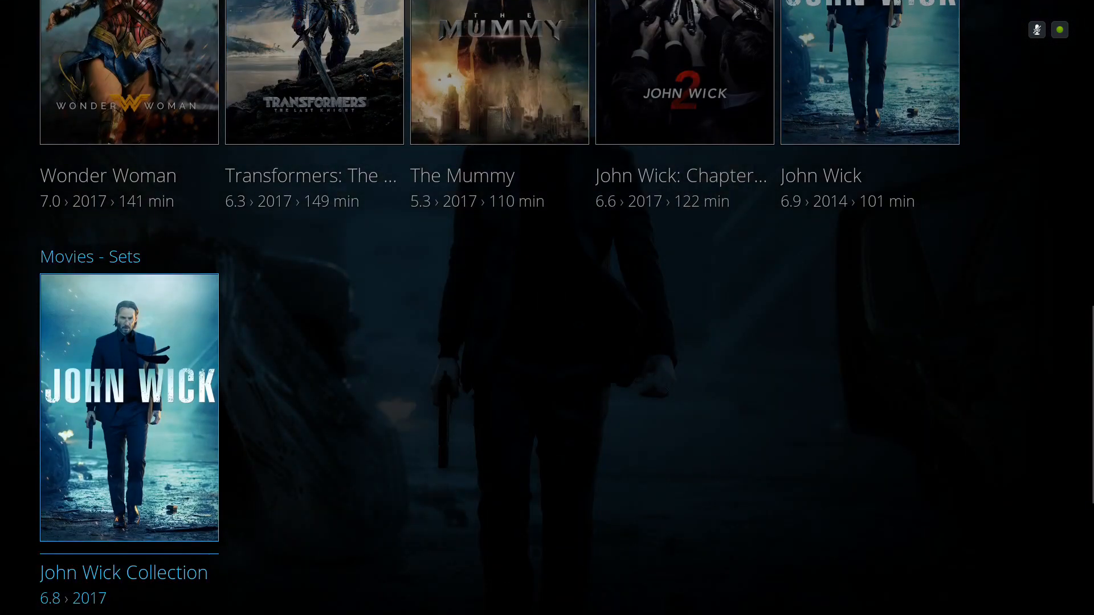
scroll("down", 3)
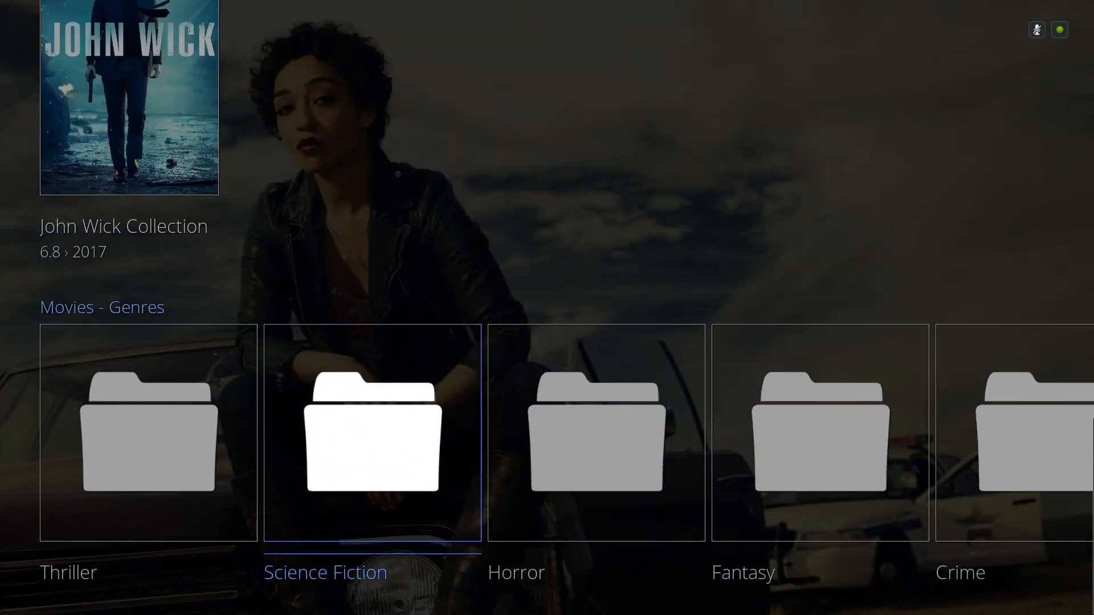
scroll("right", 3)
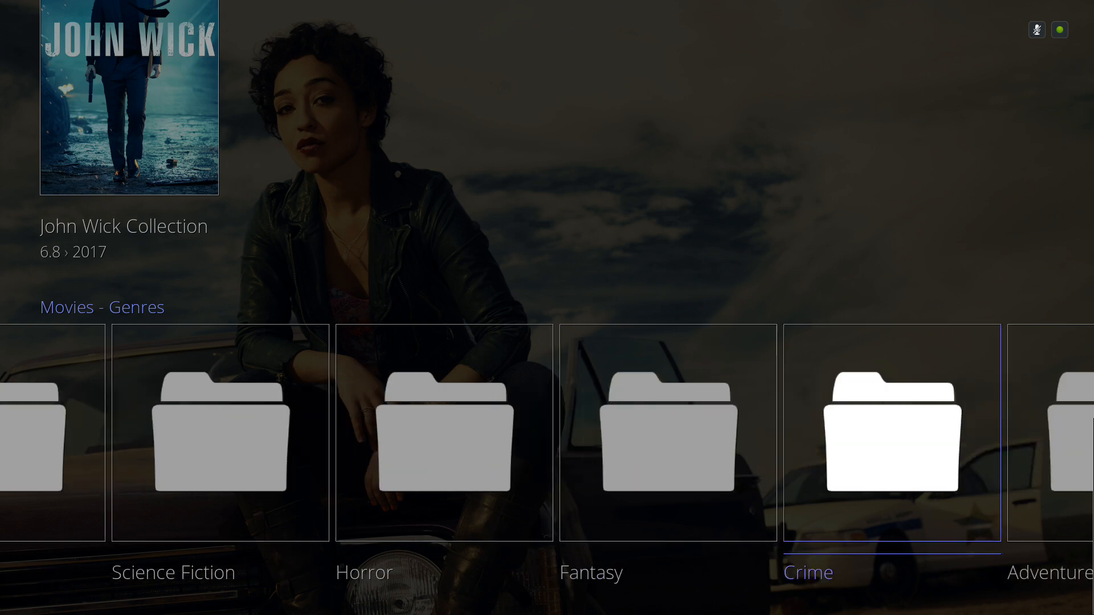
scroll("right", 3)
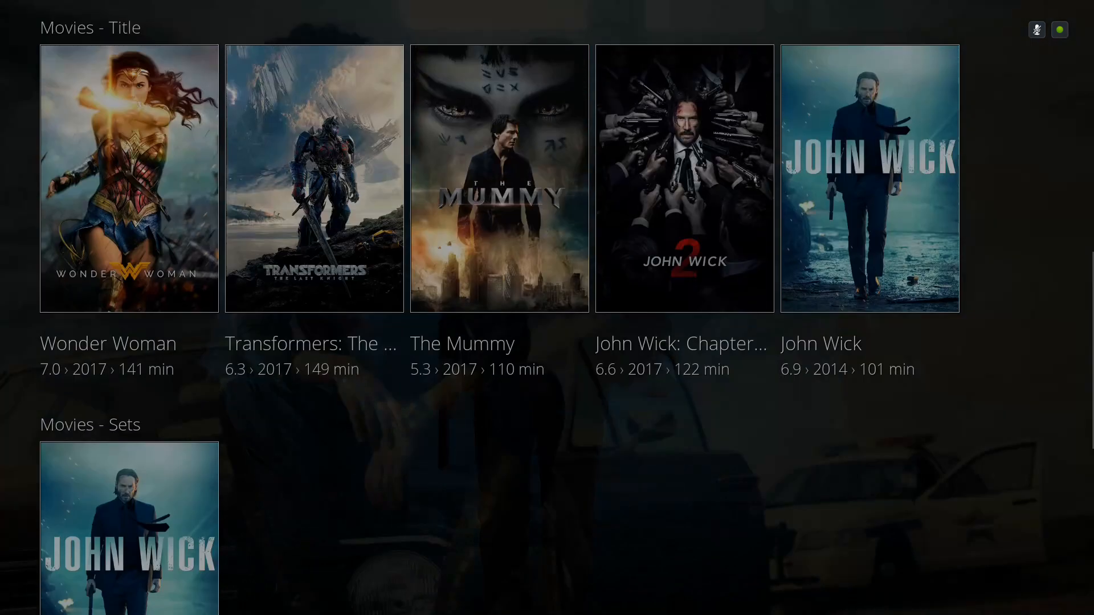
scroll("up", 3)
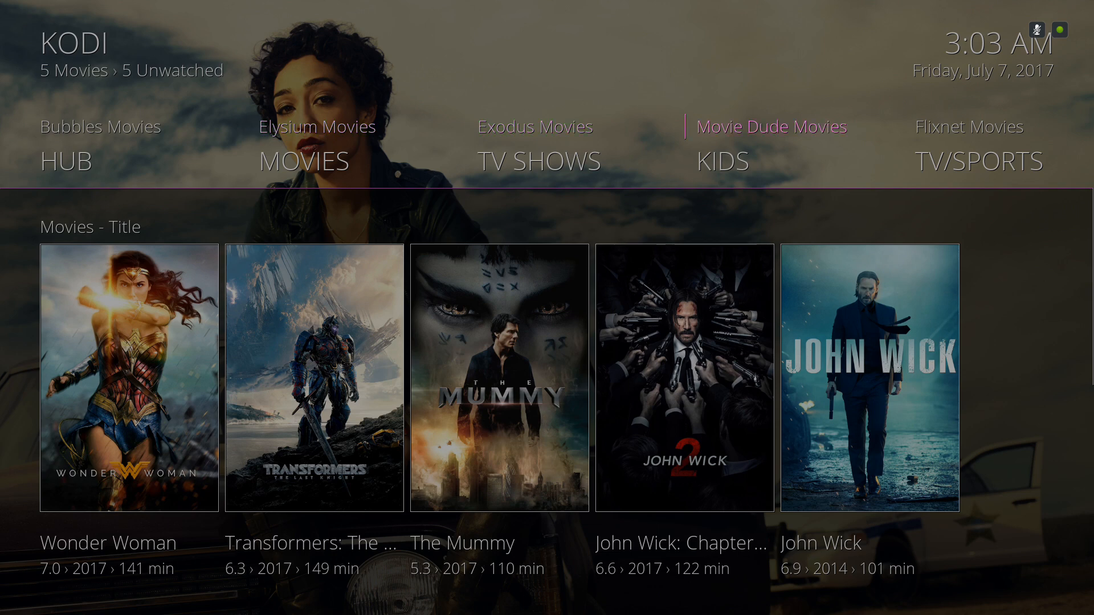
scroll("right", 3)
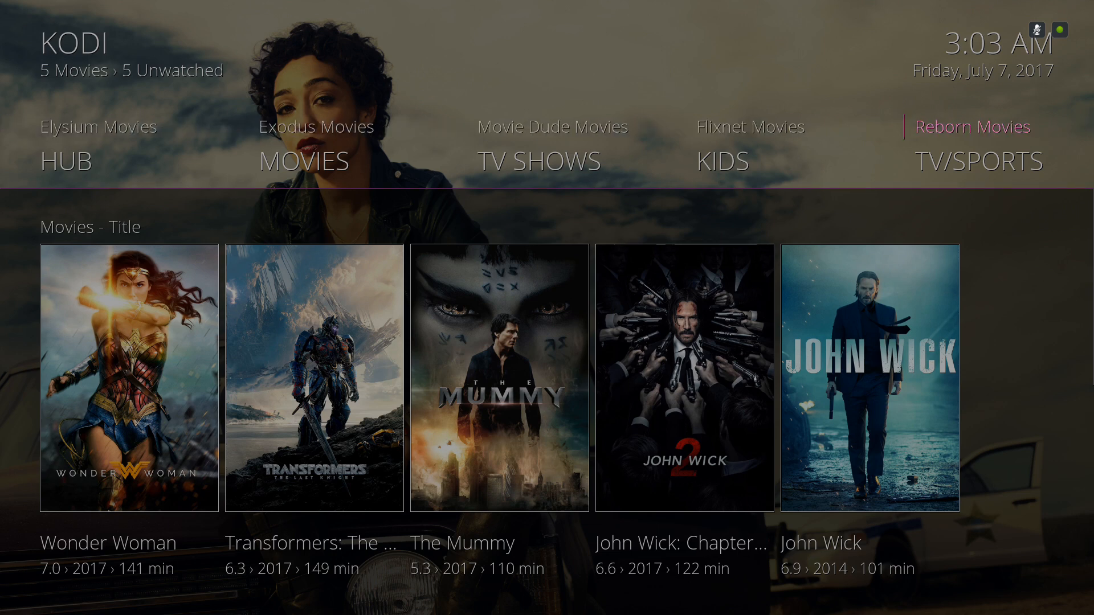
scroll("left", 3)
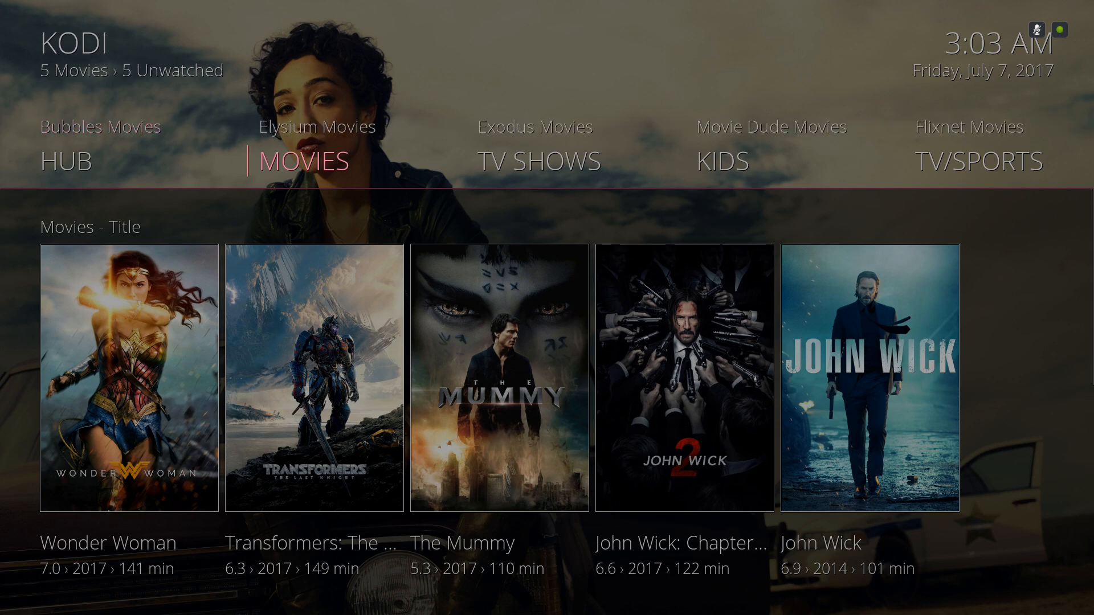
Select TV SHOWS in the home menu to show its add-on shortcuts and three shows
left_click(539, 161)
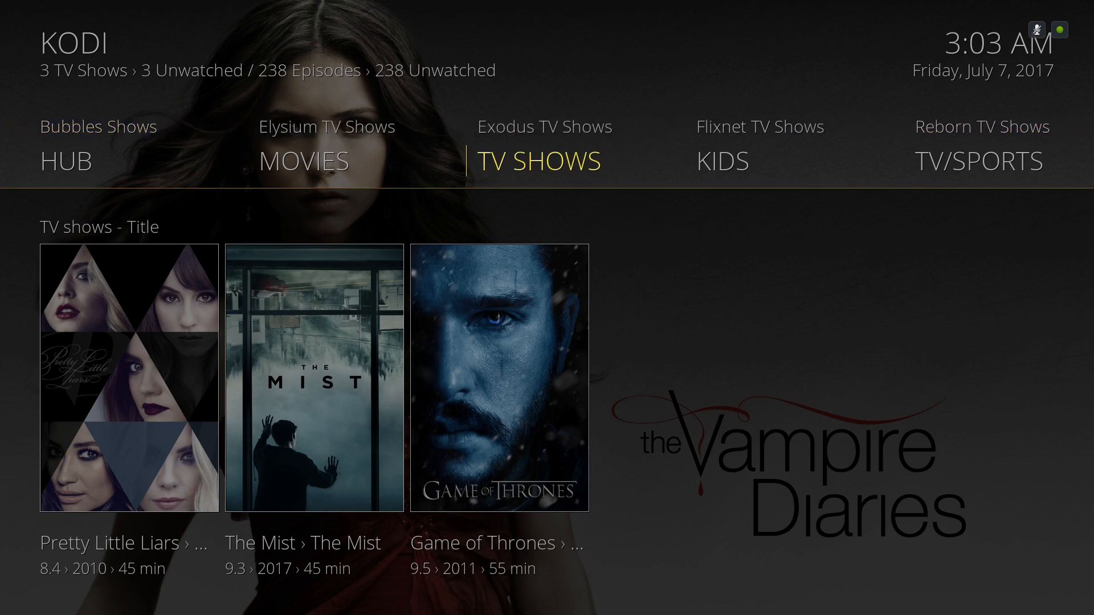
left_click(314, 377)
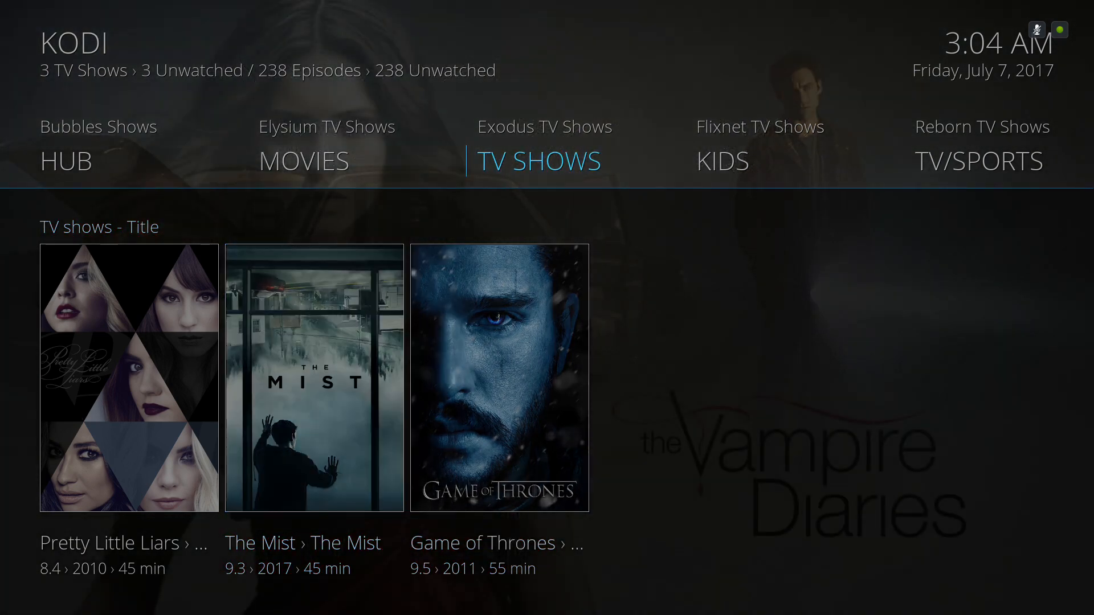
List the kids cartoon shows, scroll from The Cleveland Show to the top and back out via '..'
left_click(721, 161)
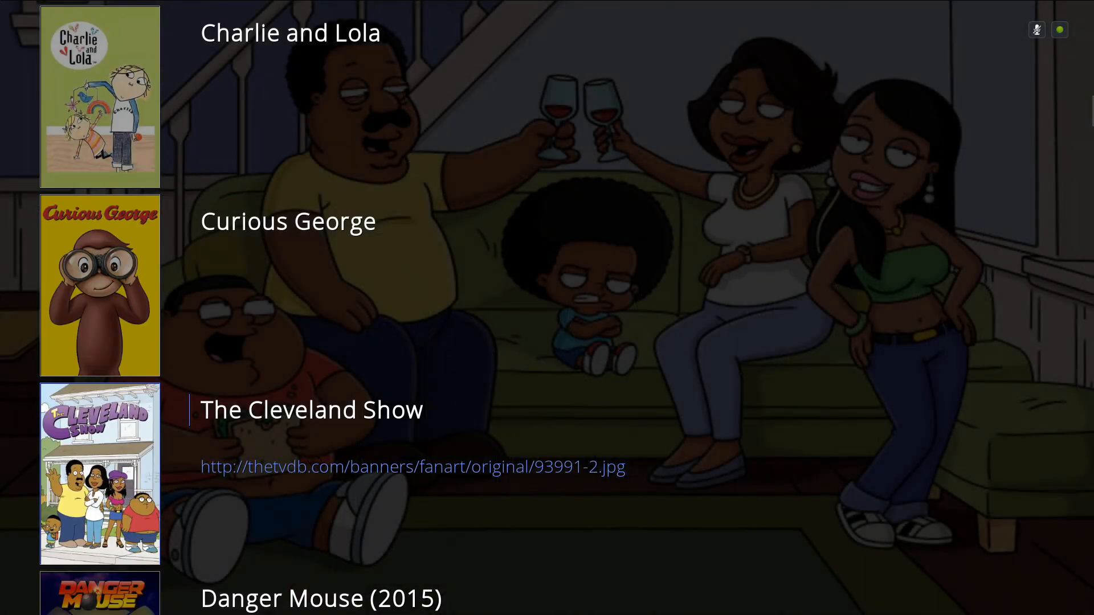
scroll("up", 3)
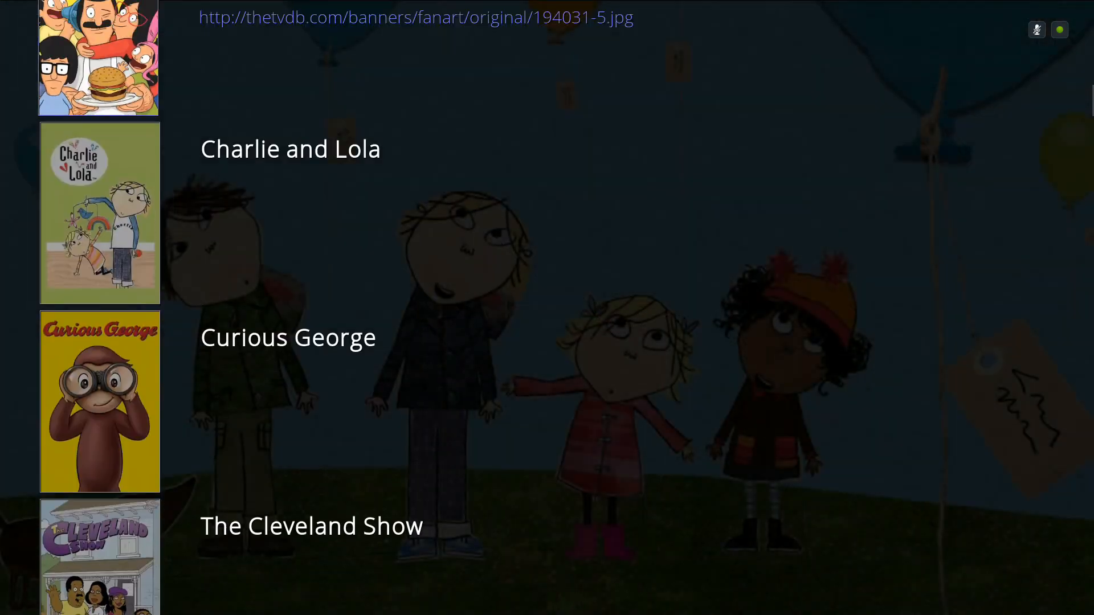
scroll("up", 3)
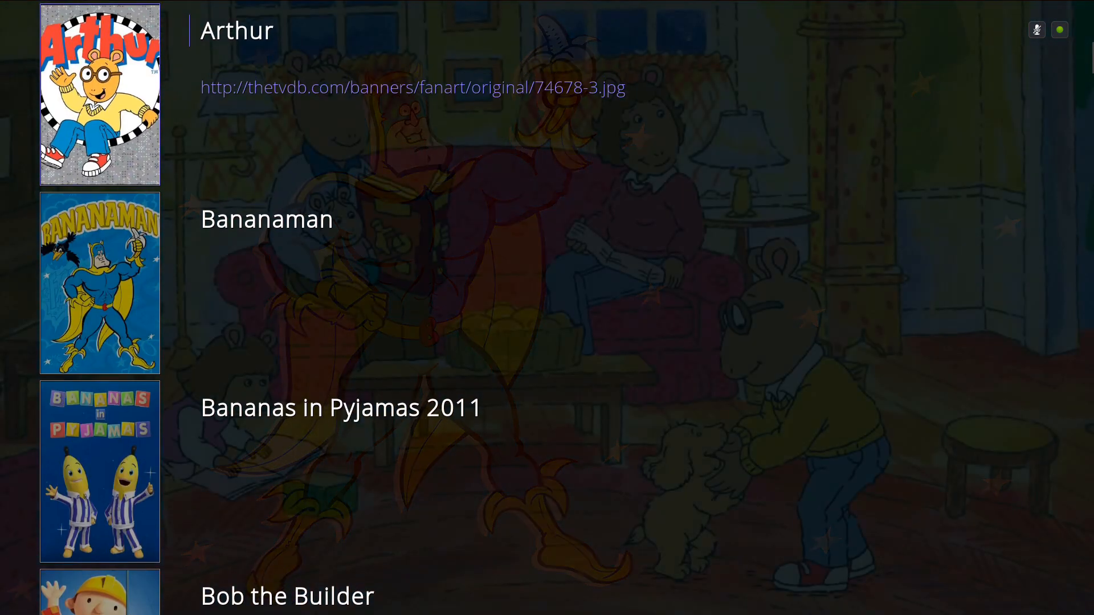
scroll("up", 3)
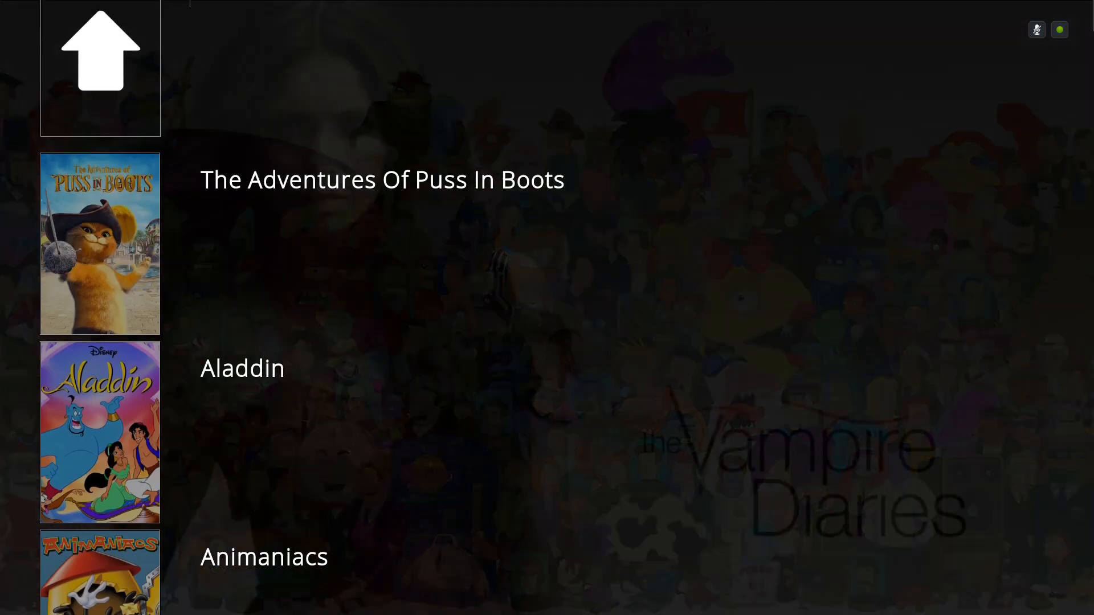
left_click(100, 244)
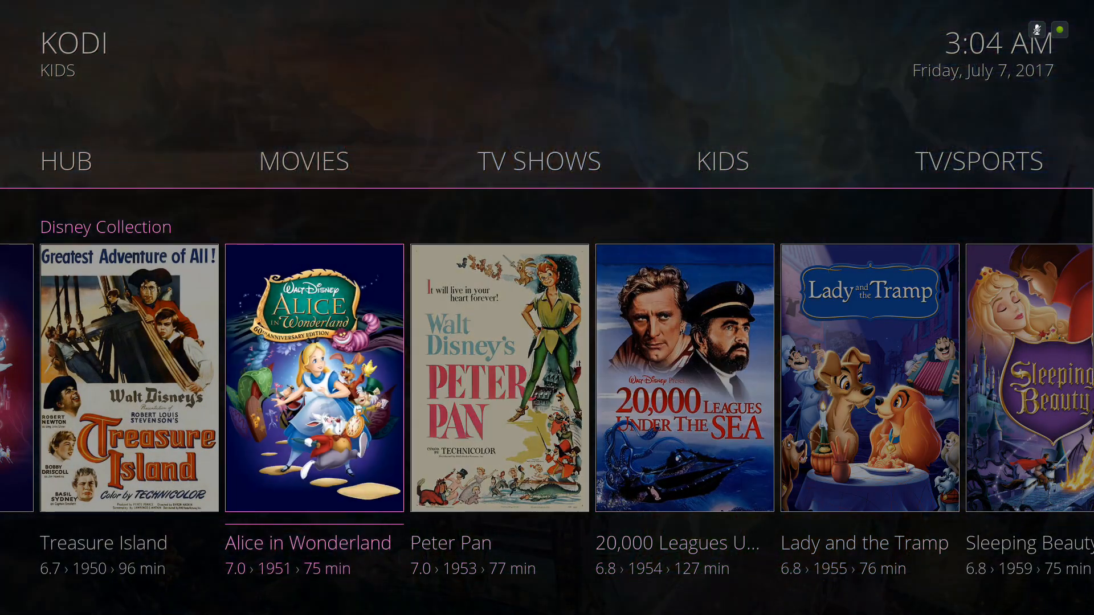
Browse the Disney Collection and KIDS-MOVIES rows of the Kids section
scroll("left", 3)
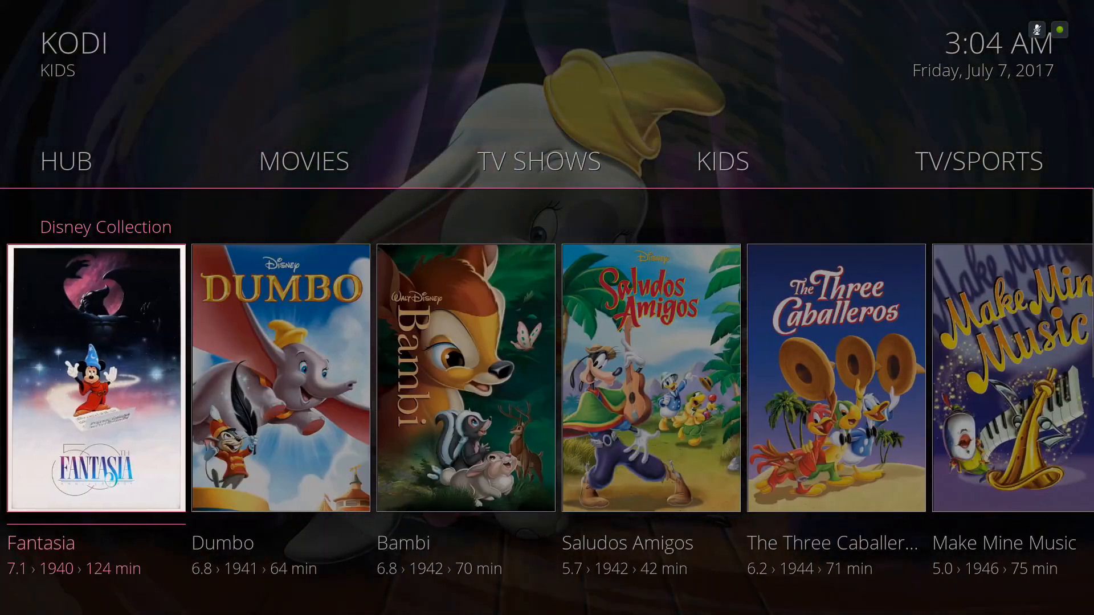
scroll("right", 3)
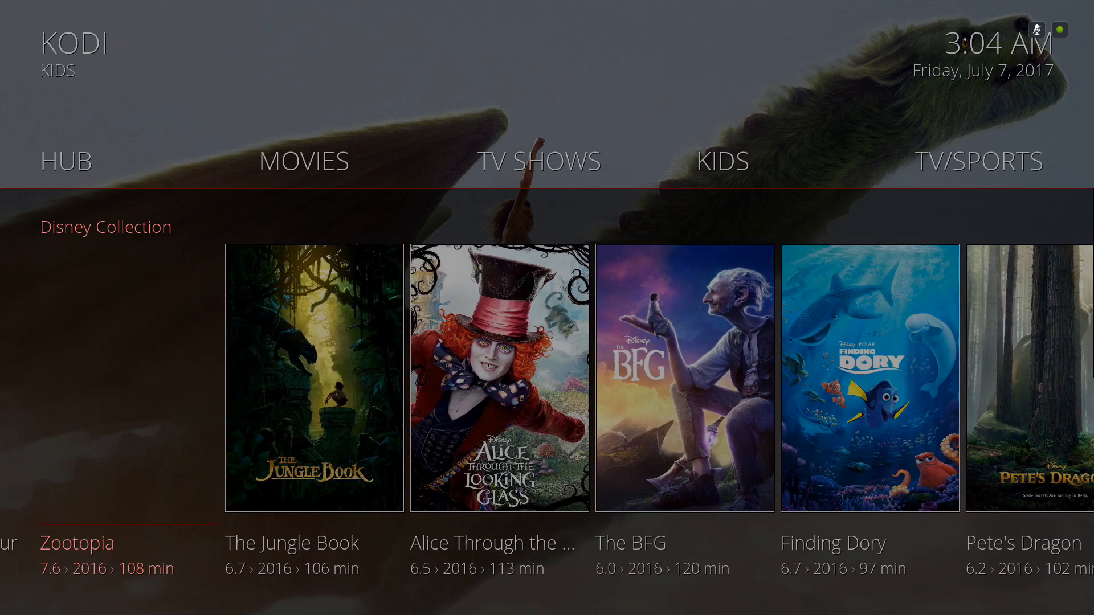
scroll("left", 3)
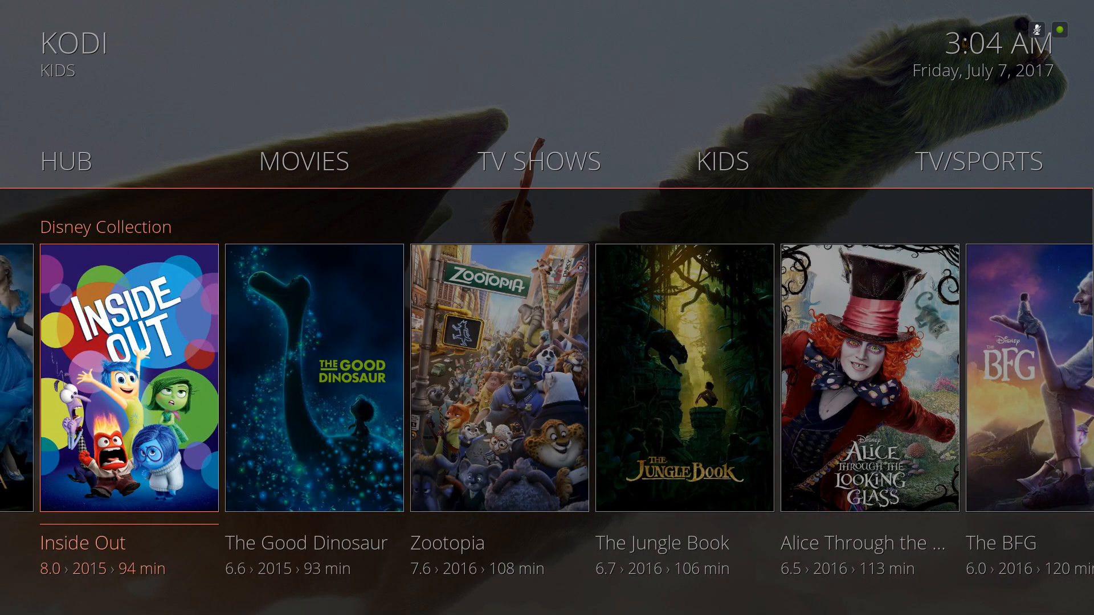
scroll("down", 3)
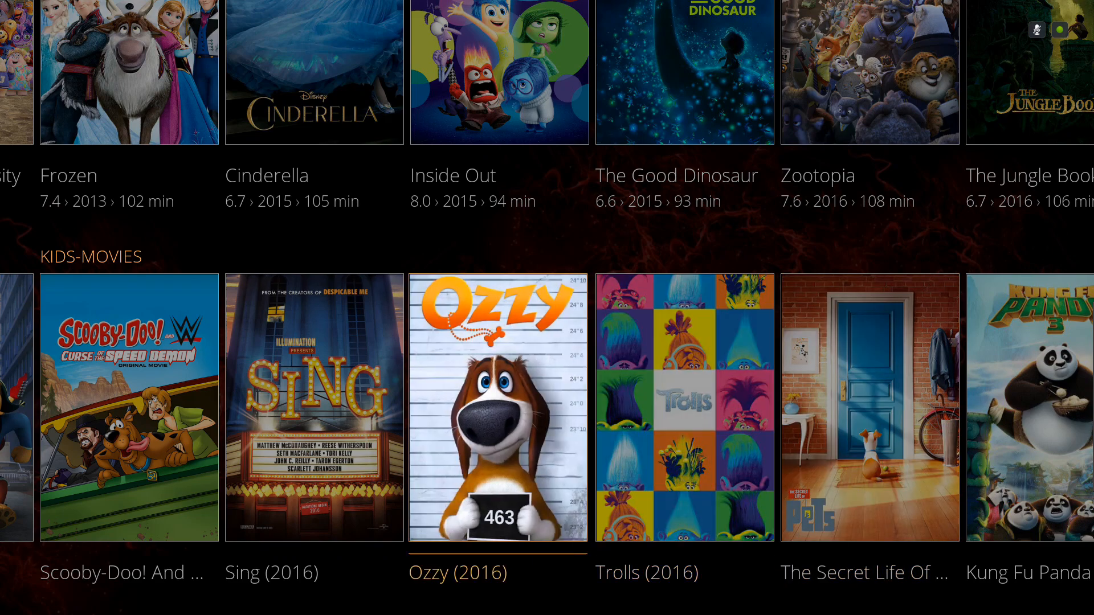
scroll("right", 3)
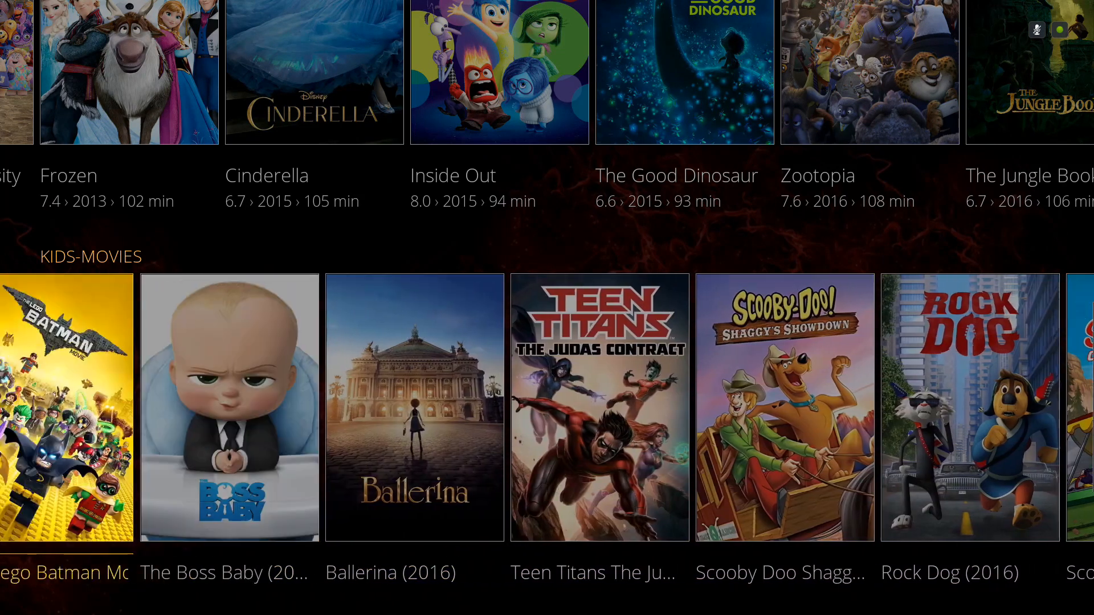
scroll("right", 3)
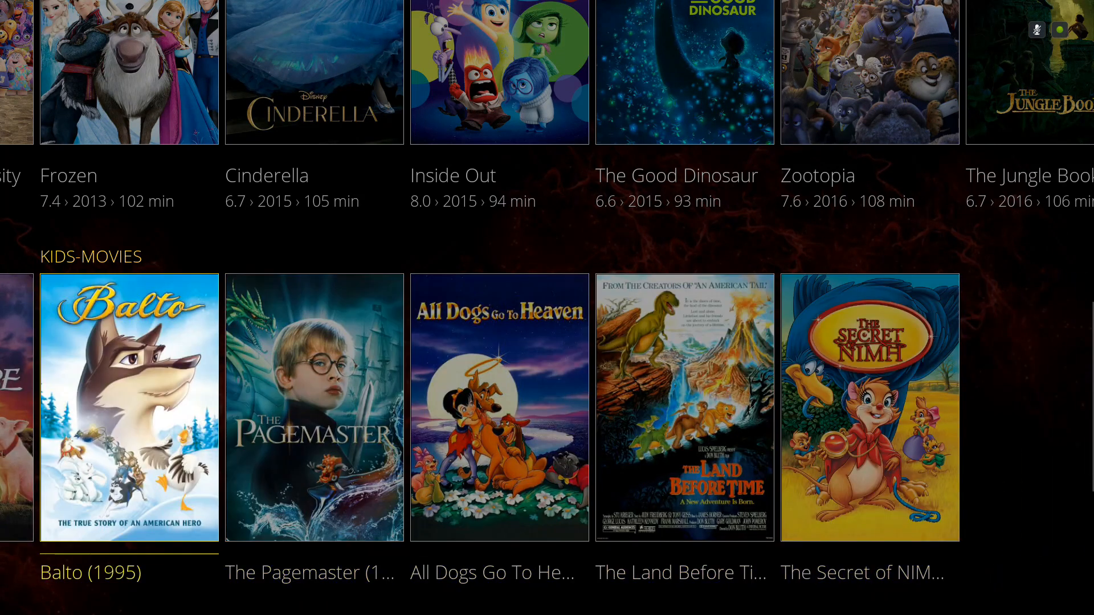
scroll("right", 3)
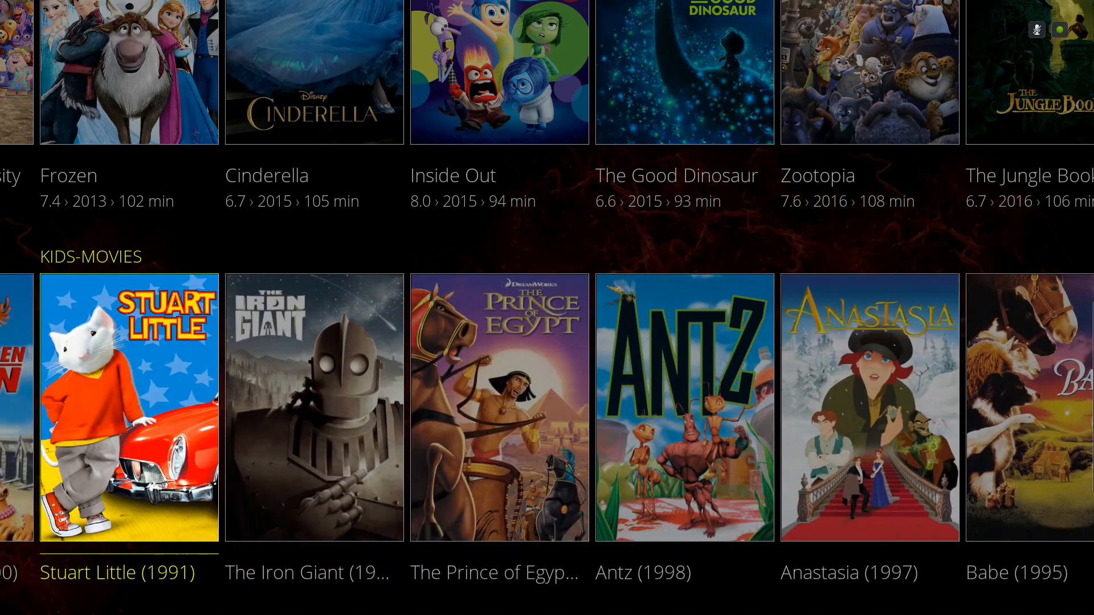
Scroll through the Binky TV row and reach the live TV add-on menu
scroll("down", 3)
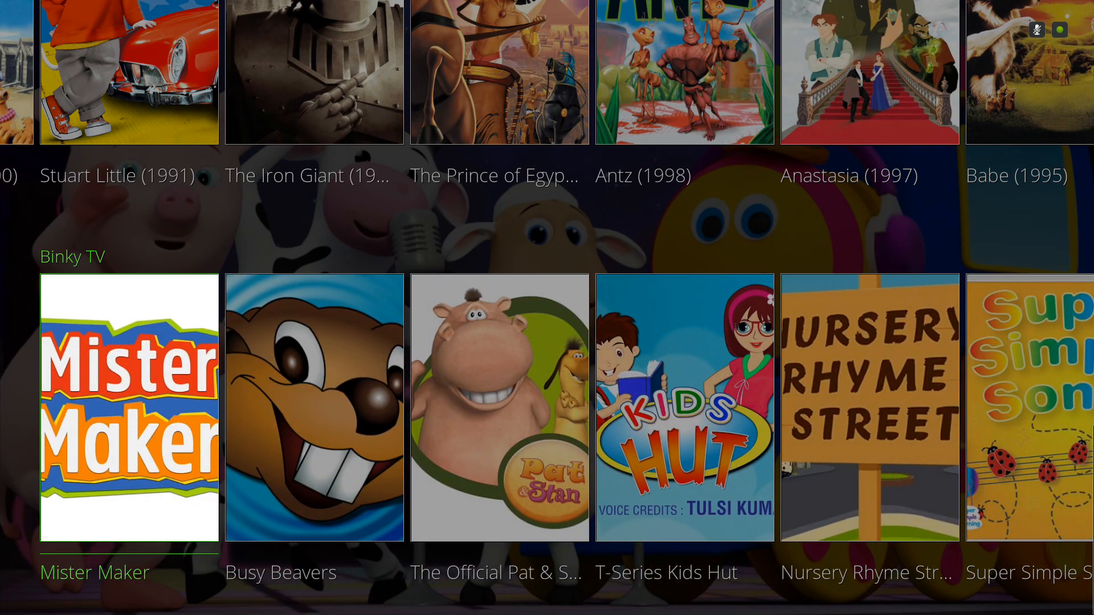
scroll("right", 3)
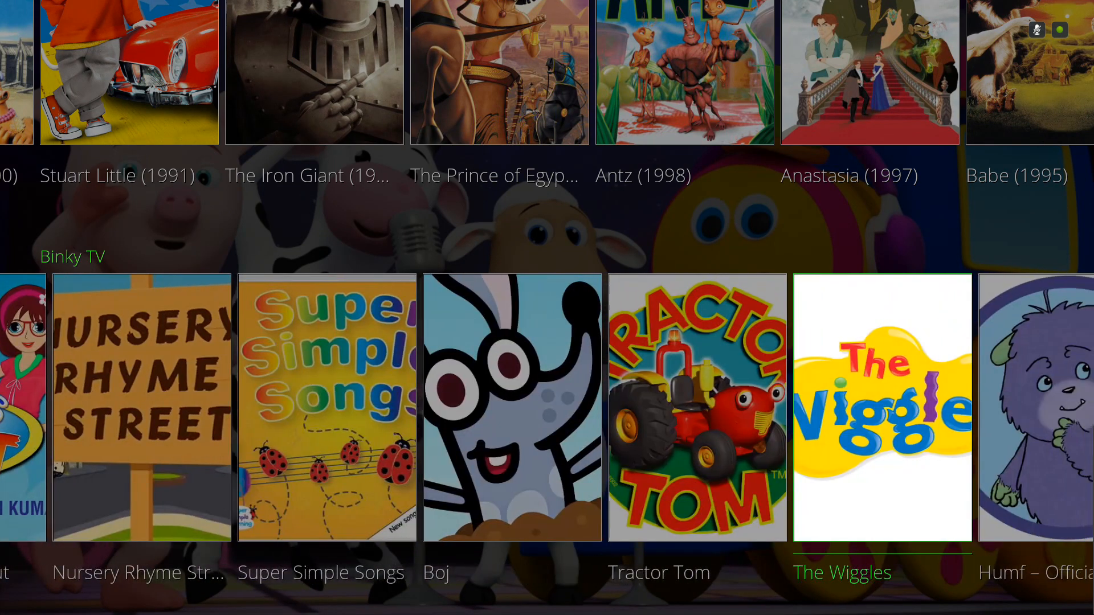
scroll("right", 3)
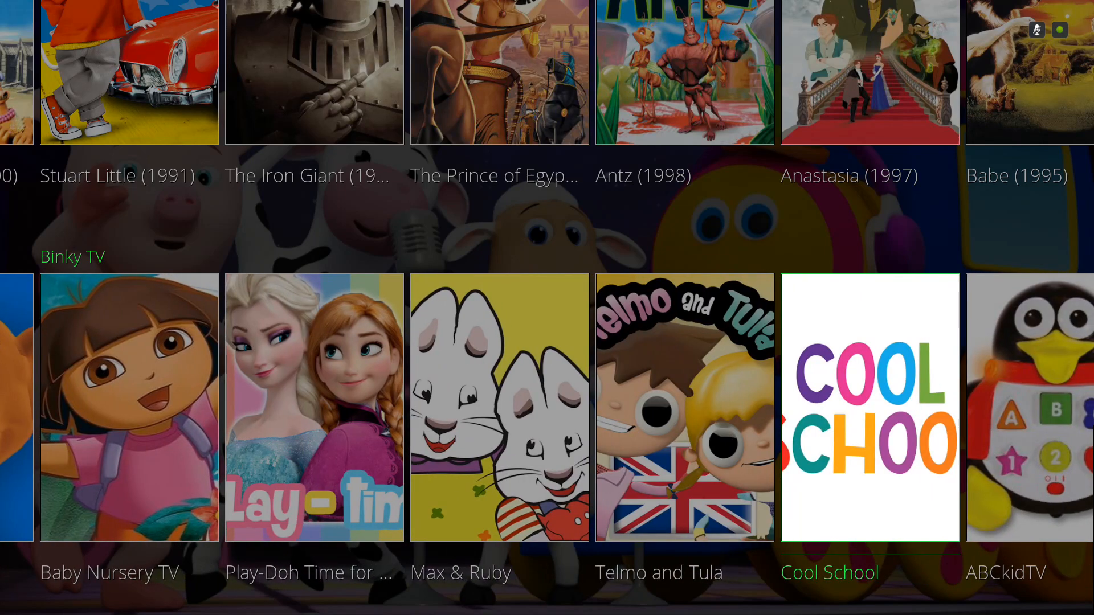
scroll("right", 3)
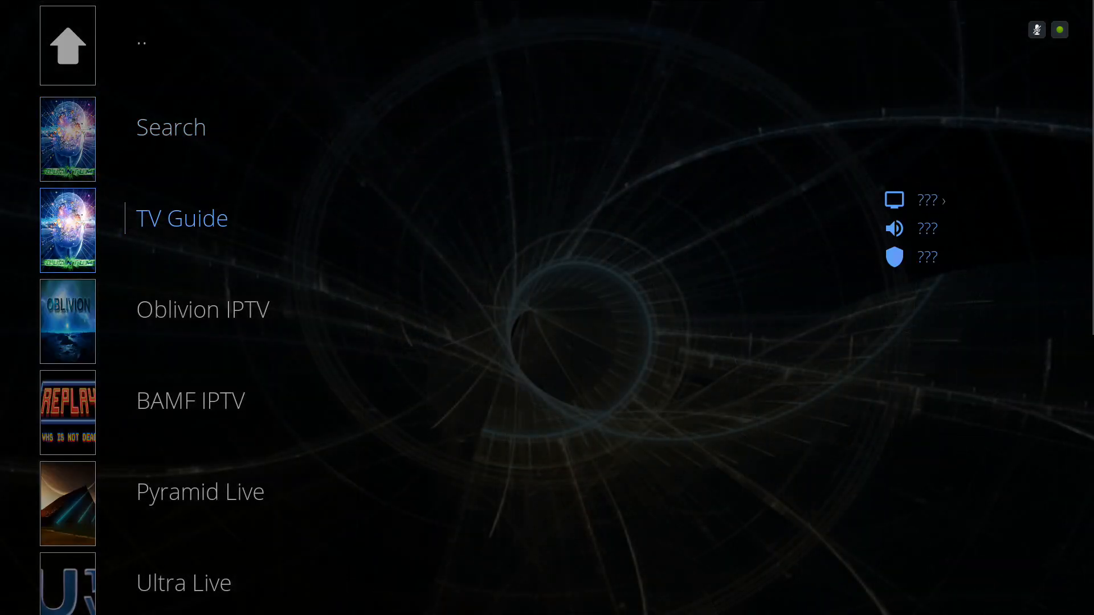
Scroll the live TV add-on list down to Fido Live and return to the TV/Sports section
scroll("down", 3)
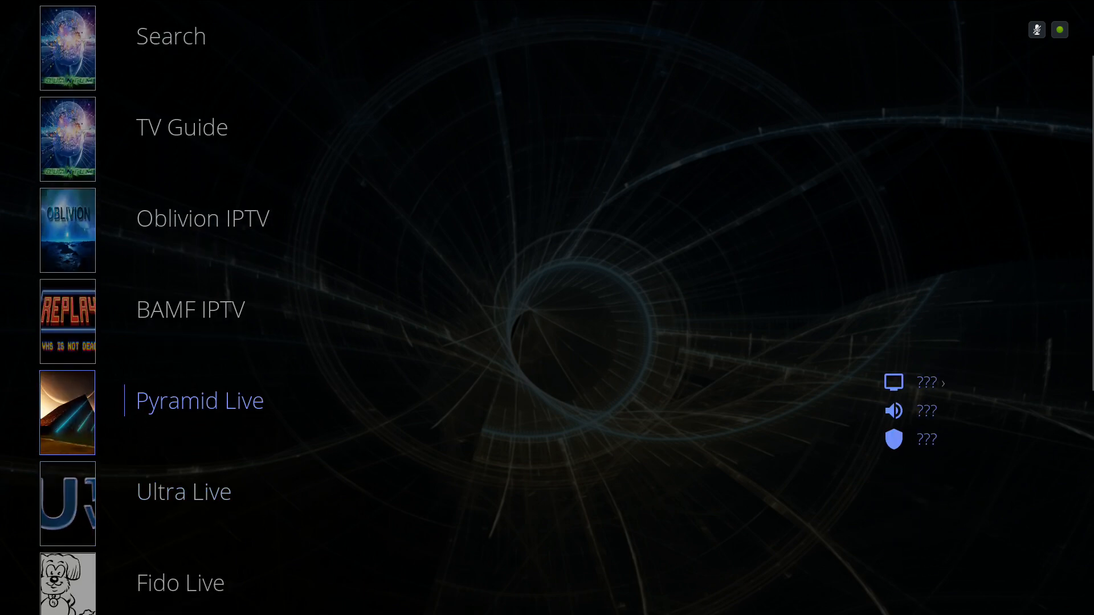
key("Up")
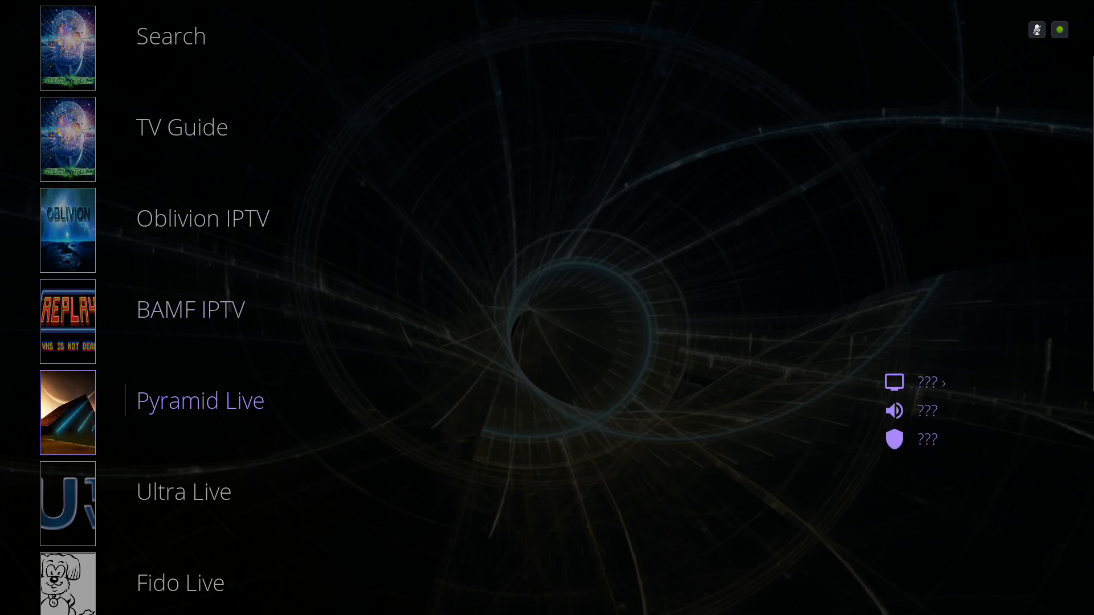
scroll("down", 3)
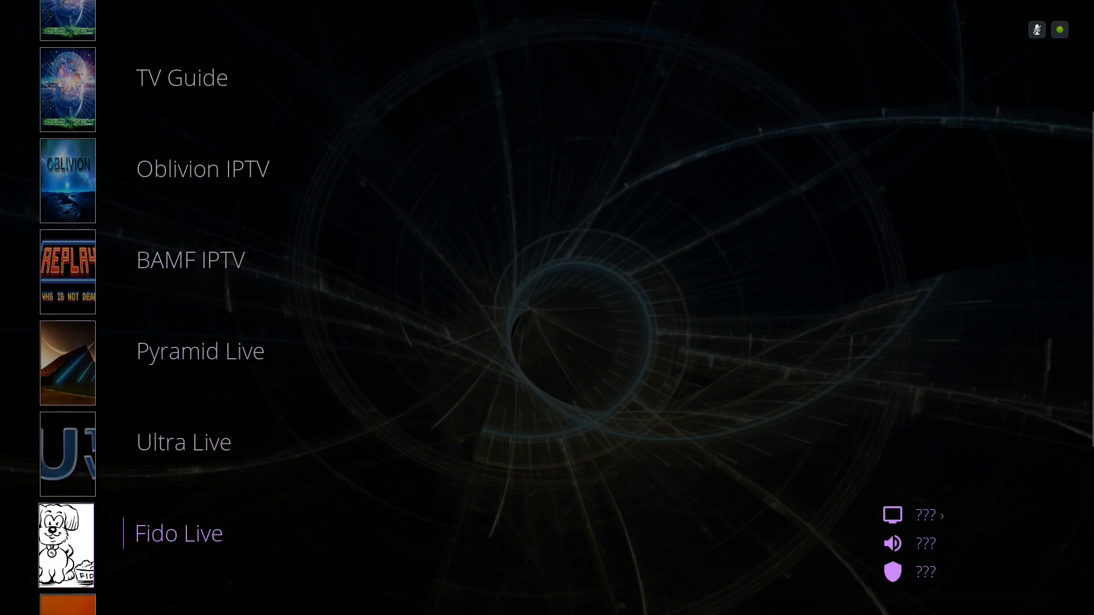
scroll("down", 3)
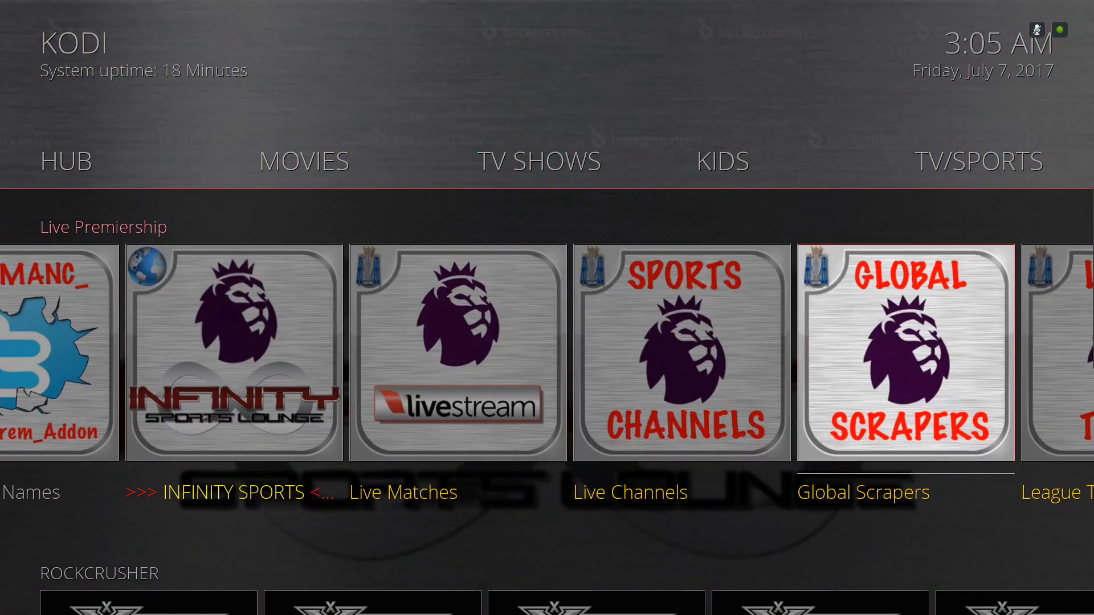
Scroll past the football and Rockcrusher rows down to the channels row (3e, 6Ter, 7Flix)
scroll("right", 3)
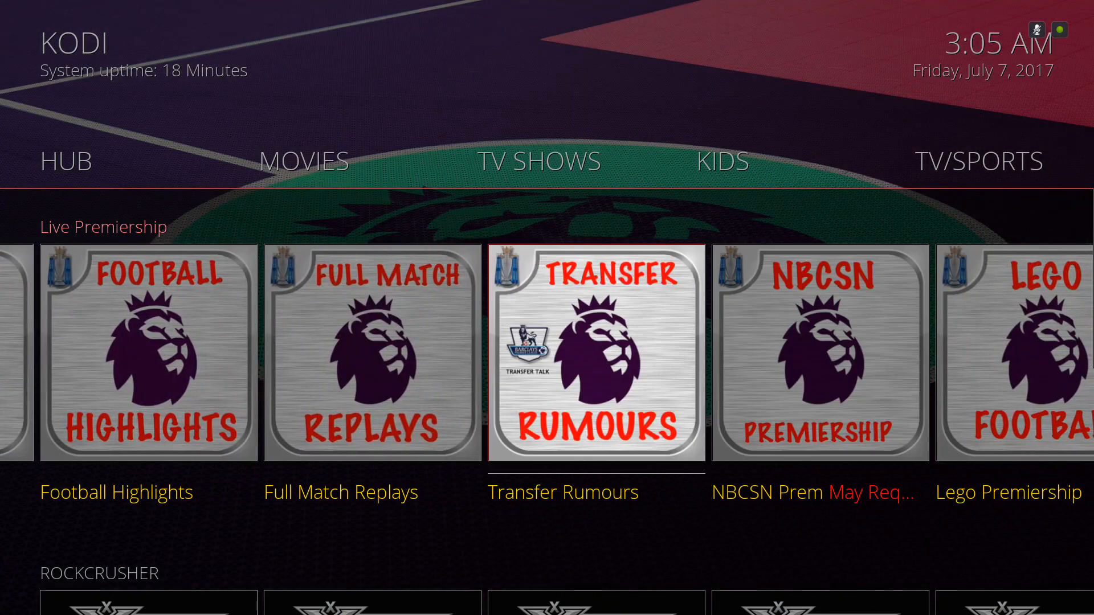
scroll("down", 3)
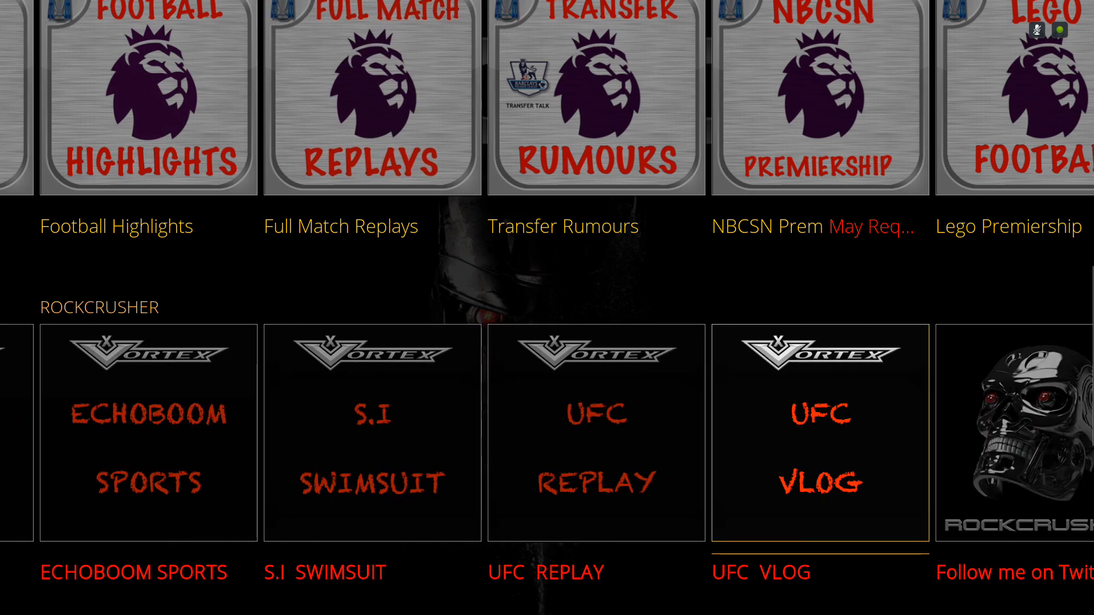
scroll("left", 3)
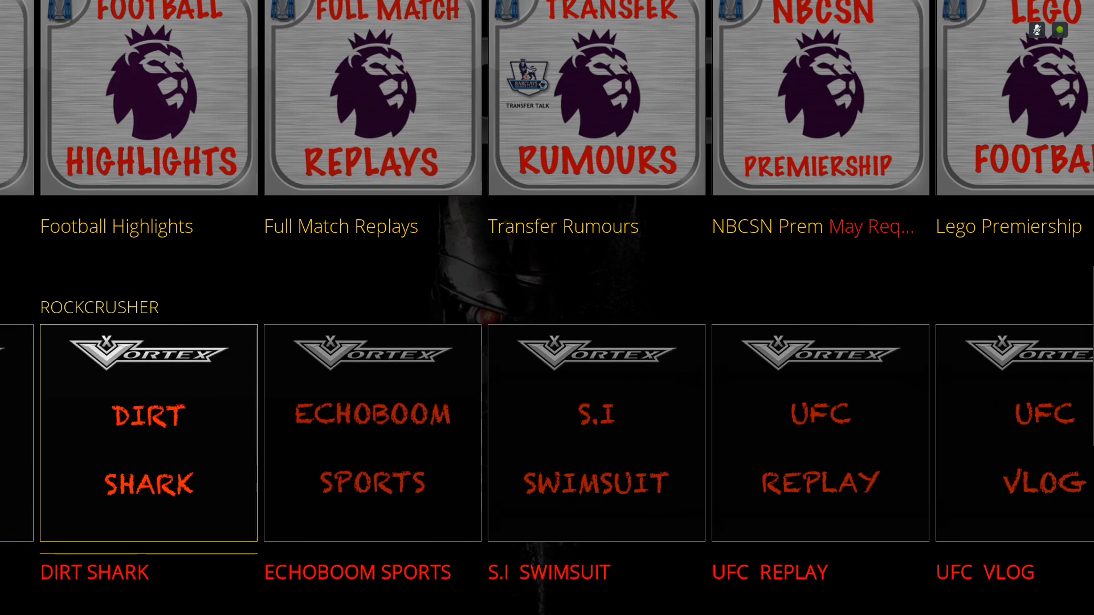
scroll("down", 3)
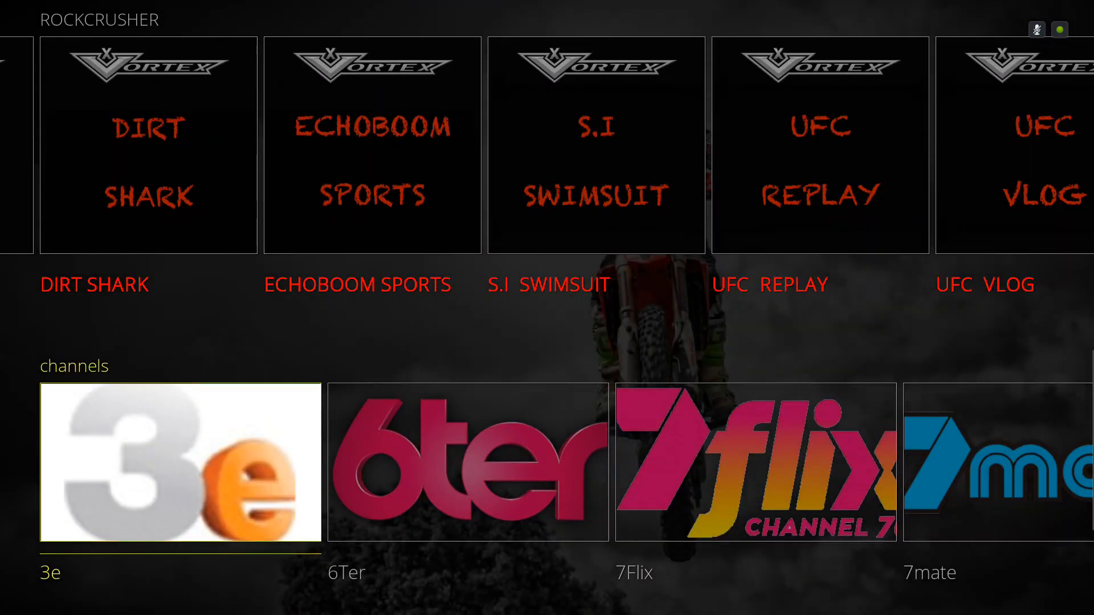
Scroll right along the channels row from 3e to ProSieben and Quest, then down to the sports row
scroll("right", 3)
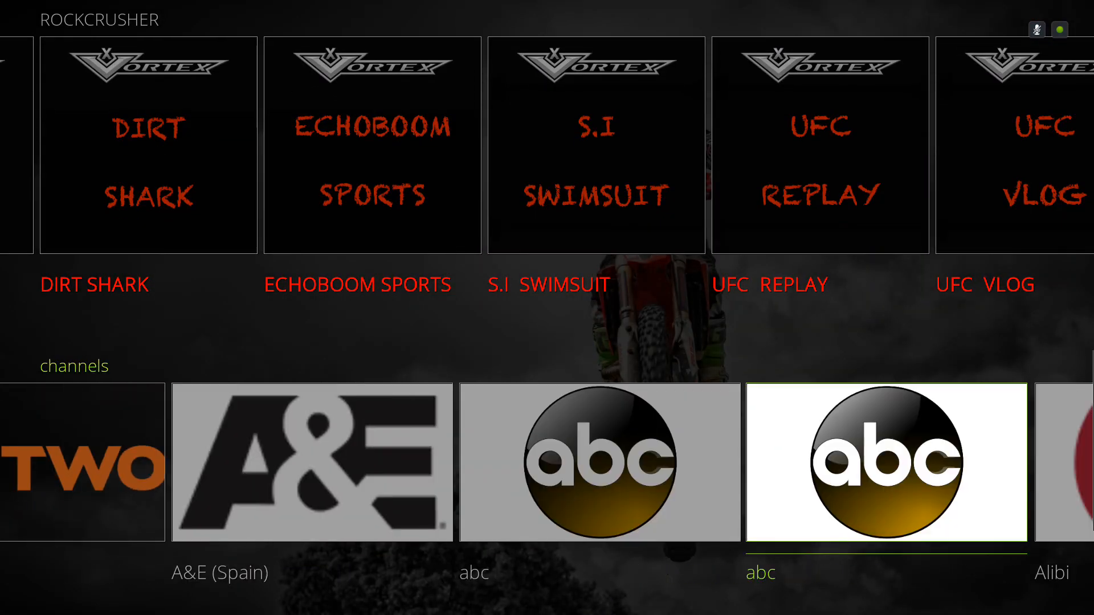
scroll("right", 3)
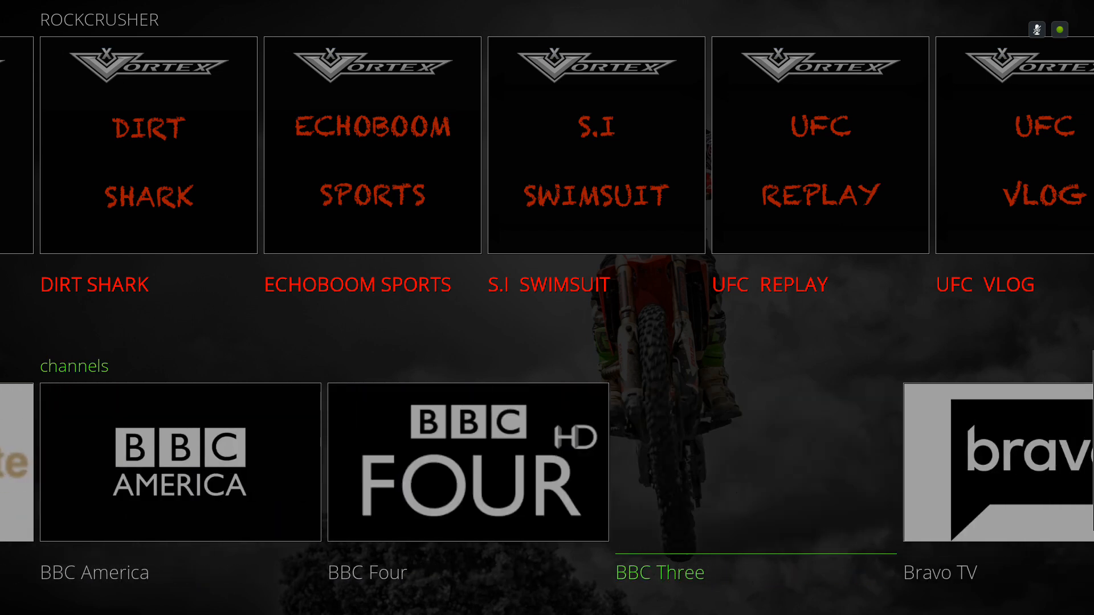
scroll("right", 3)
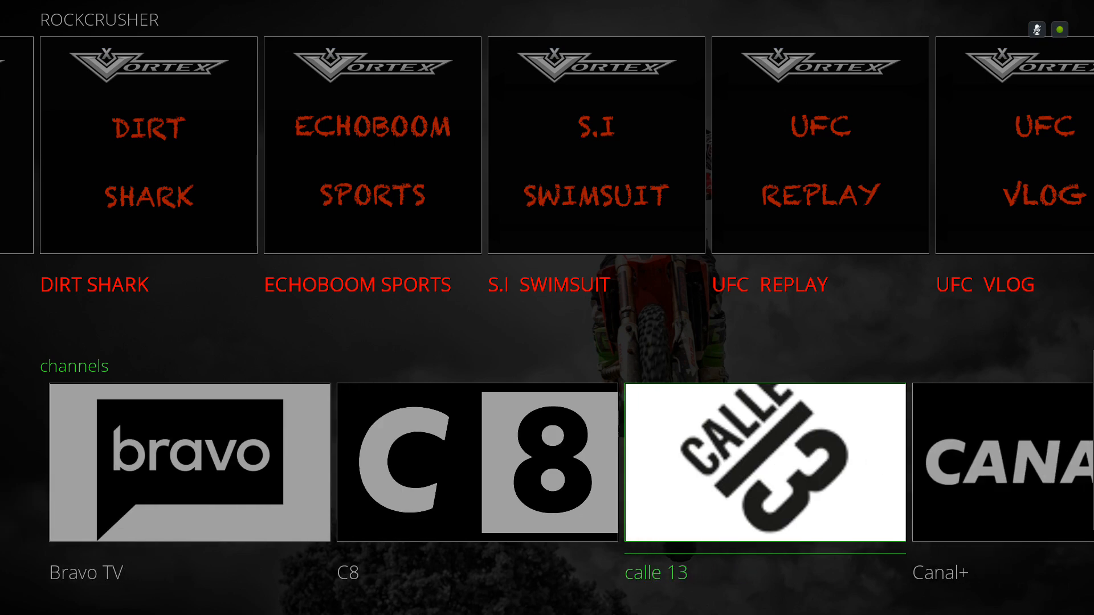
scroll("right", 3)
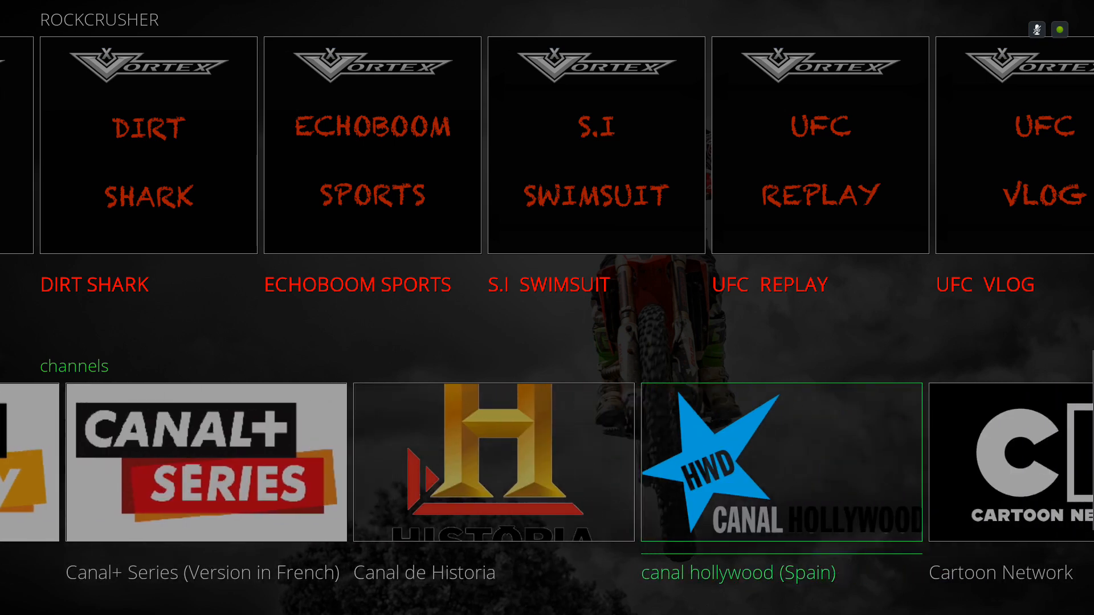
scroll("right", 3)
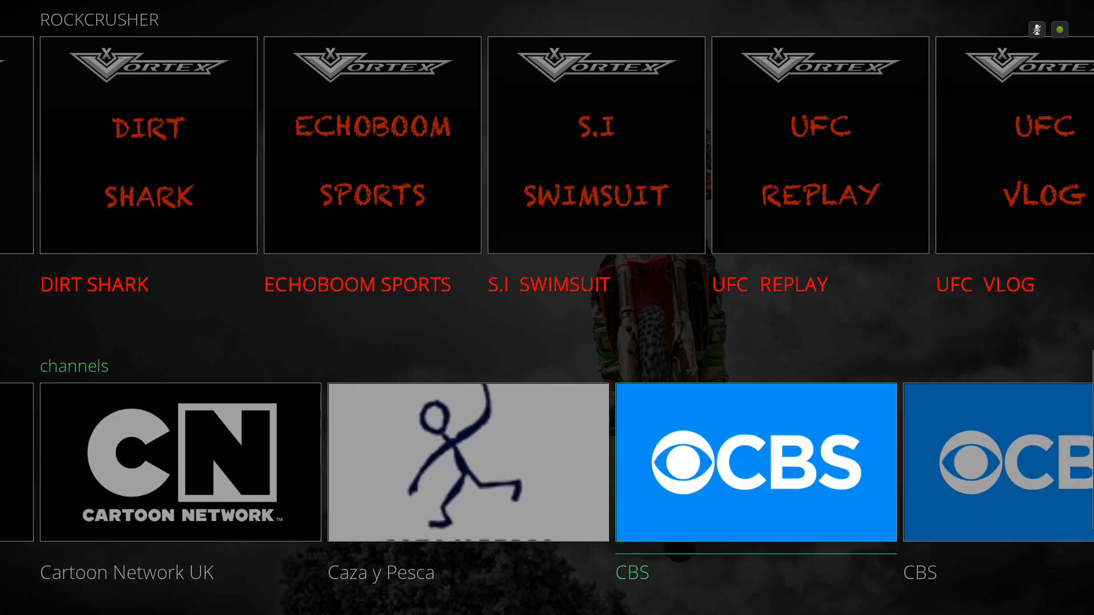
scroll("right", 3)
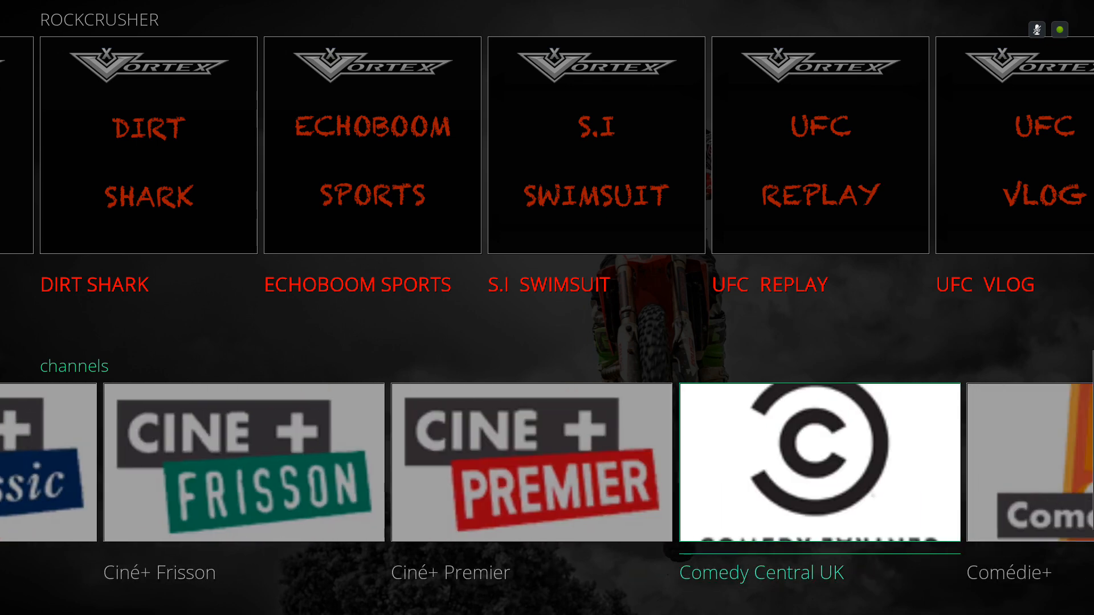
scroll("right", 3)
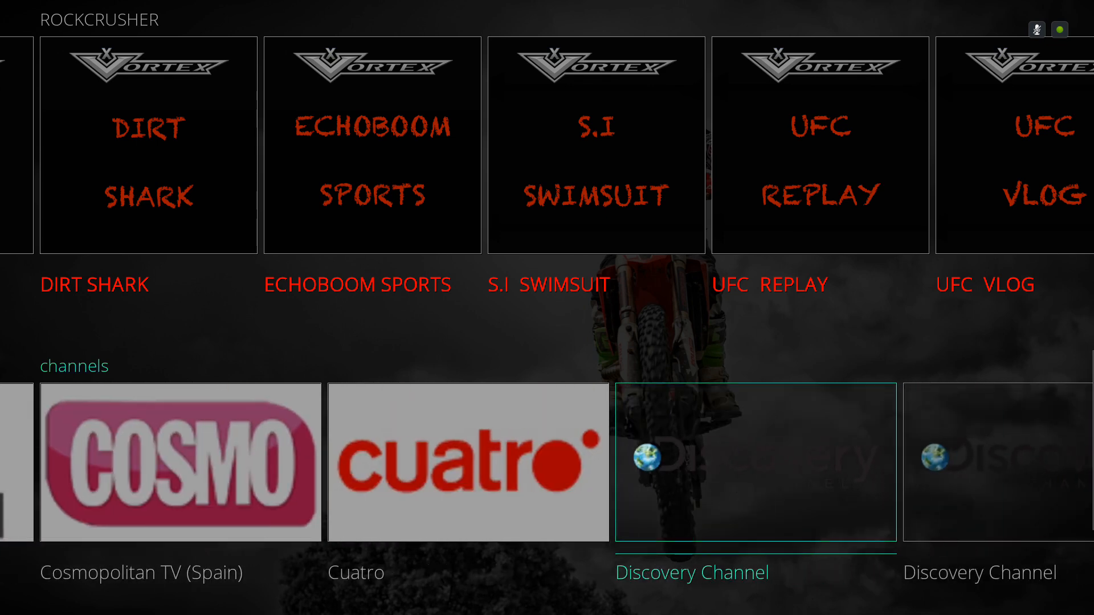
scroll("right", 3)
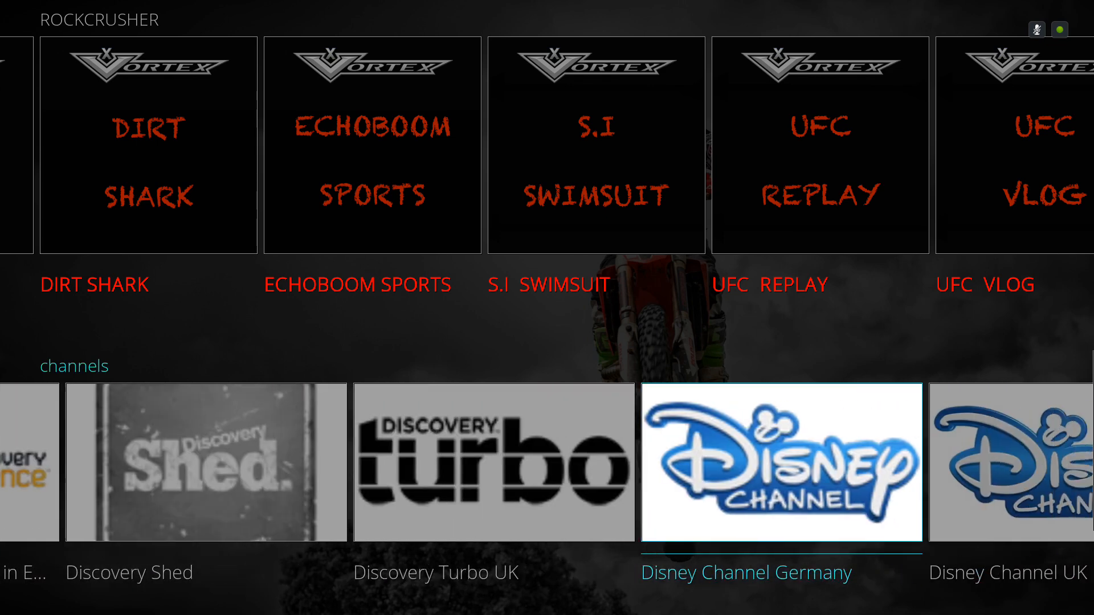
scroll("right", 3)
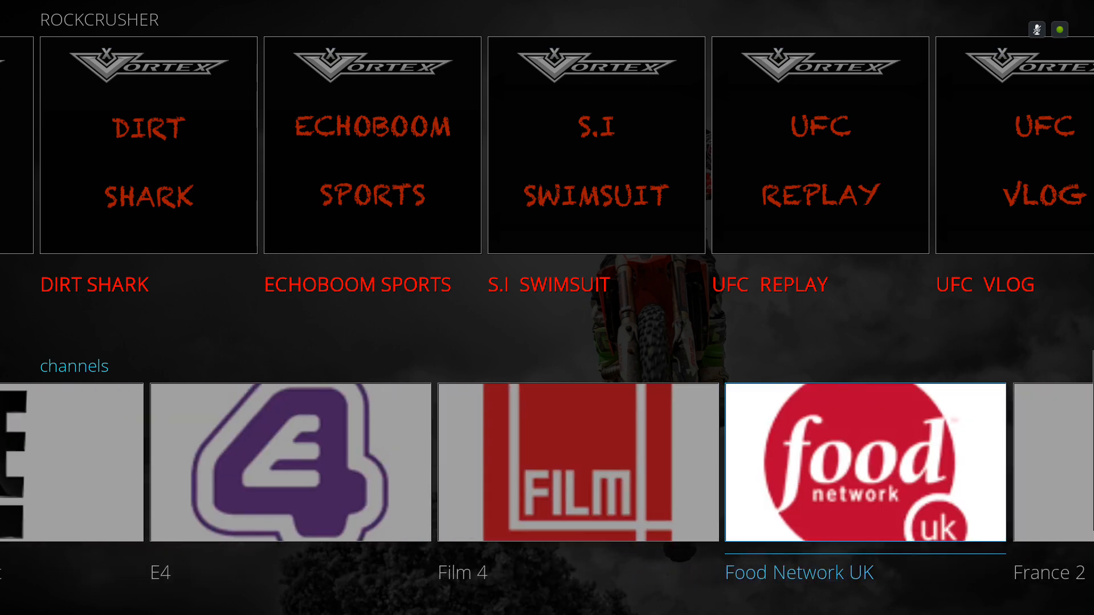
scroll("right", 3)
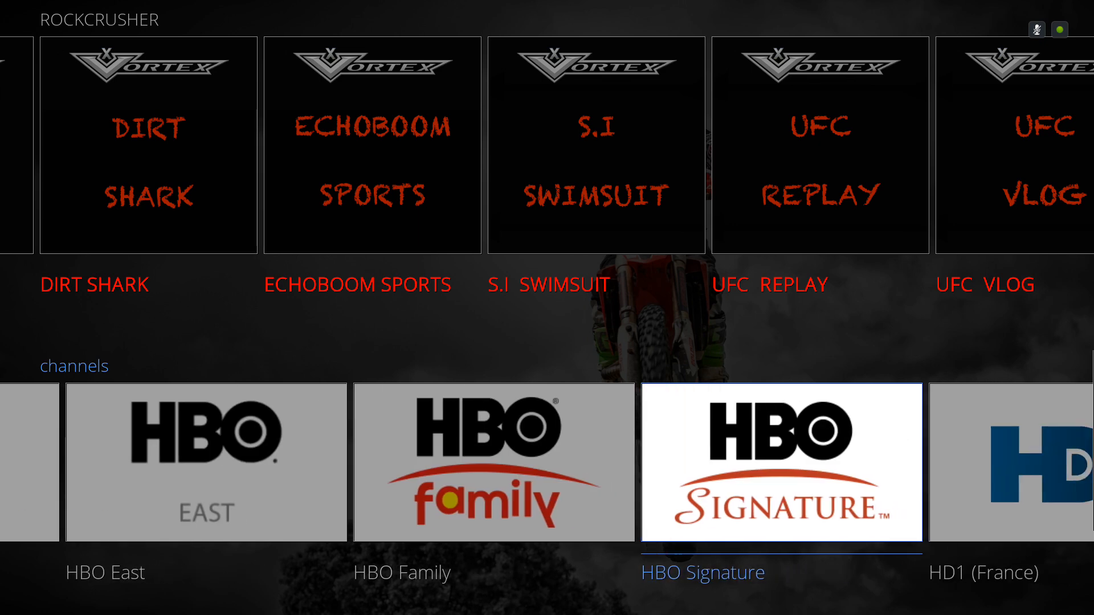
scroll("right", 3)
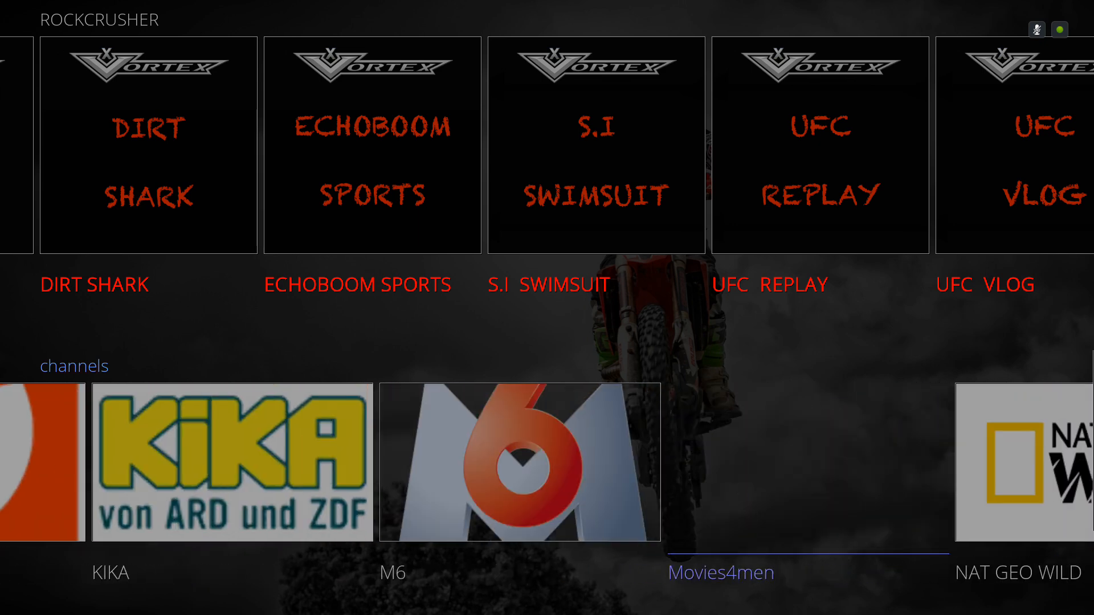
scroll("right", 3)
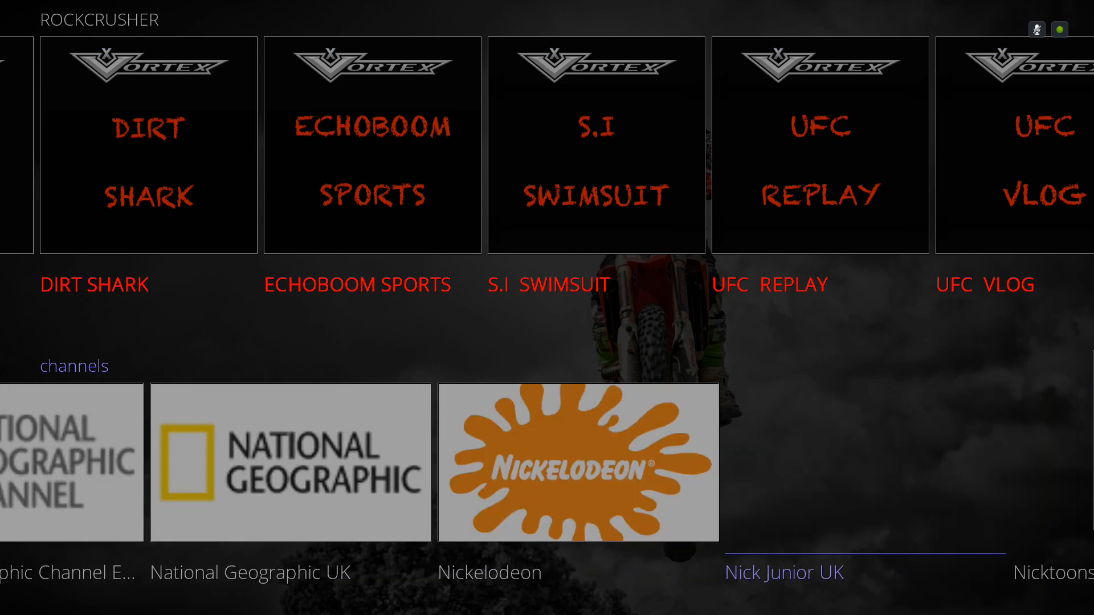
scroll("right", 3)
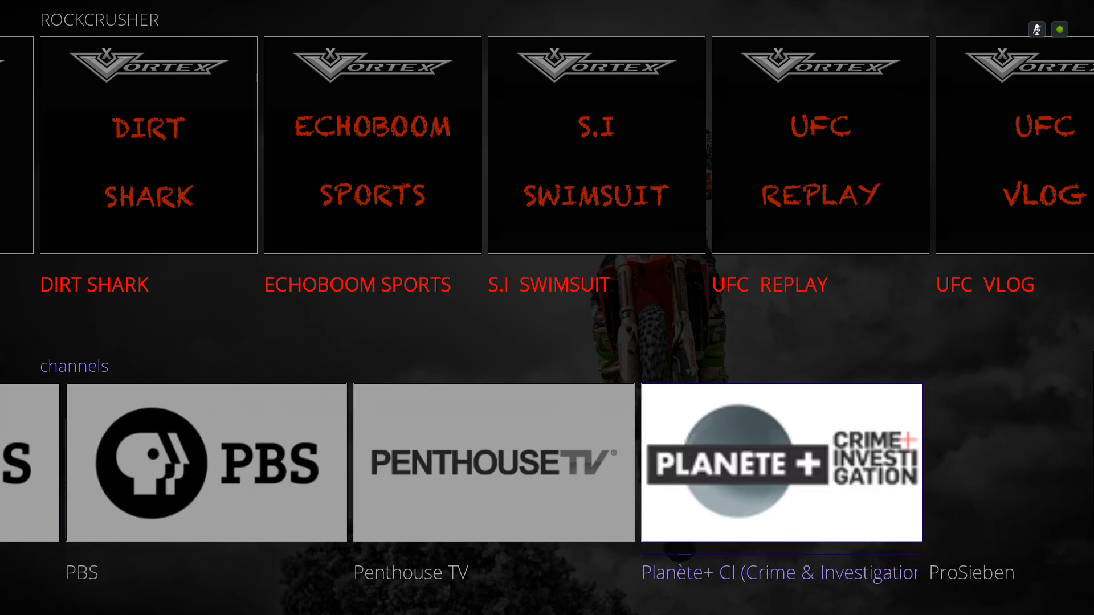
scroll("down", 3)
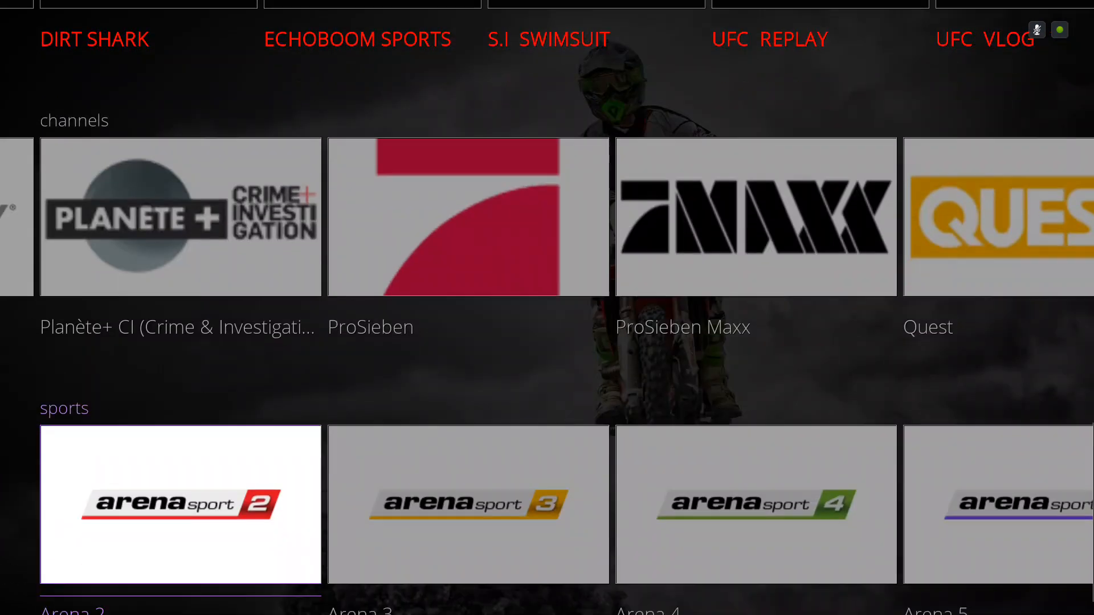
Scroll right along the sports row from Arena 2 through to the Sky Sport channels
scroll("down", 3)
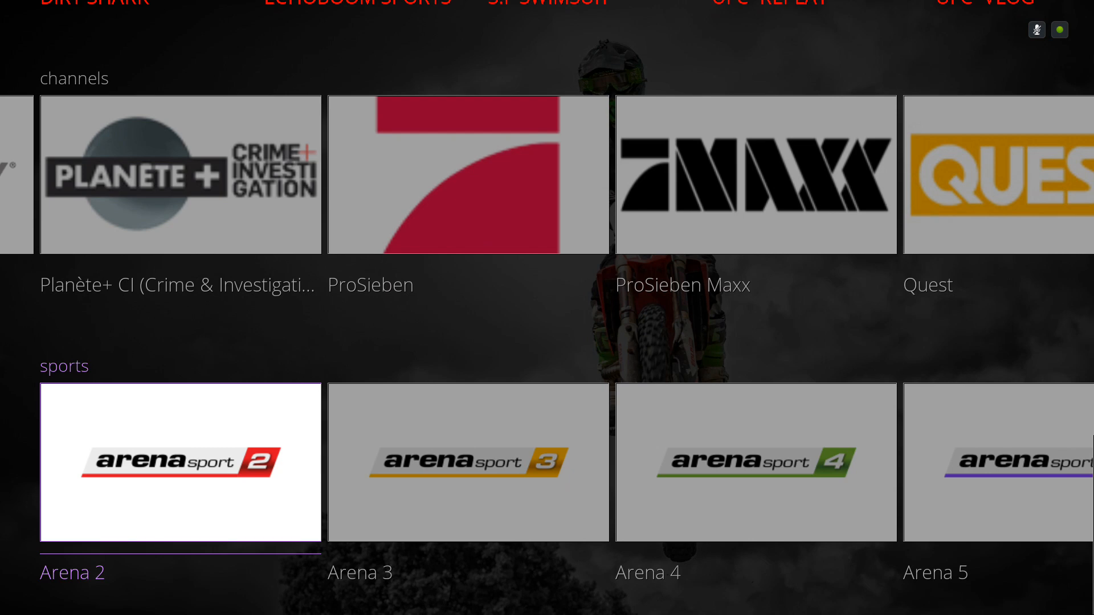
scroll("right", 3)
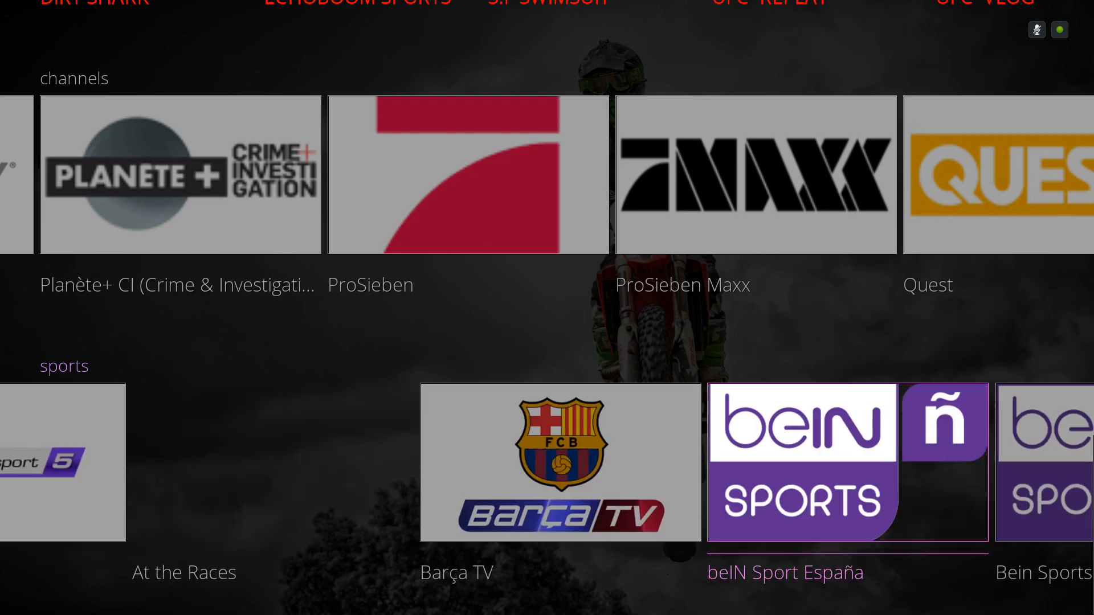
scroll("right", 3)
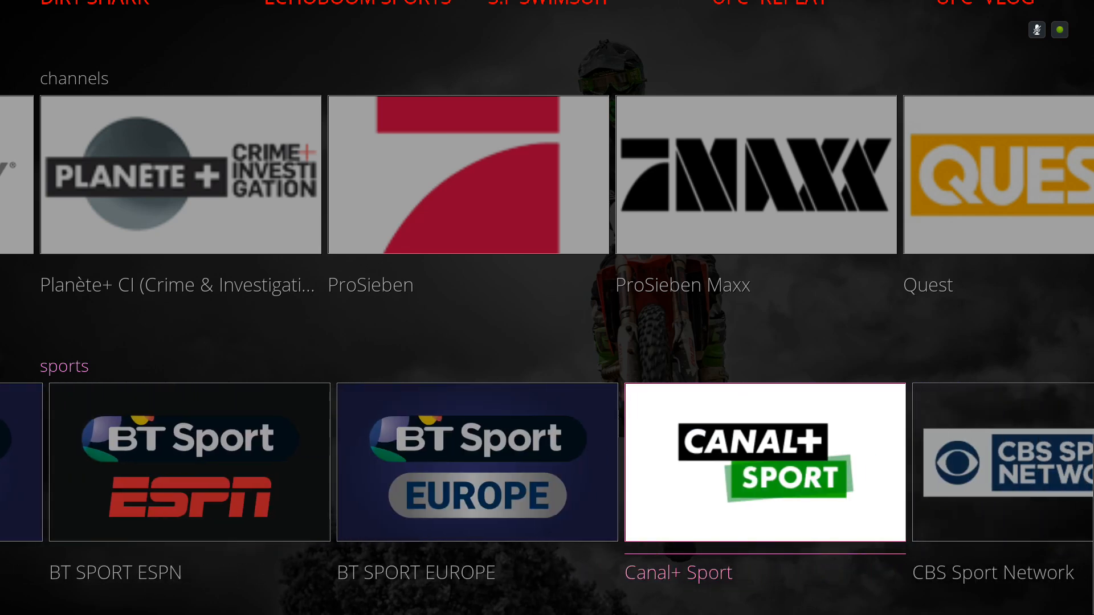
scroll("right", 3)
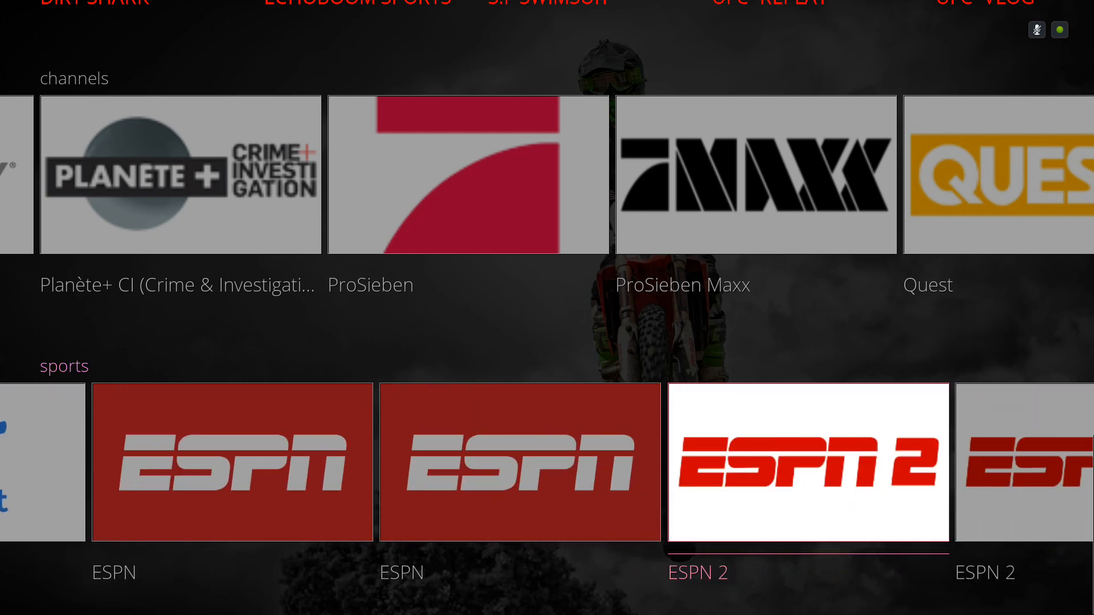
scroll("right", 3)
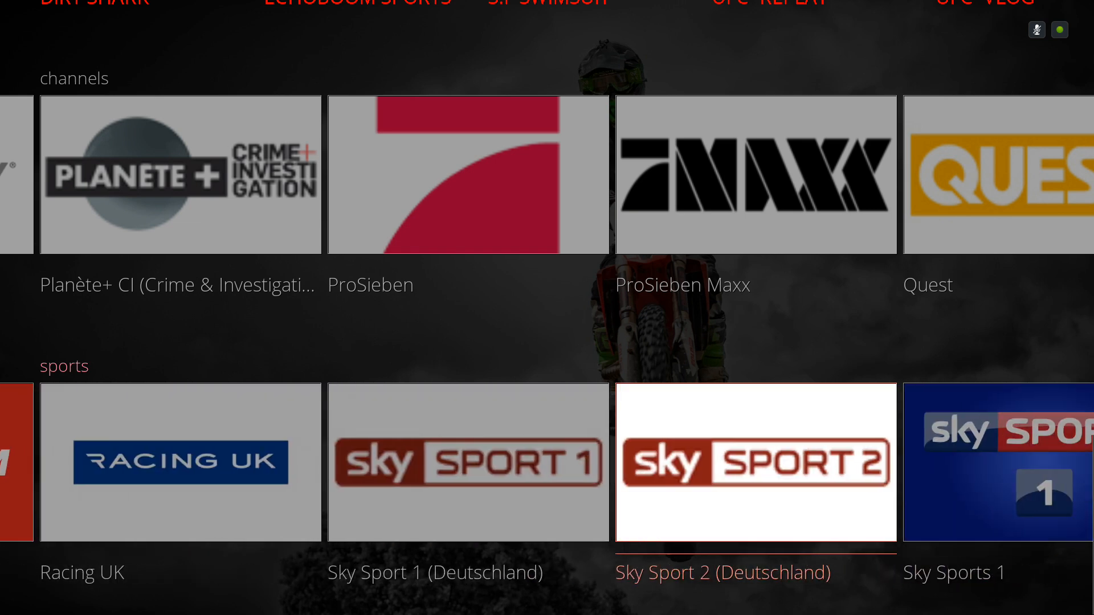
scroll("right", 3)
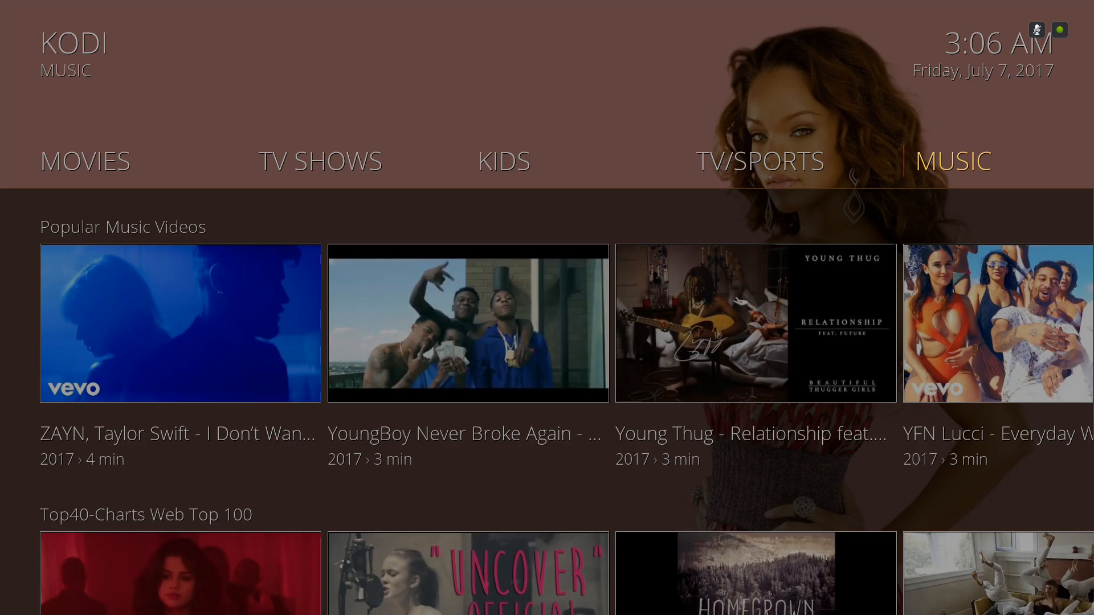
left_click(951, 161)
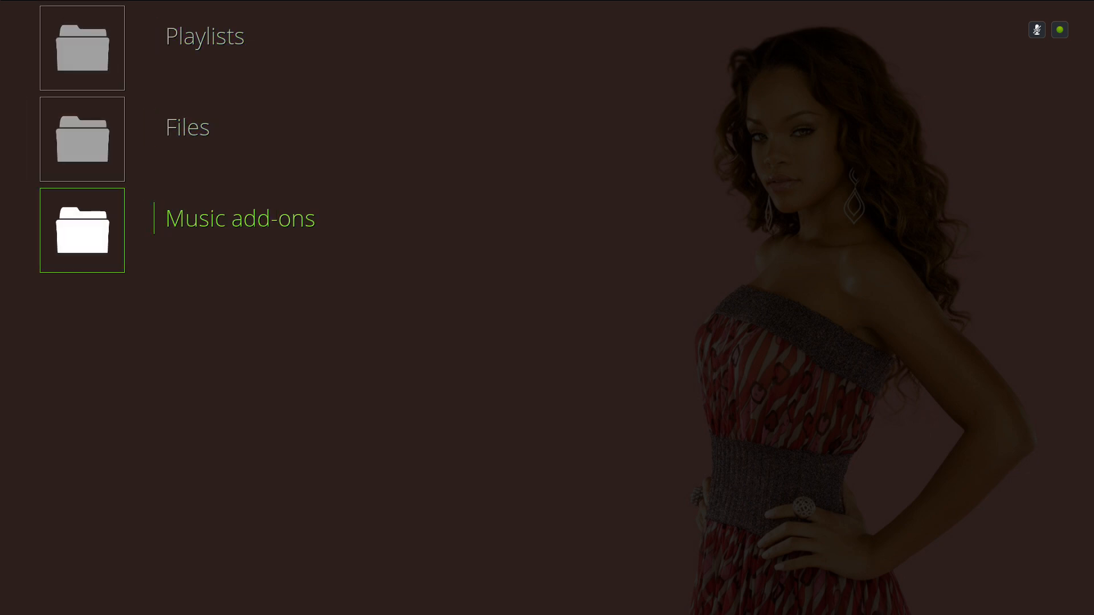
left_click(81, 229)
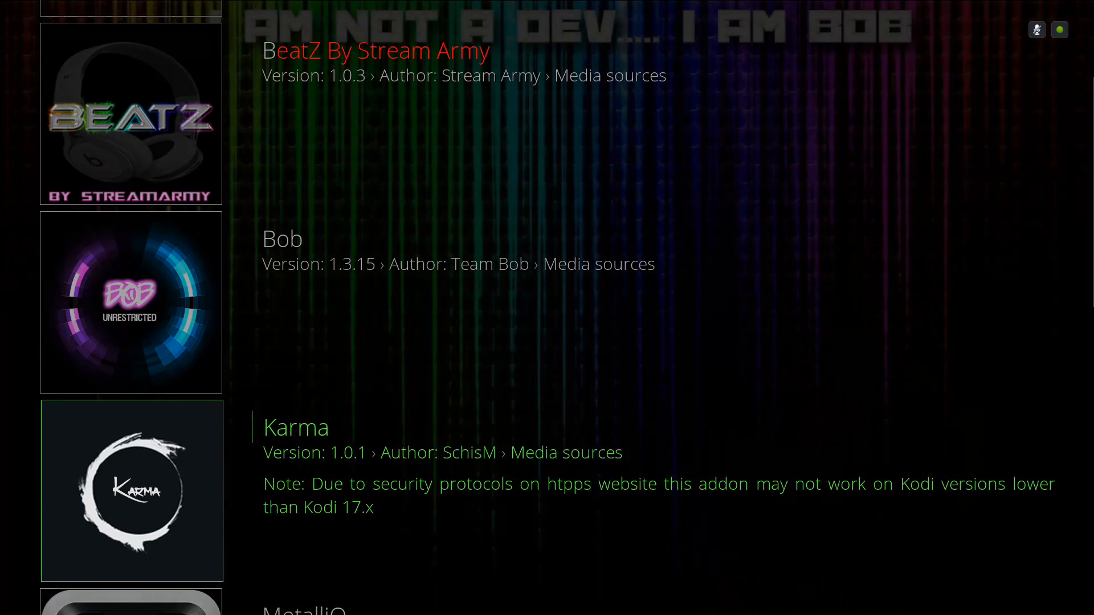
scroll("down", 3)
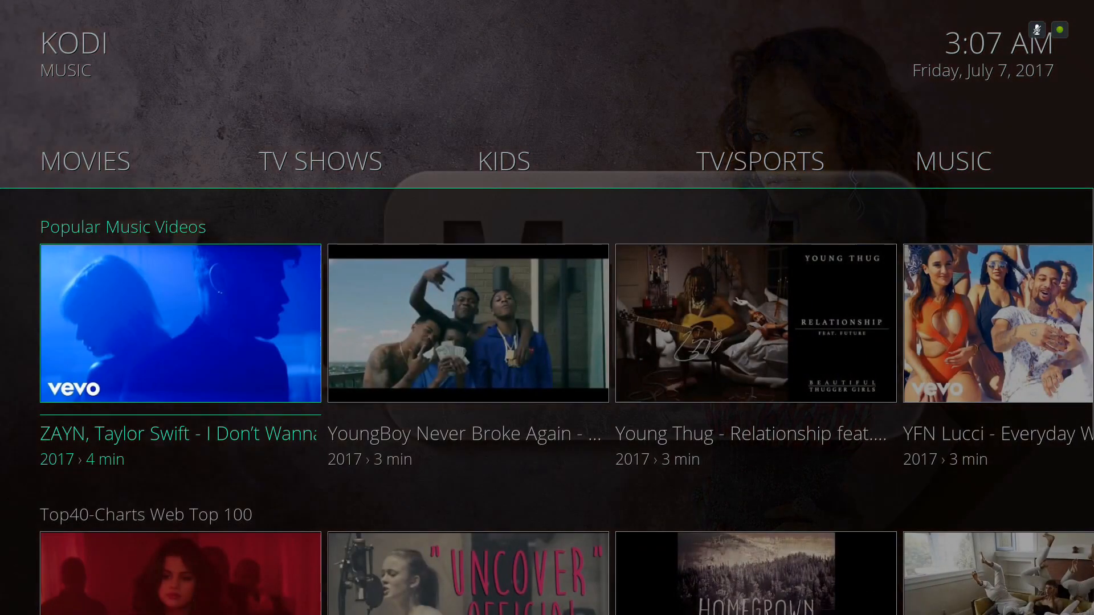
Scroll down past Popular Music Videos to the Top40-Charts Web Top 100 and TOP 40 rows
scroll("right", 3)
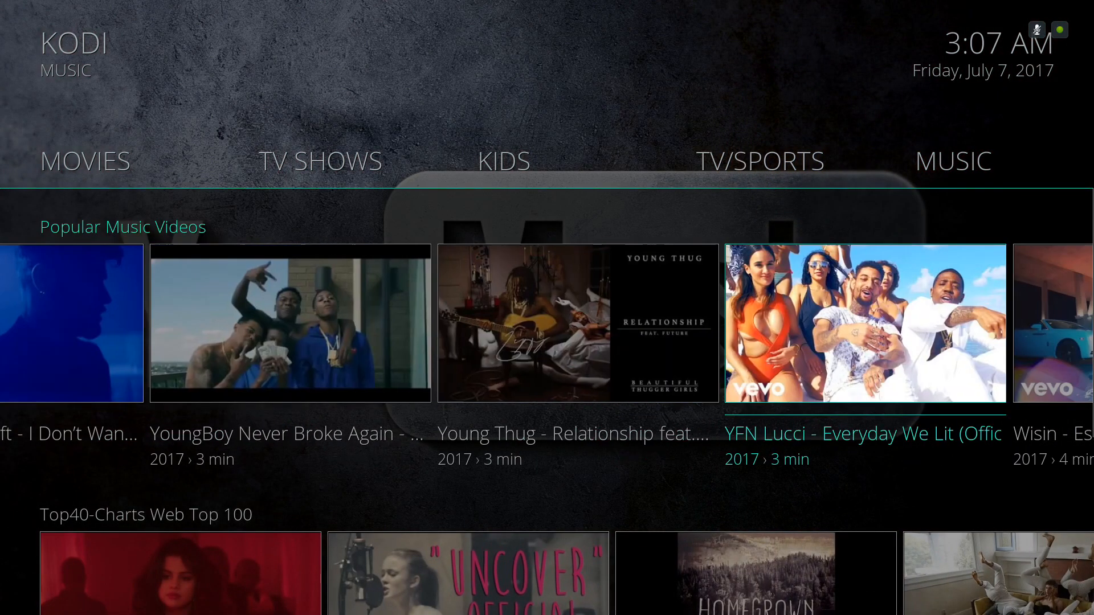
scroll("down", 3)
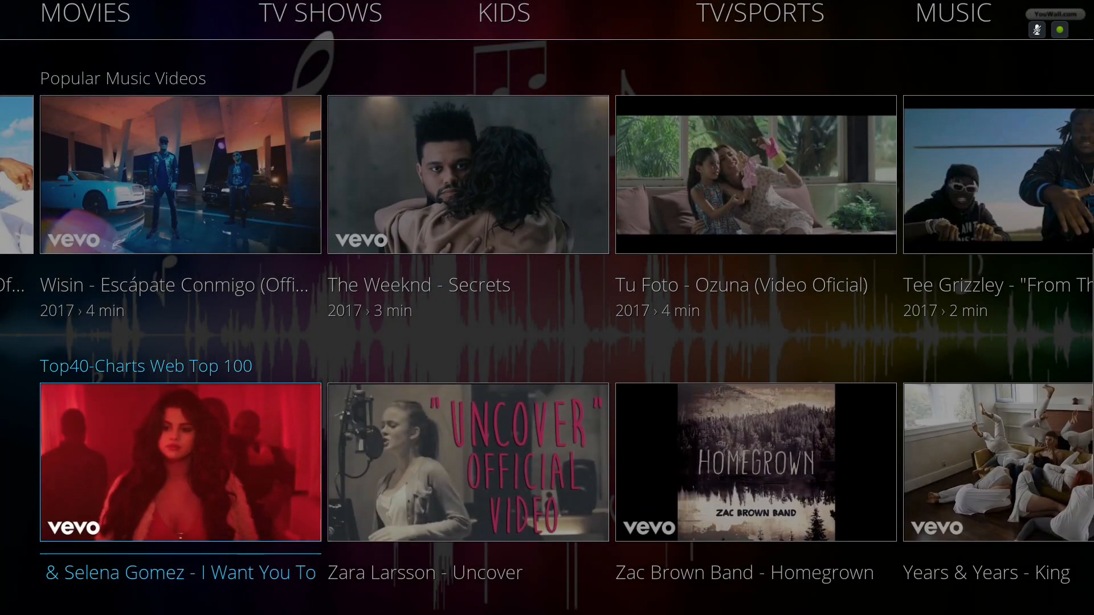
scroll("down", 3)
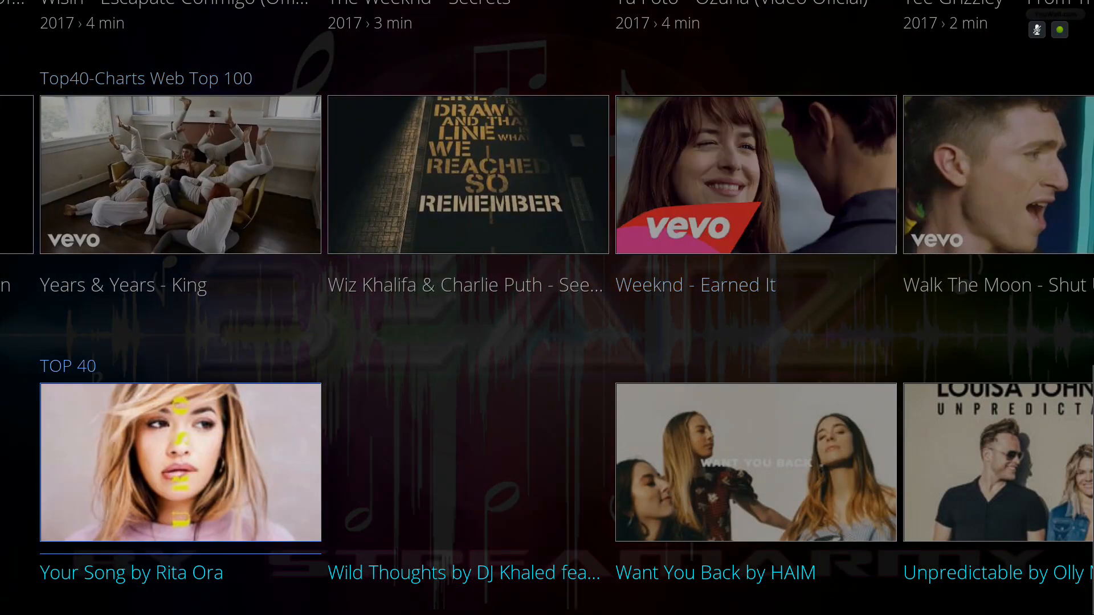
scroll("right", 3)
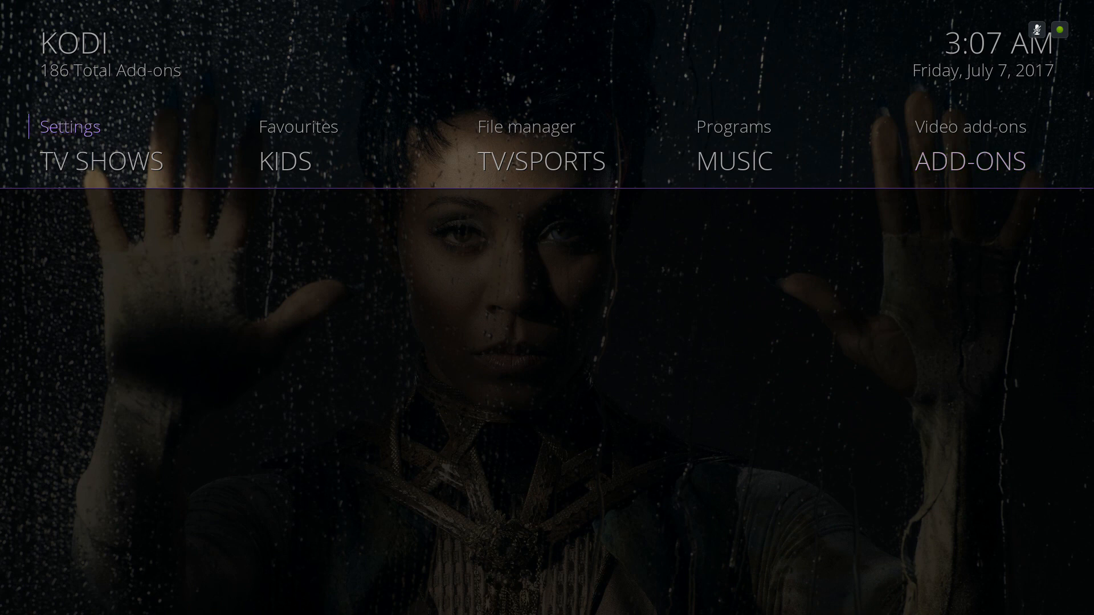
mouse_move(526, 126)
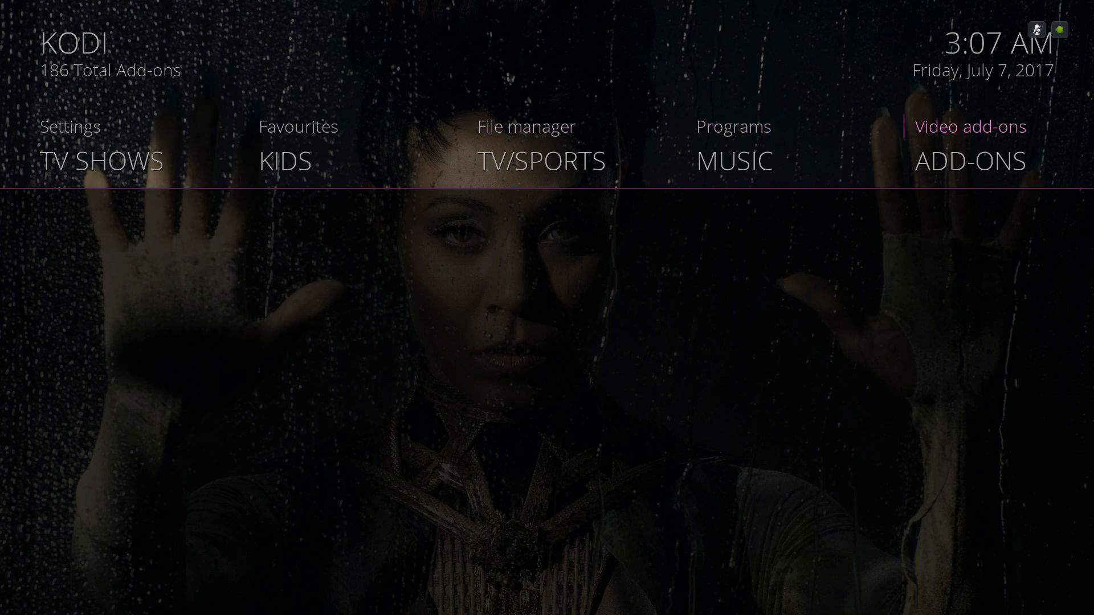
scroll("right", 3)
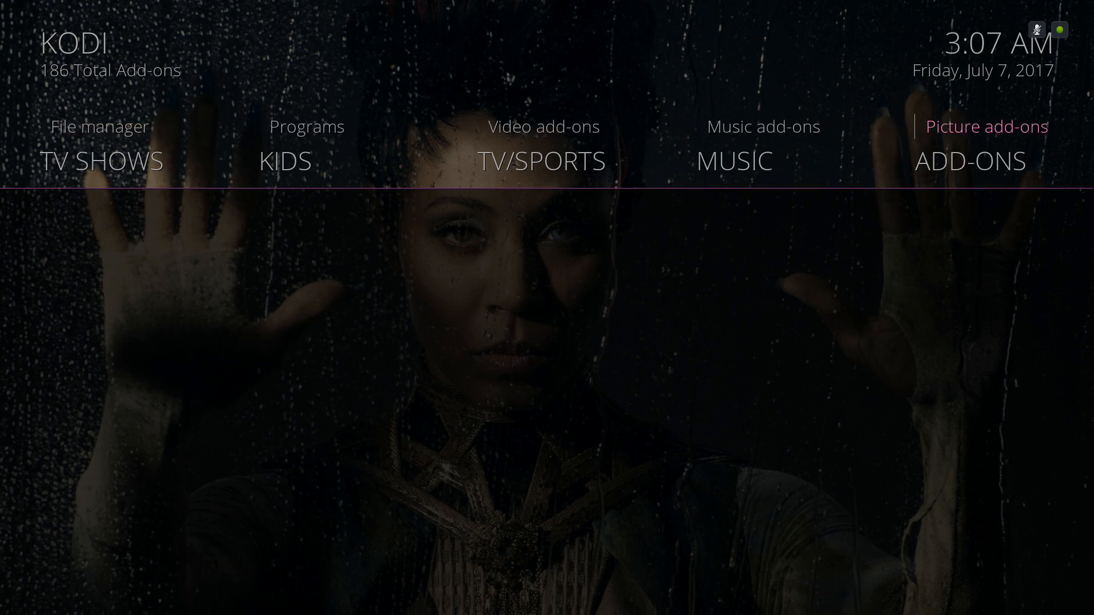
scroll("right", 3)
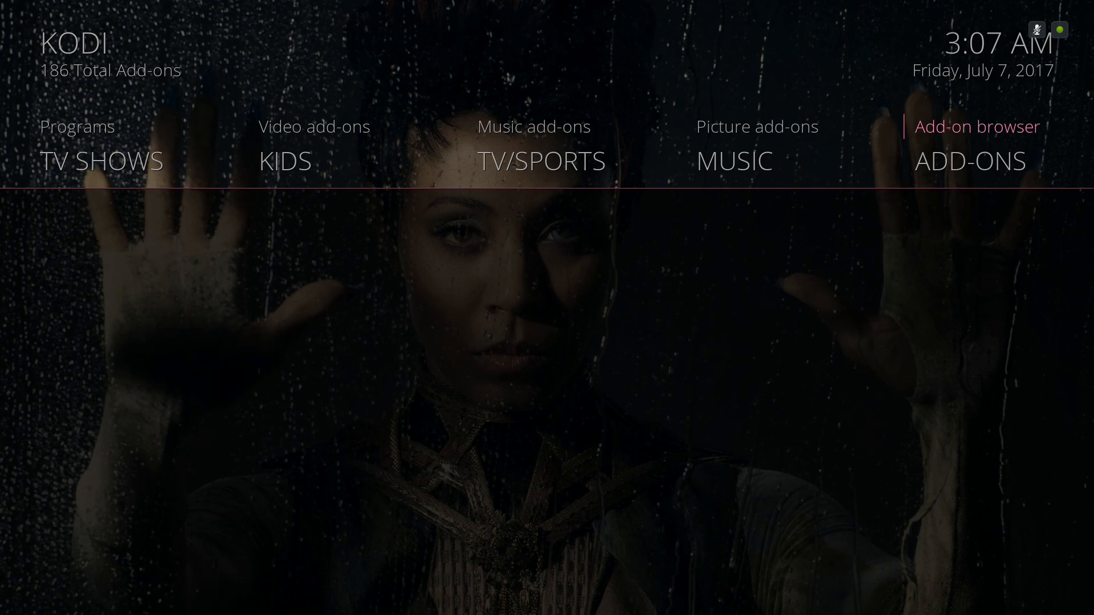
left_click(969, 161)
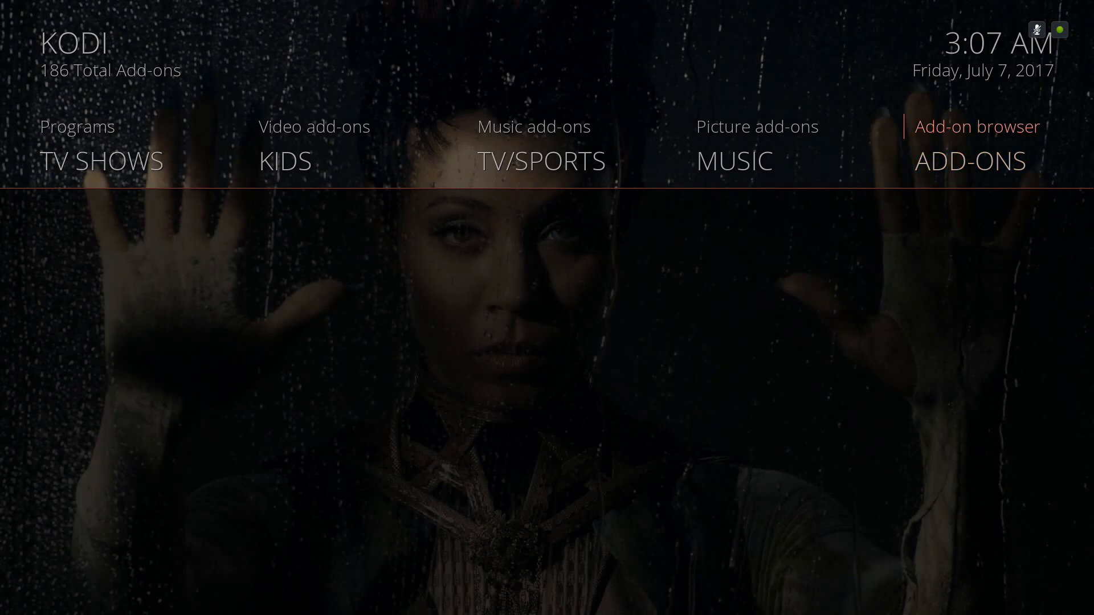
scroll("left", 3)
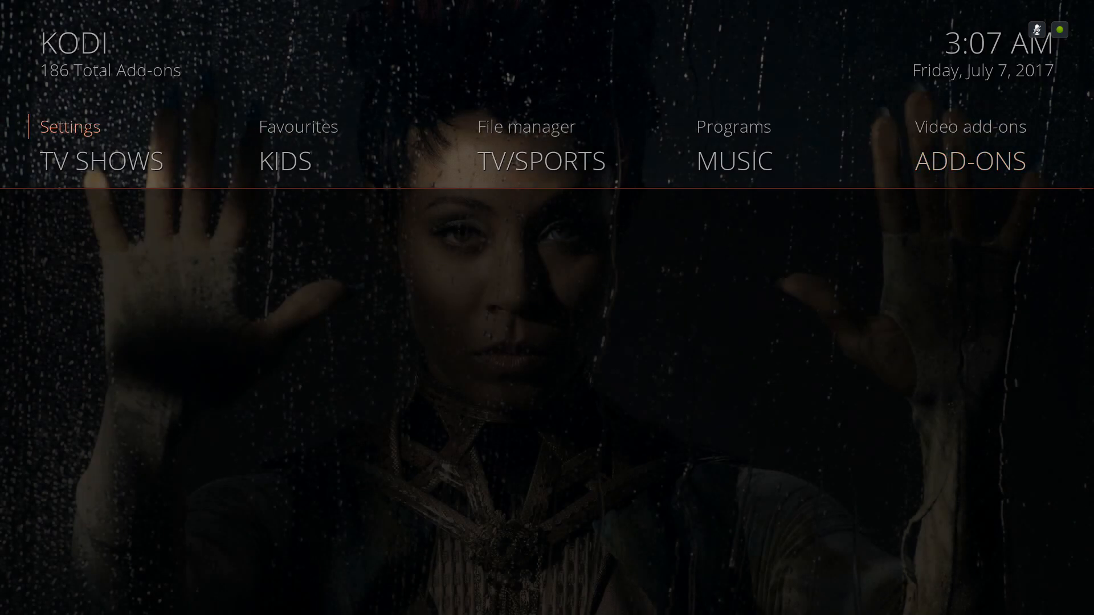
mouse_move(525, 127)
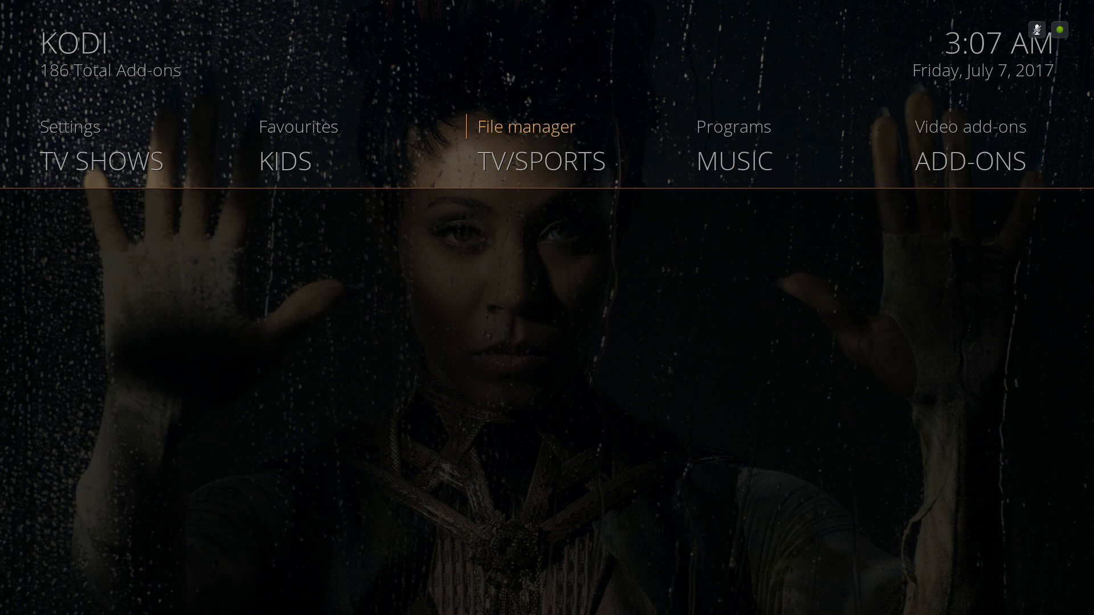
left_click(969, 161)
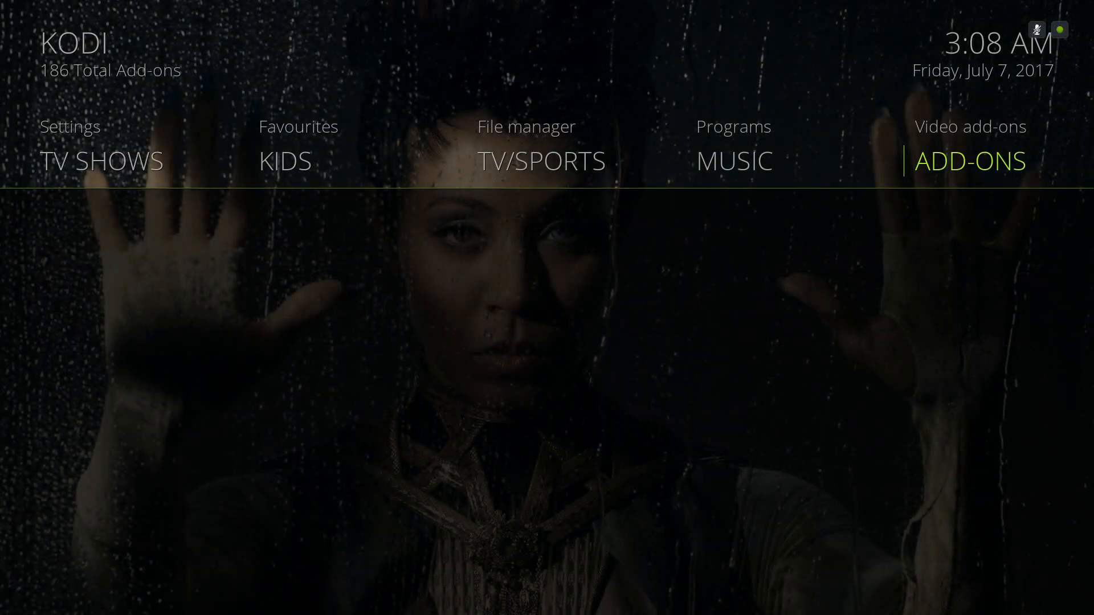
left_click(968, 161)
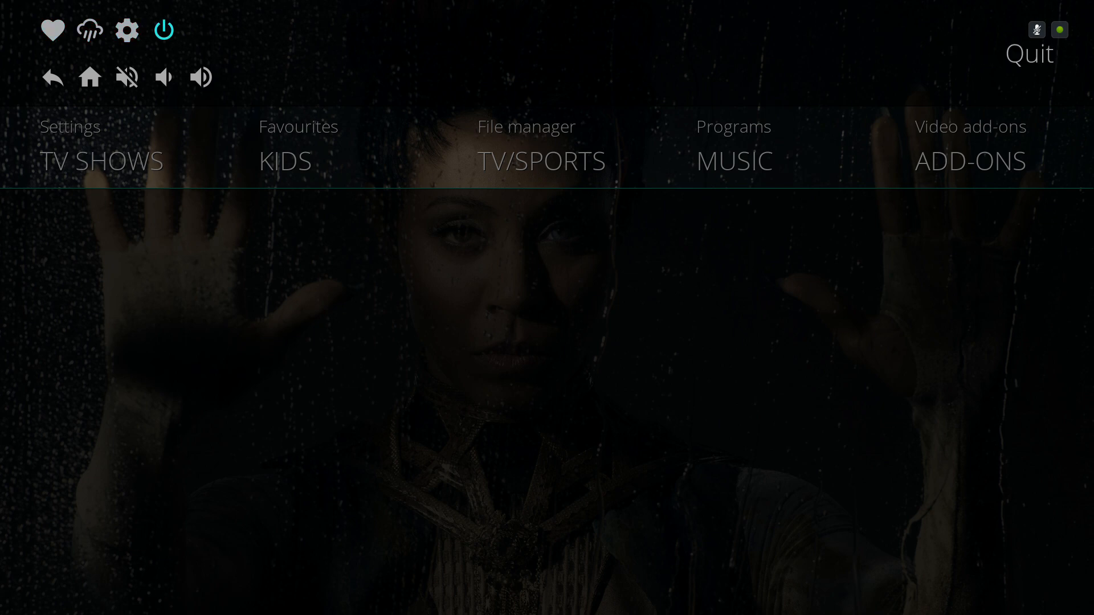
mouse_move(52, 77)
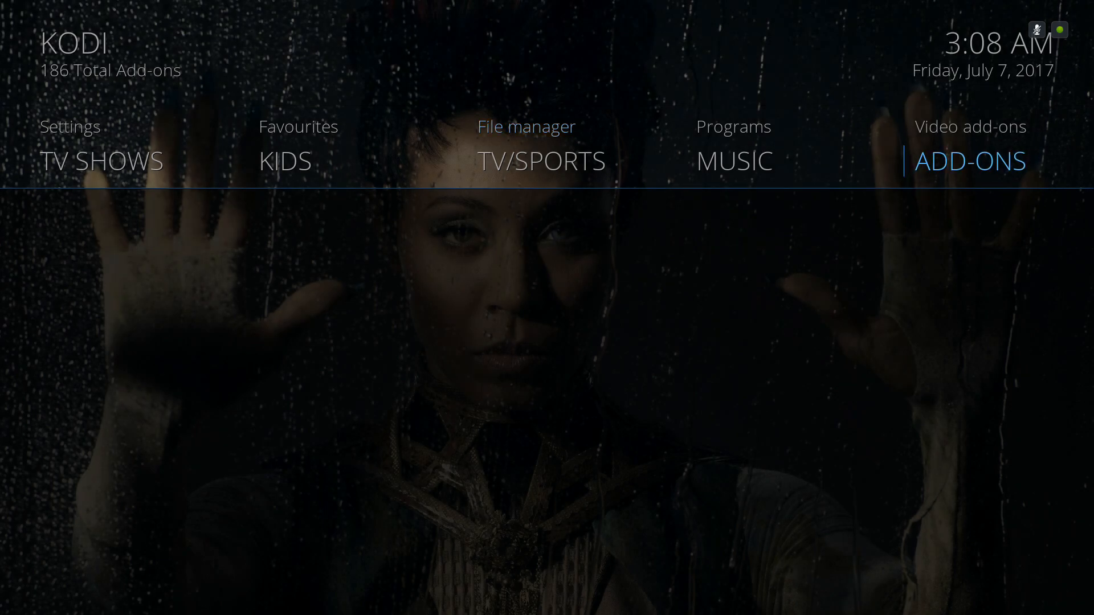
left_click(732, 161)
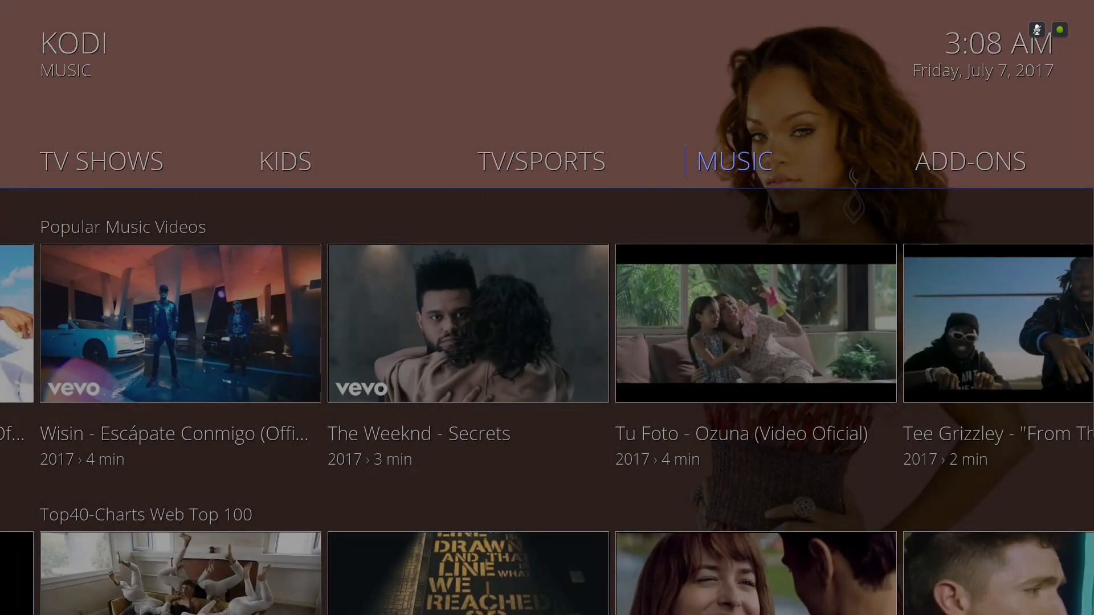
left_click(969, 161)
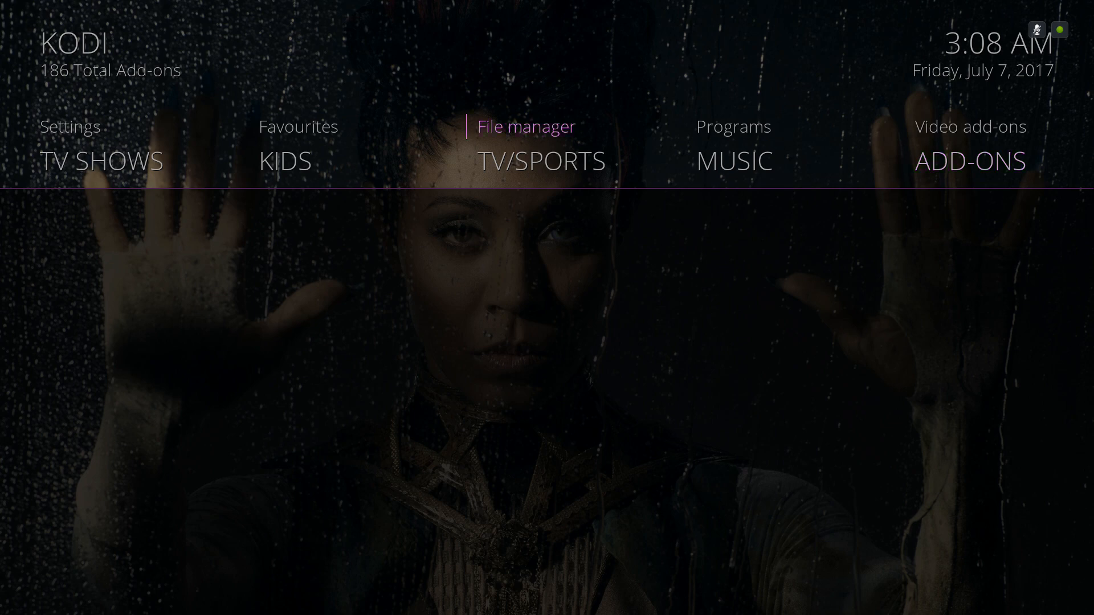
left_click(525, 126)
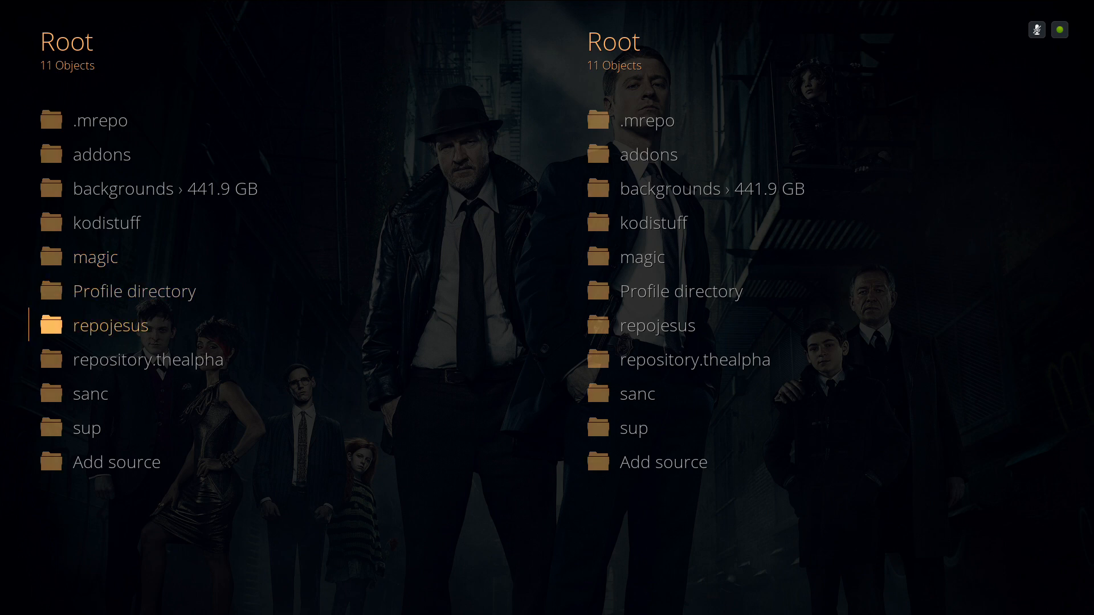
key("down")
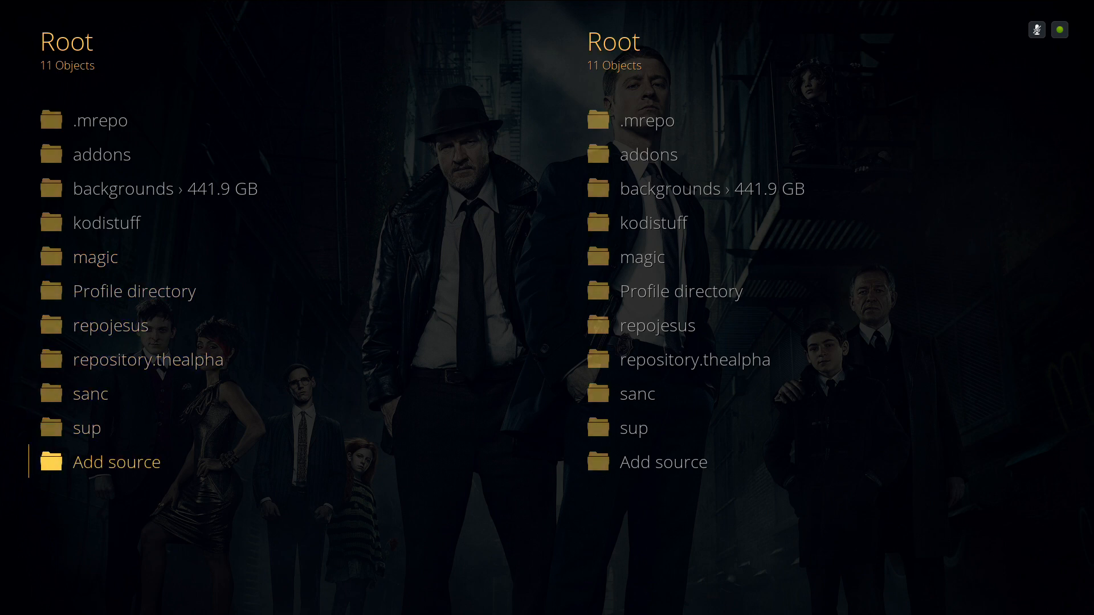
left_click(117, 462)
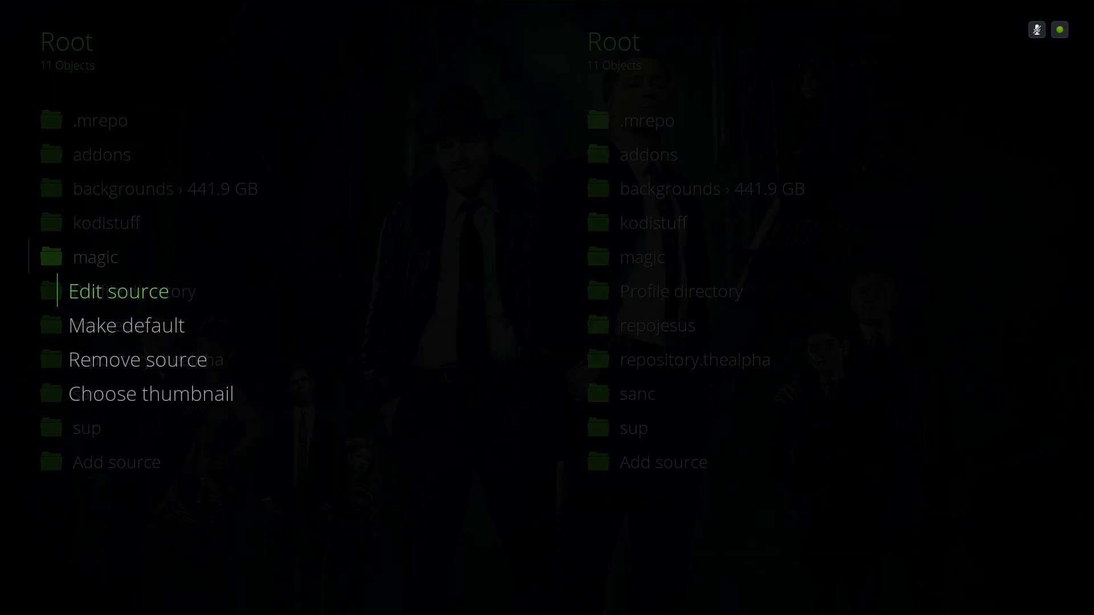
left_click(118, 290)
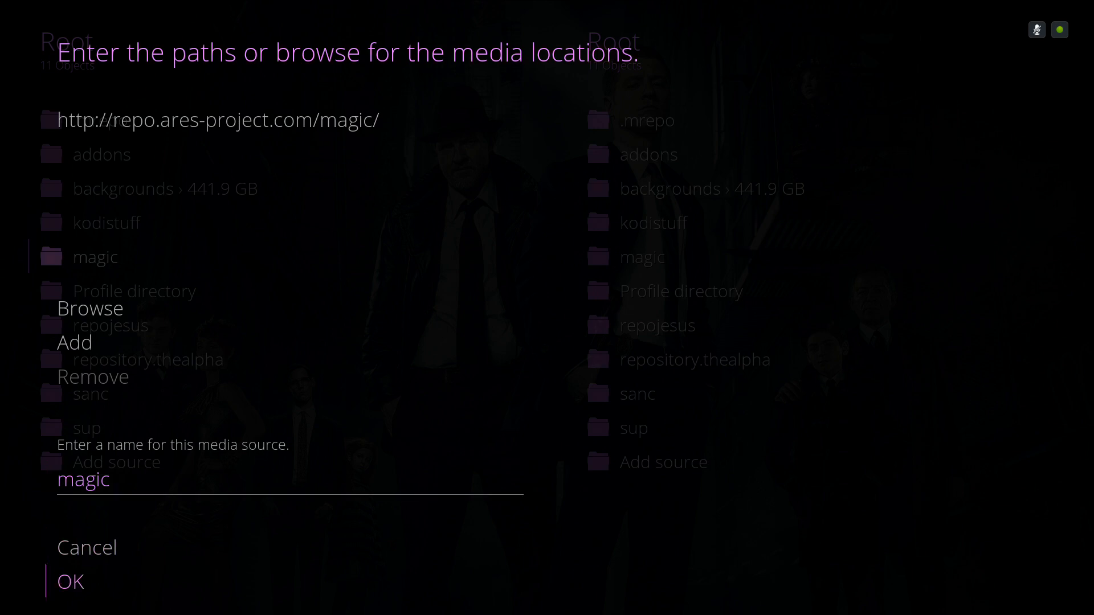
left_click(69, 581)
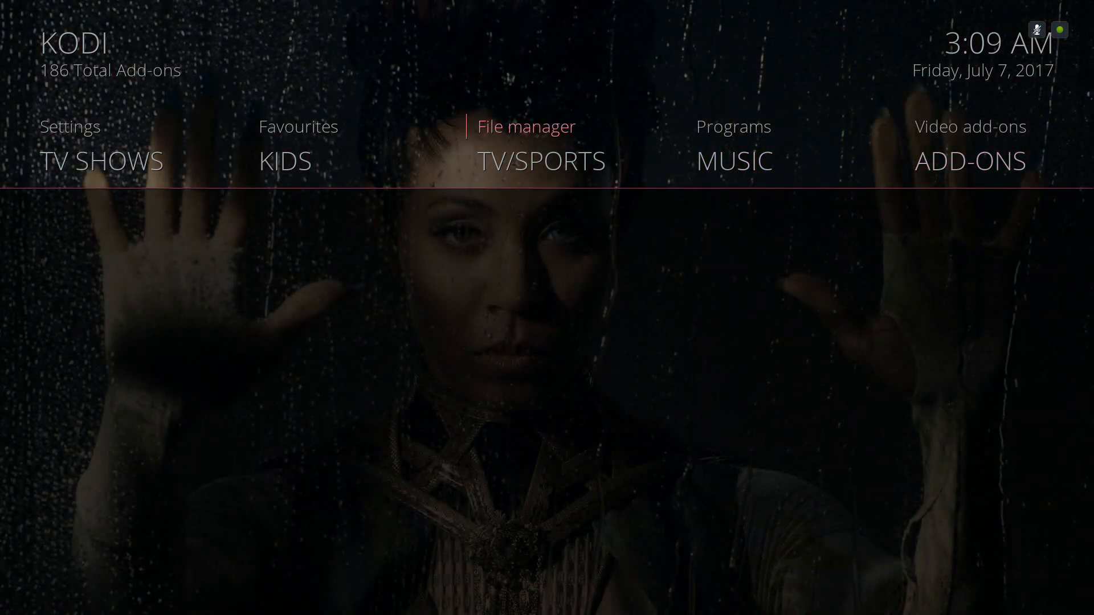
scroll("right", 3)
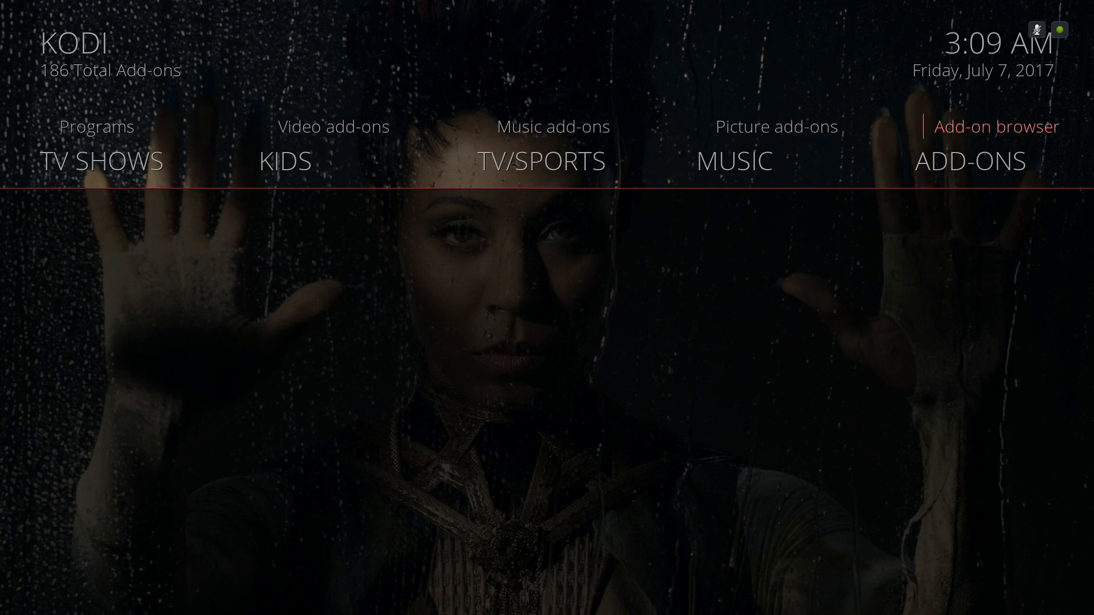
left_click(996, 126)
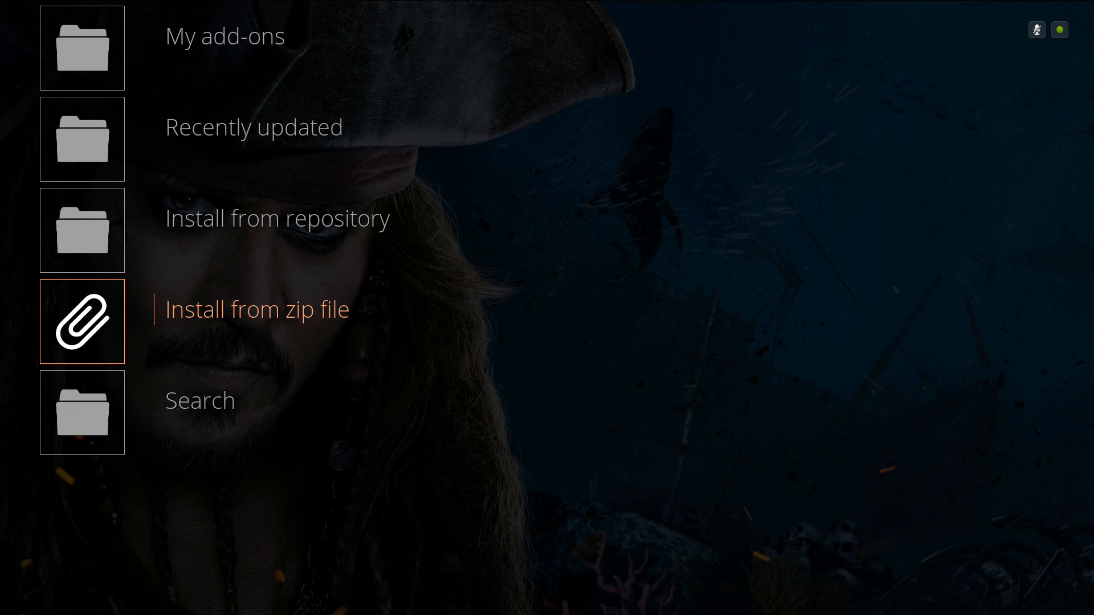
left_click(256, 309)
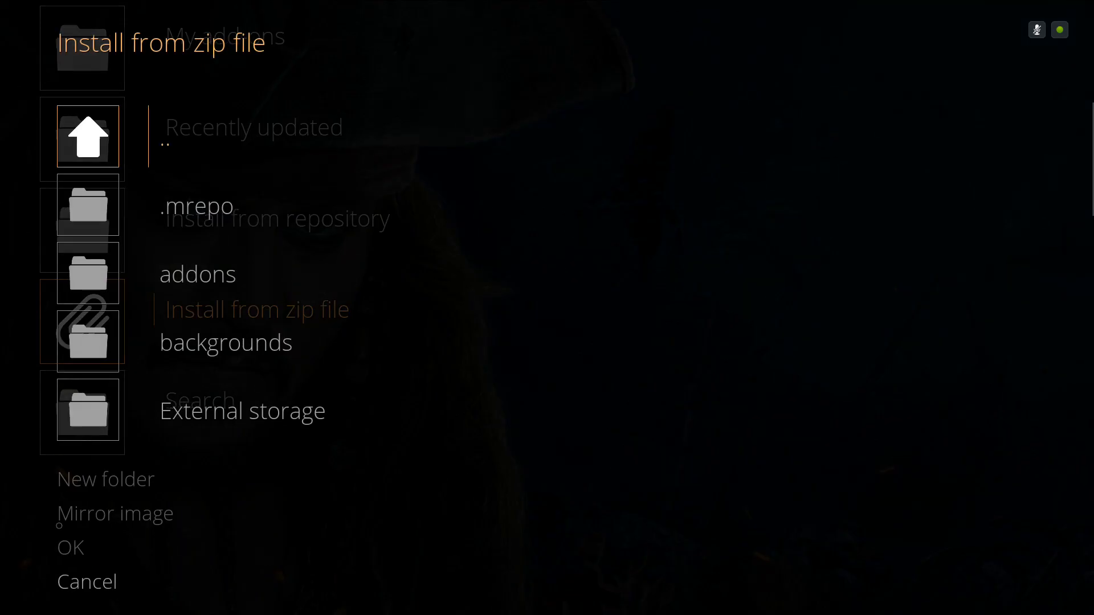
scroll("down", 3)
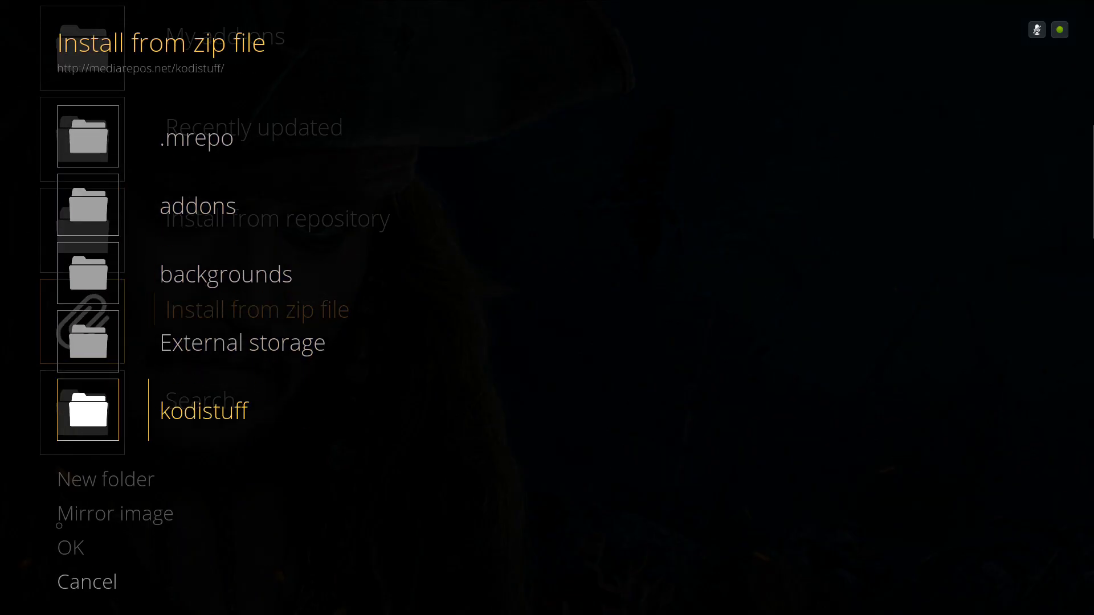
scroll("down", 3)
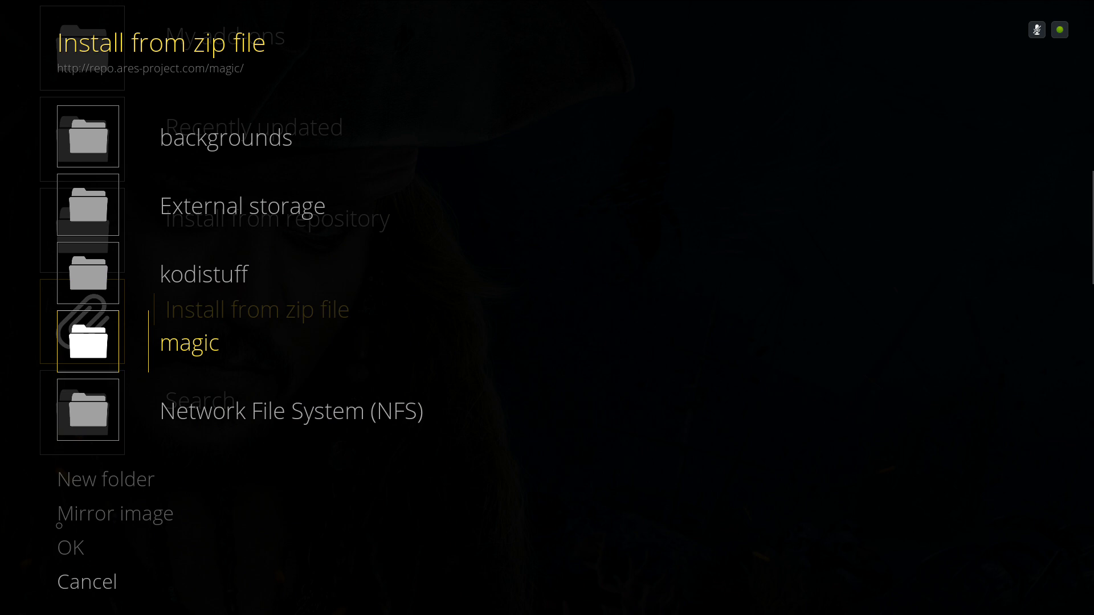
left_click(189, 343)
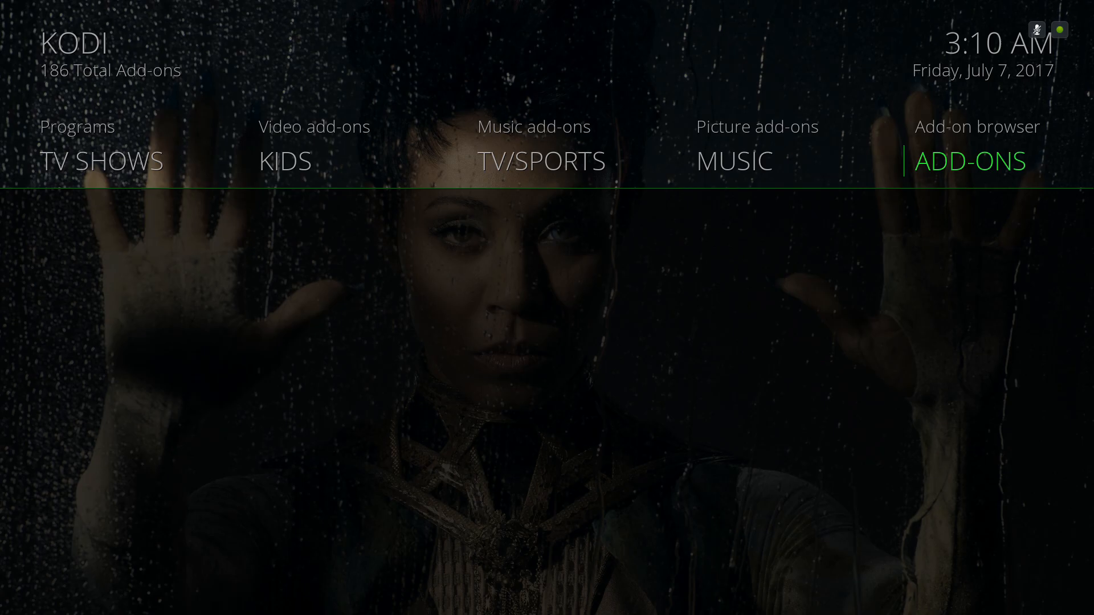
left_click(968, 161)
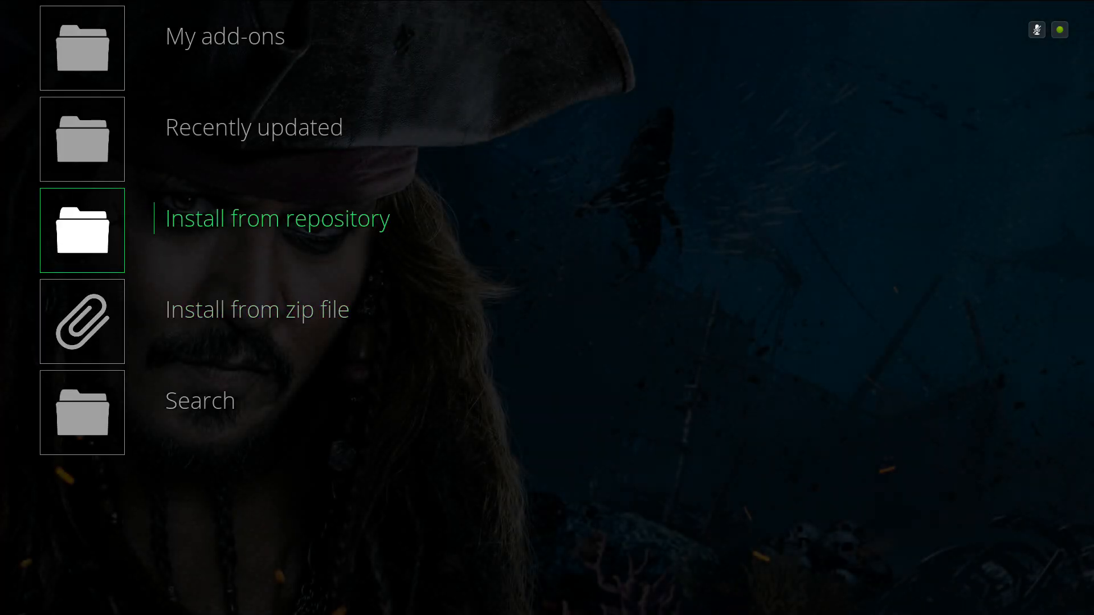
left_click(277, 217)
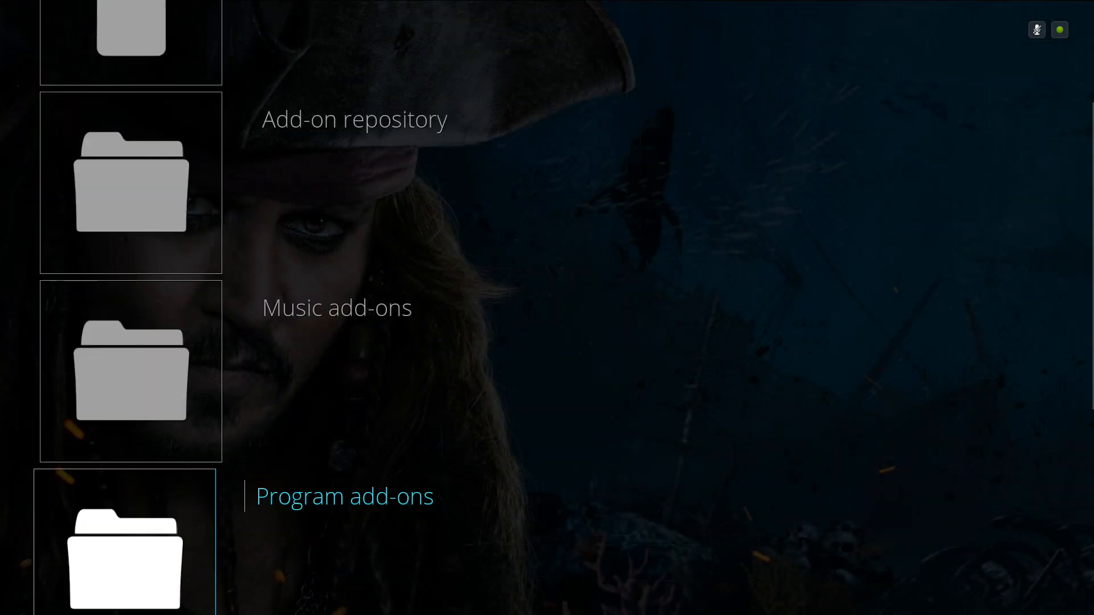
scroll("down", 3)
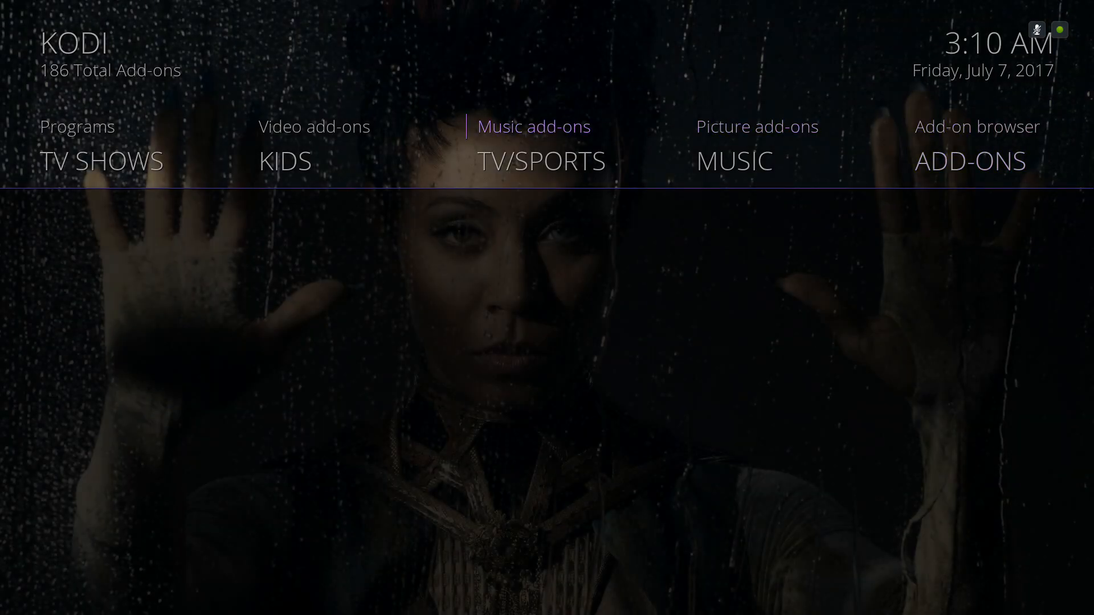
Select the Ares Wizard tile in the Add-ons grid and launch it
left_click(76, 143)
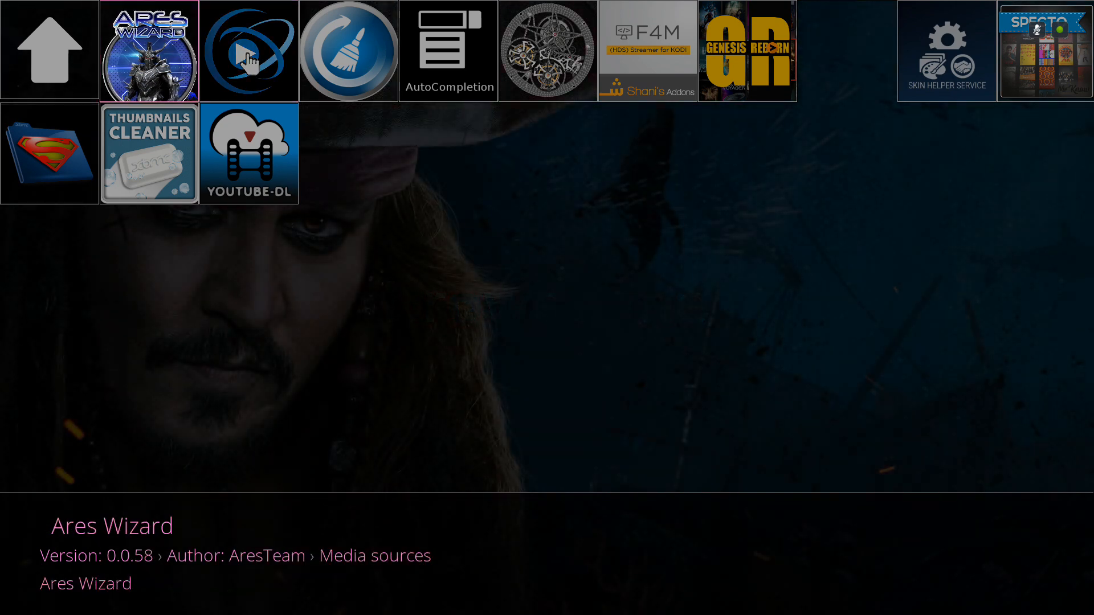
left_click(148, 49)
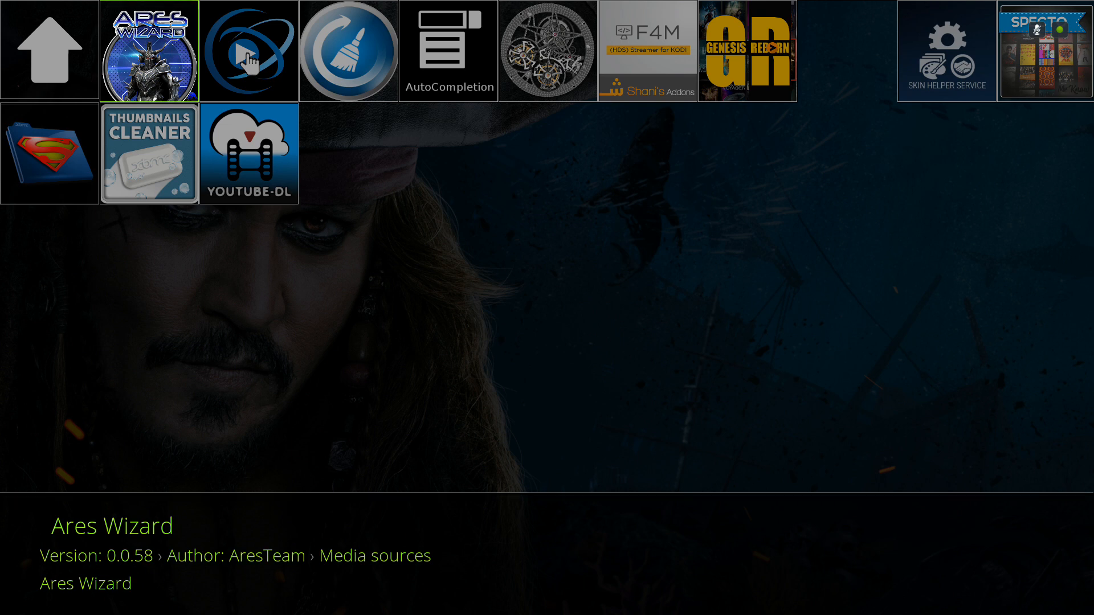
left_click(148, 50)
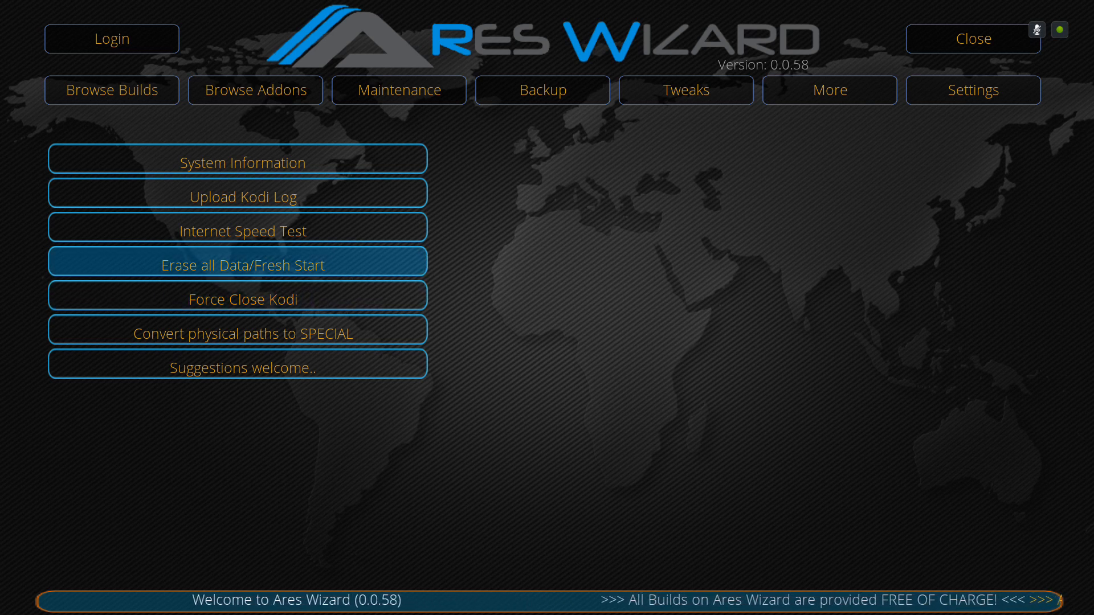
mouse_move(242, 299)
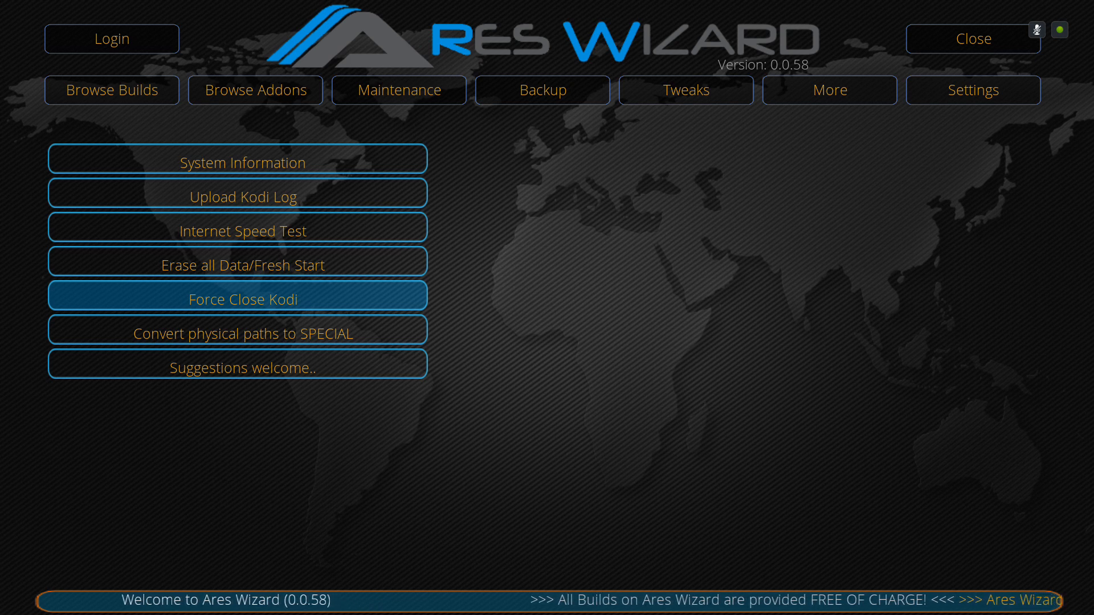
mouse_move(829, 90)
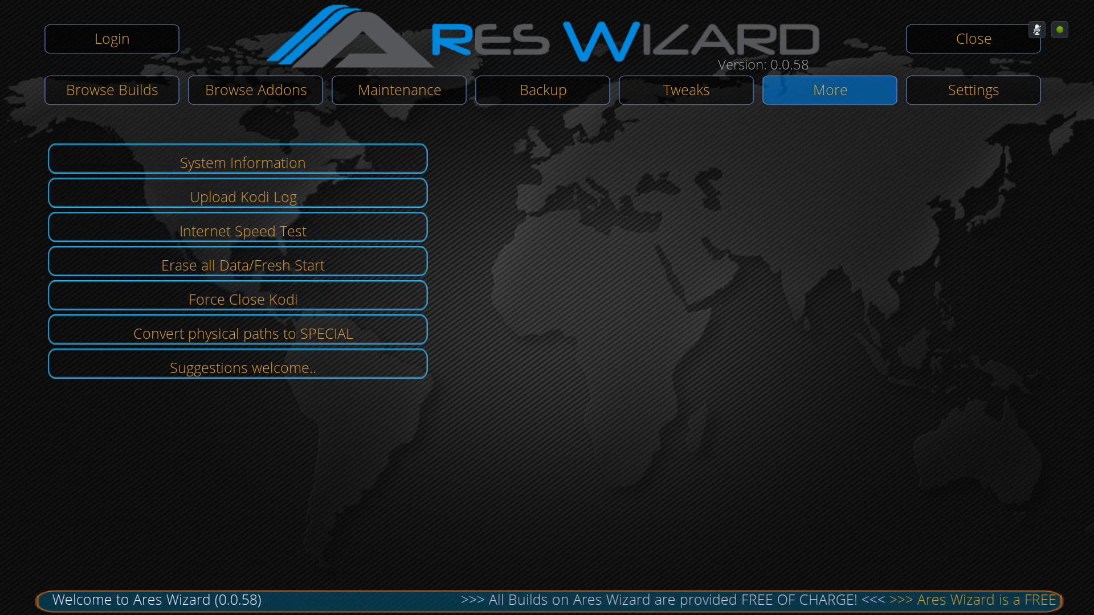
Enter Browse Builds with All Builds selected to list Ares US, Pulse, Apollo and CellarDoorTV
left_click(110, 90)
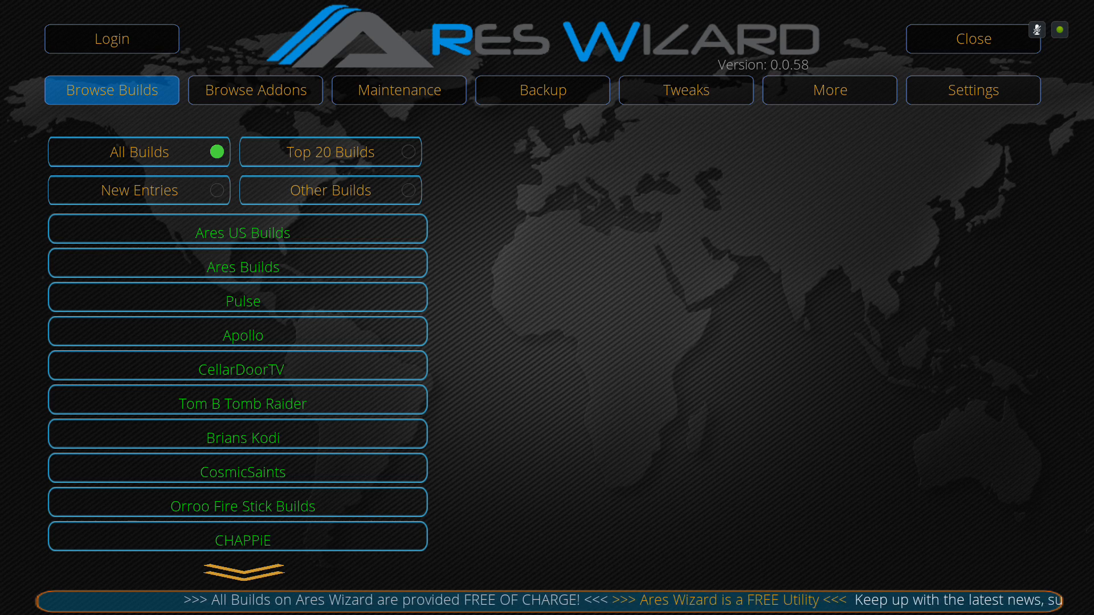
Scroll the All Builds list past Tom B Tomb Raider and enter the Krypton builds collection
left_click(237, 402)
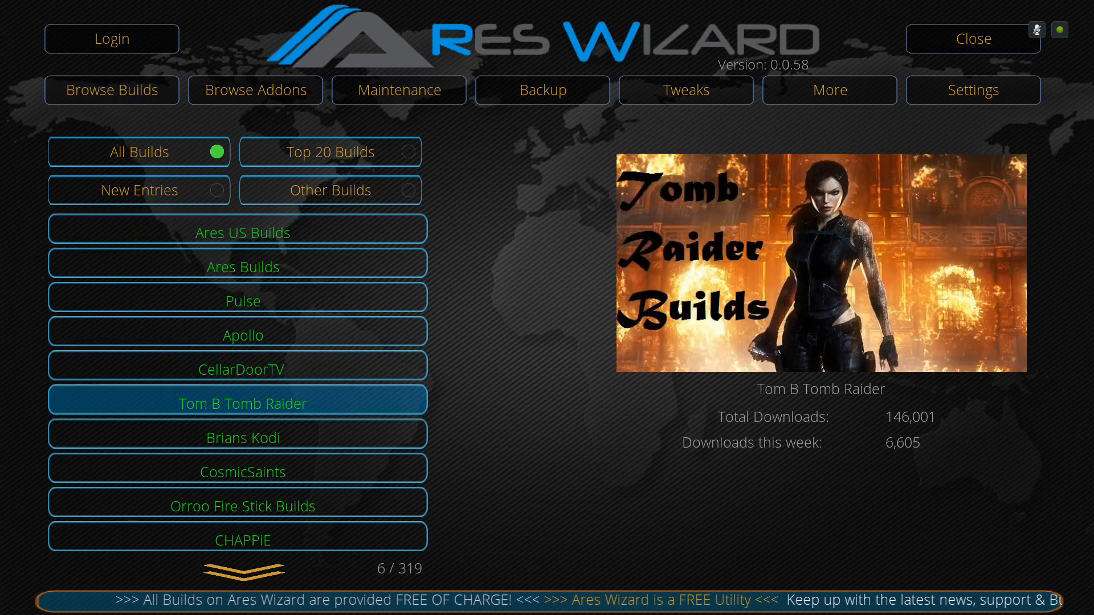
scroll("down", 3)
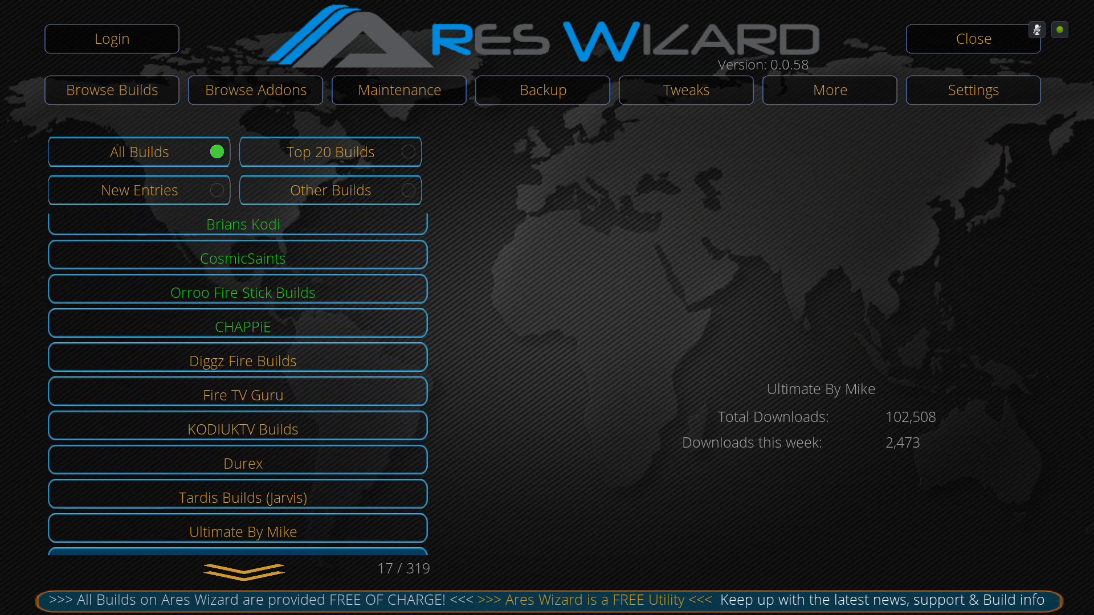
scroll("down", 3)
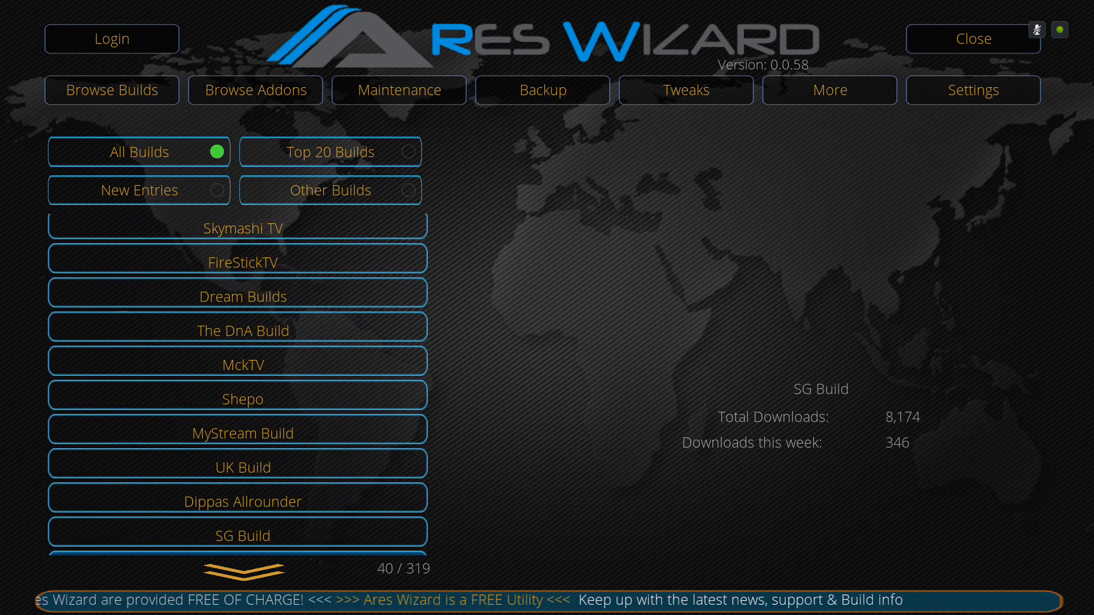
scroll("down", 3)
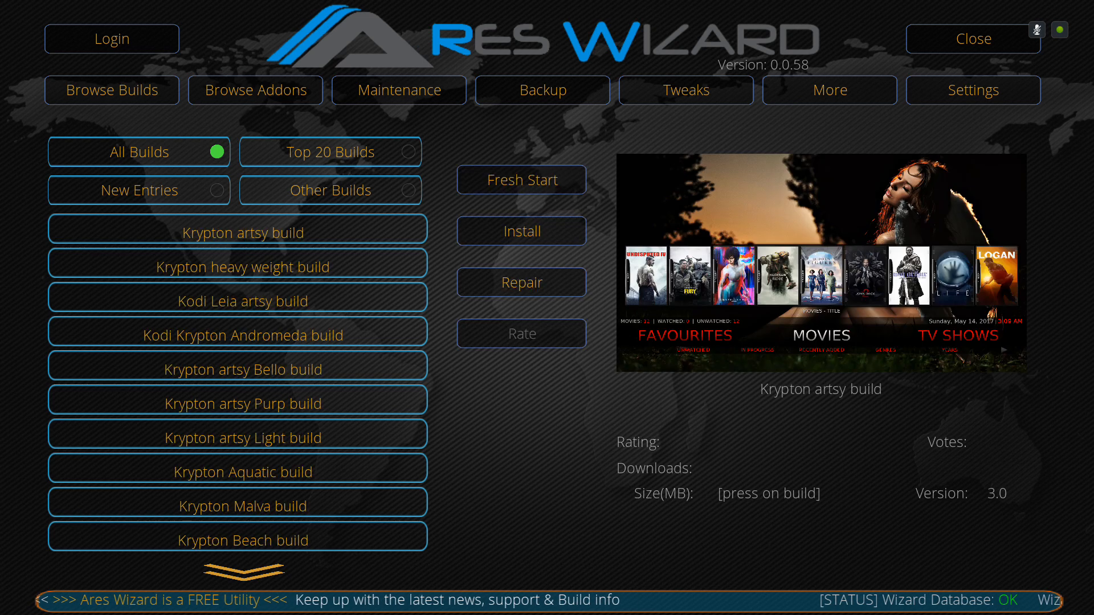
left_click(244, 231)
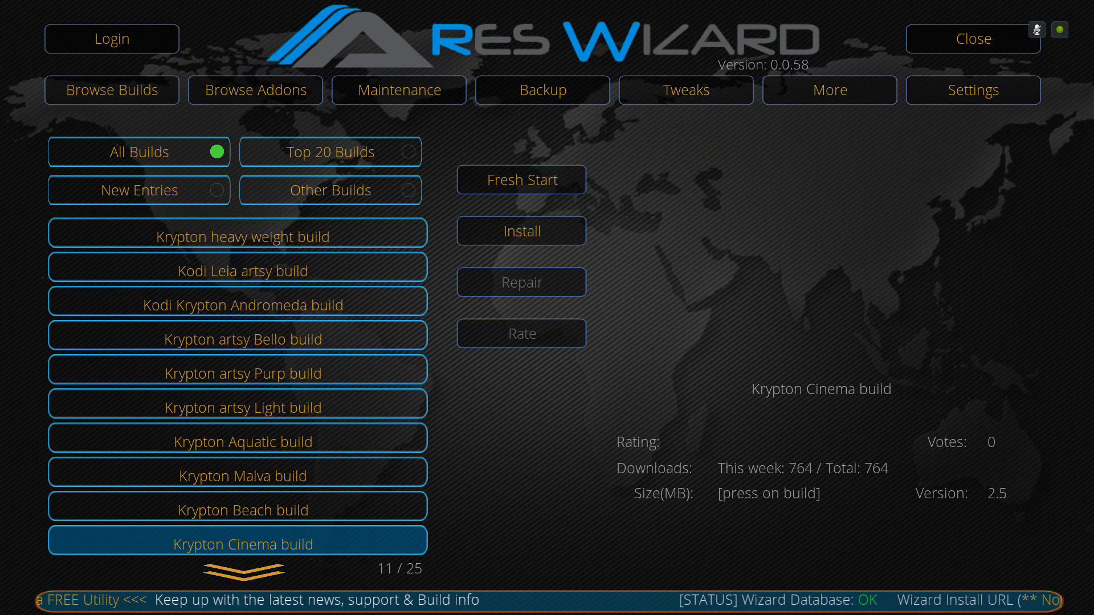
Scroll the 25 Krypton builds past Kodi Krypton Andromeda down to Krypton Andromeda X Build
scroll("down", 3)
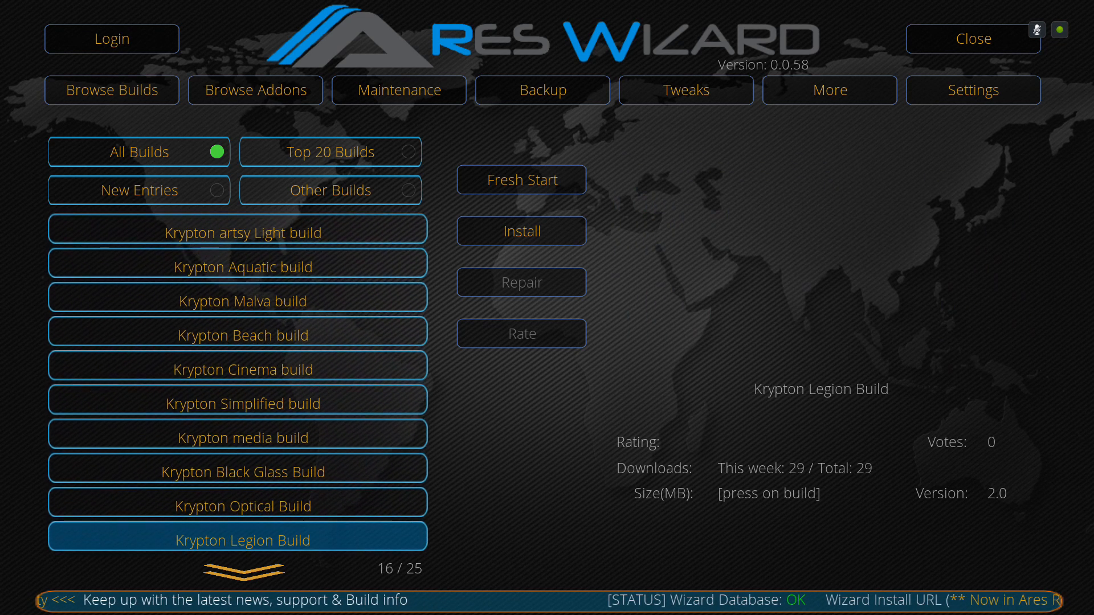
scroll("down", 3)
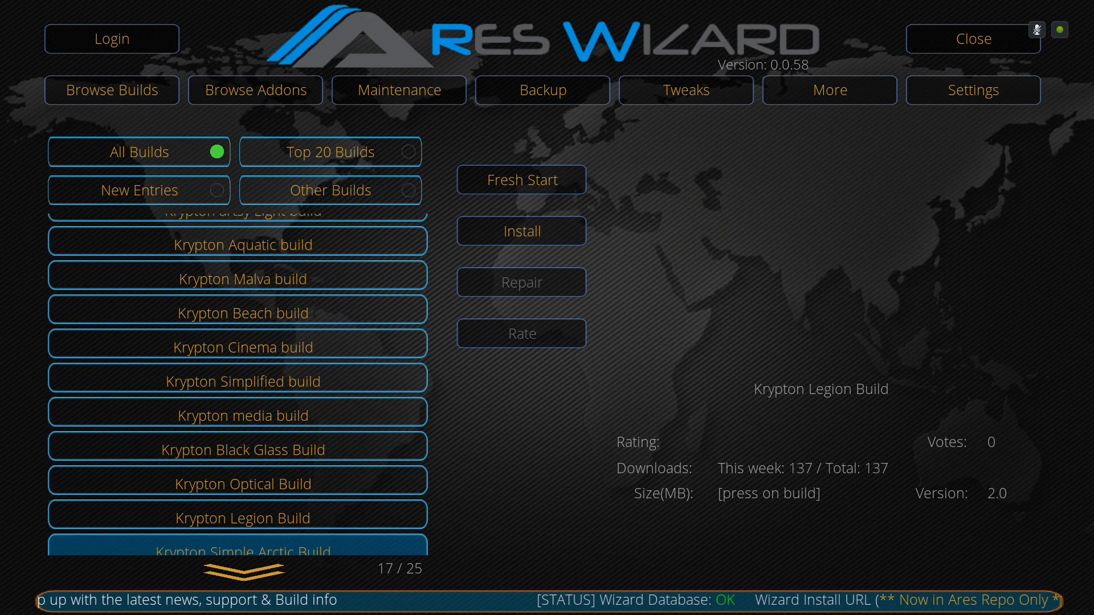
scroll("down", 3)
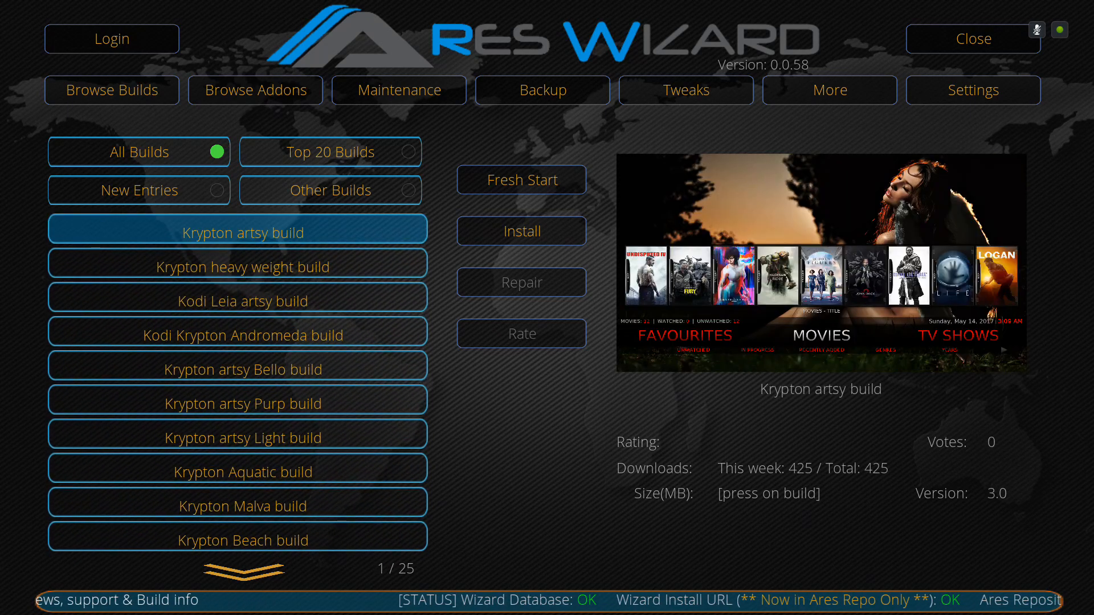
left_click(242, 333)
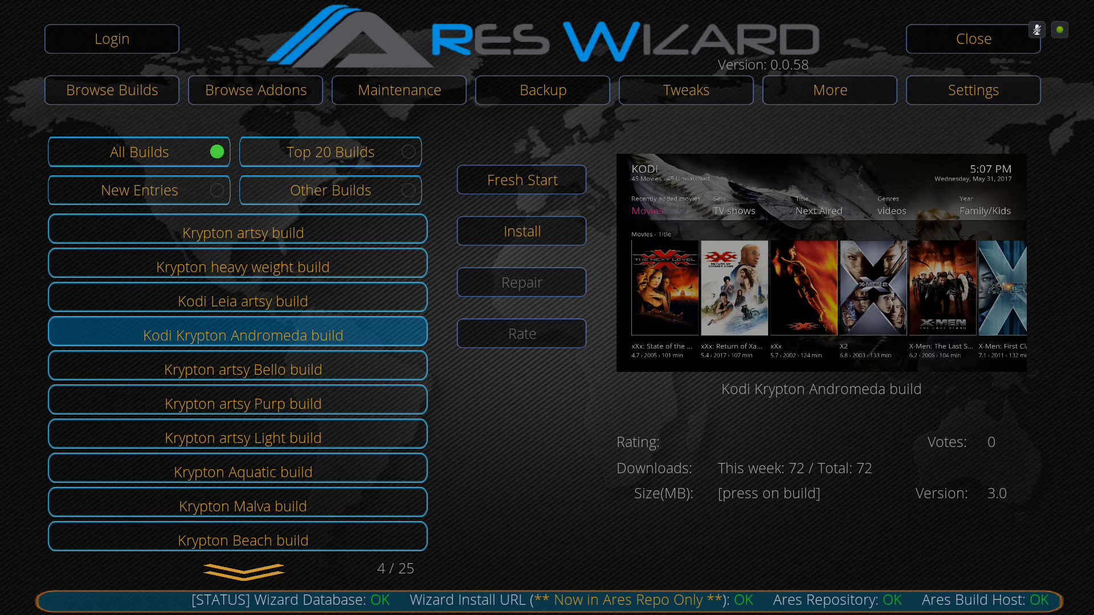
scroll("down", 3)
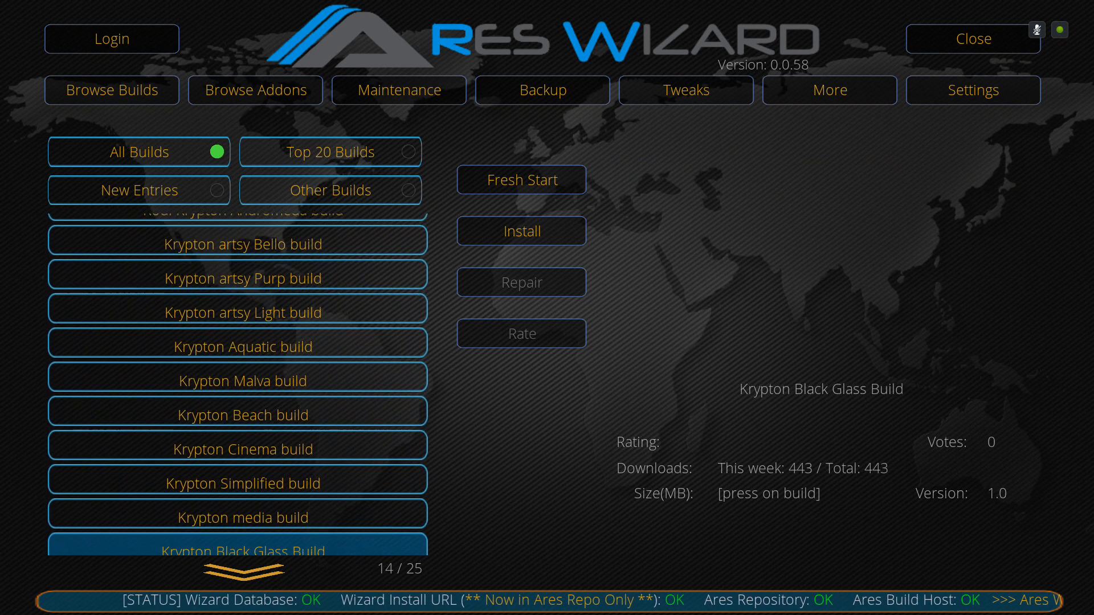
scroll("down", 3)
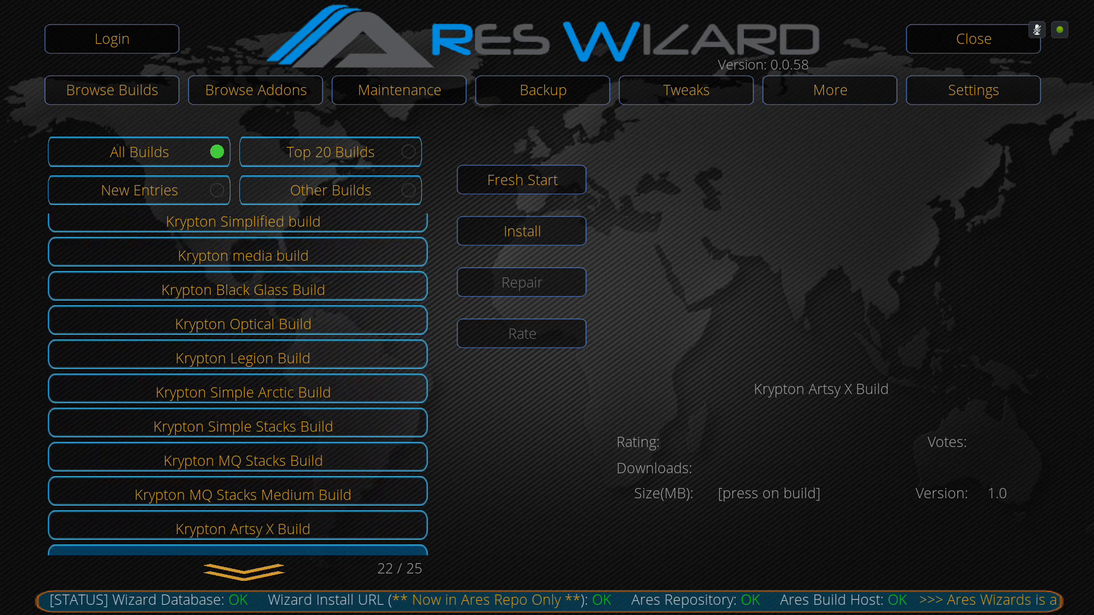
scroll("down", 3)
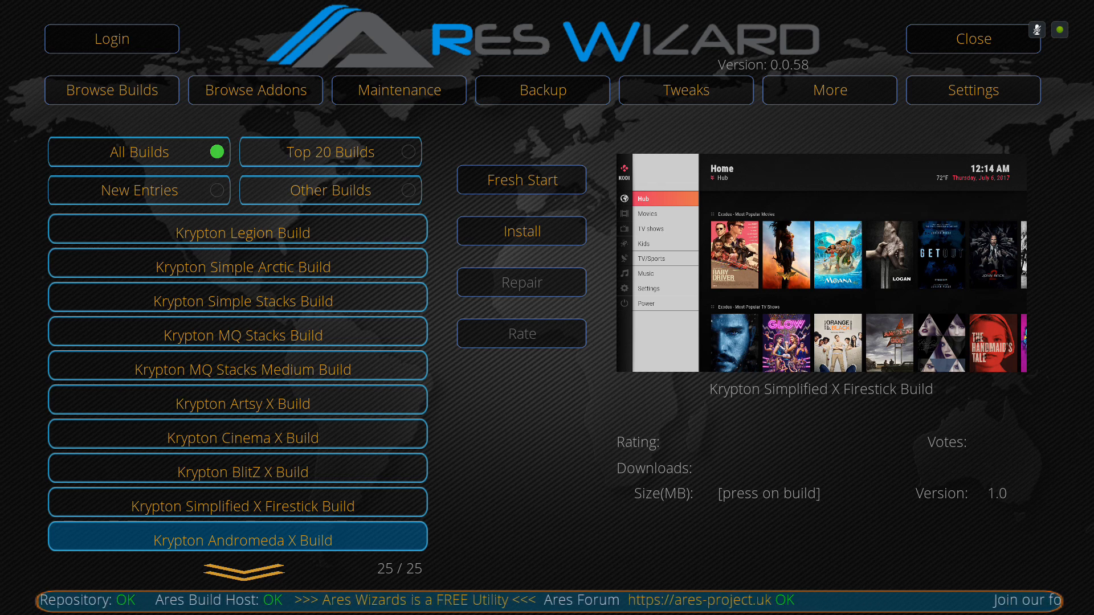
Install the Krypton Andromeda X Build and proceed to begin the 266.85 MB download
left_click(520, 232)
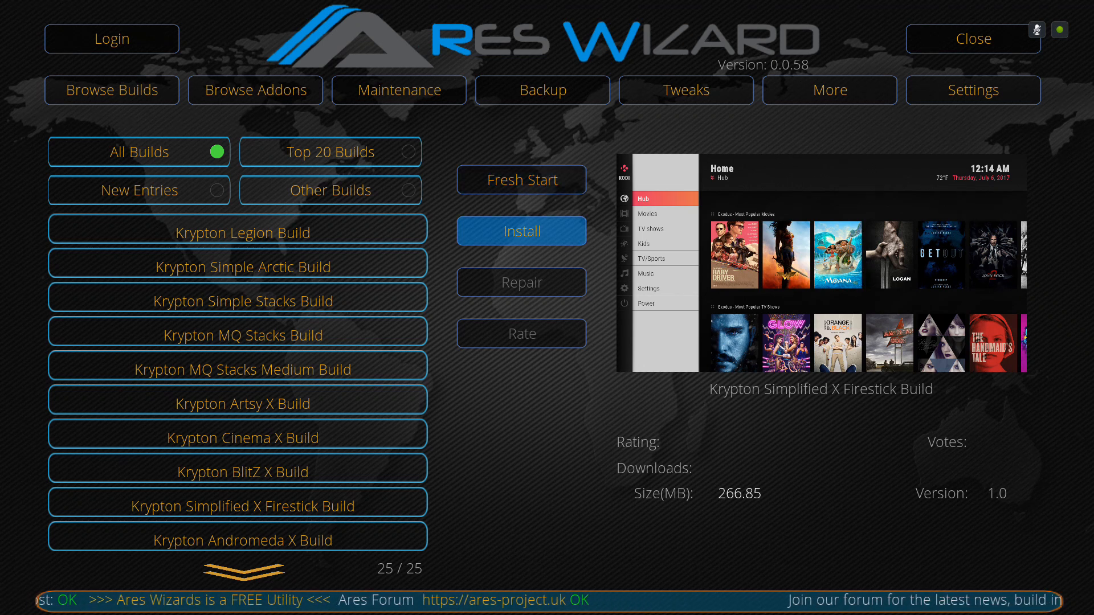
left_click(521, 232)
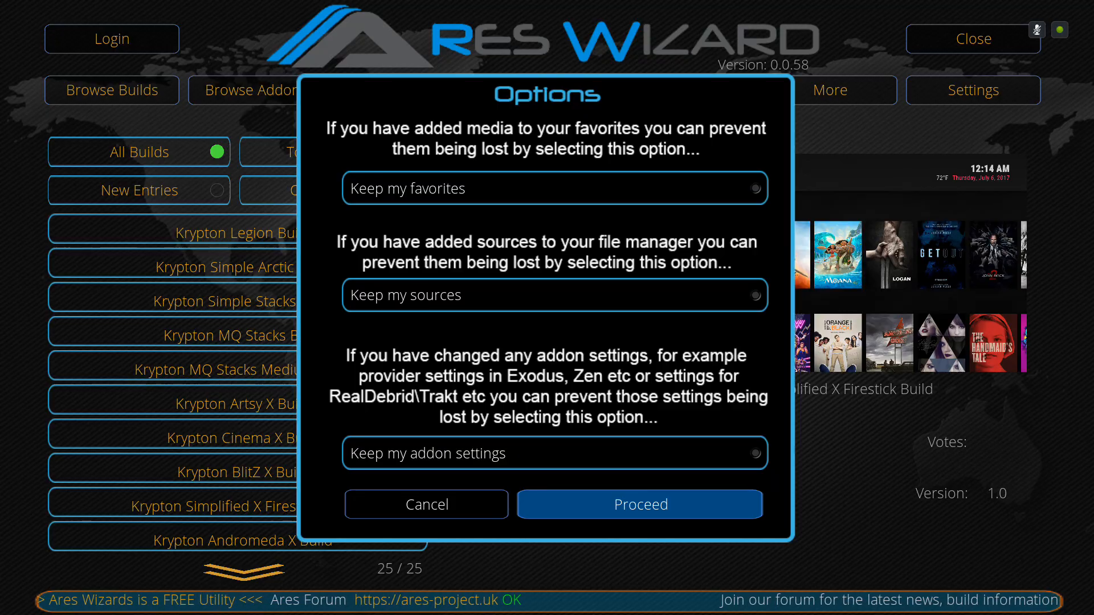
left_click(638, 504)
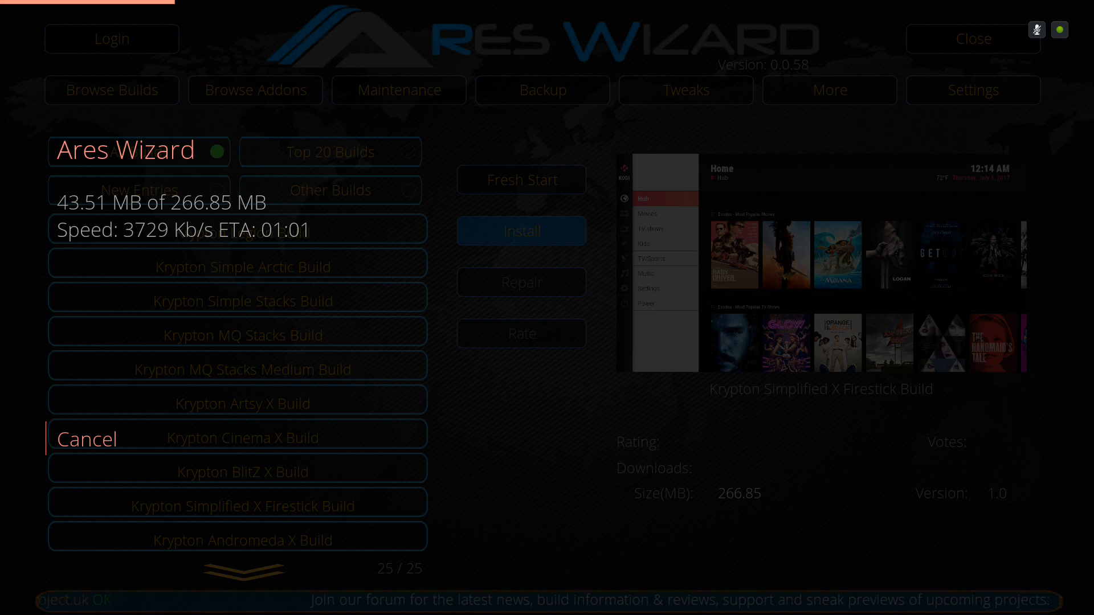
Cancel the download partway, dismiss the notice and return to the Krypton Andromeda X Build entry
left_click(86, 437)
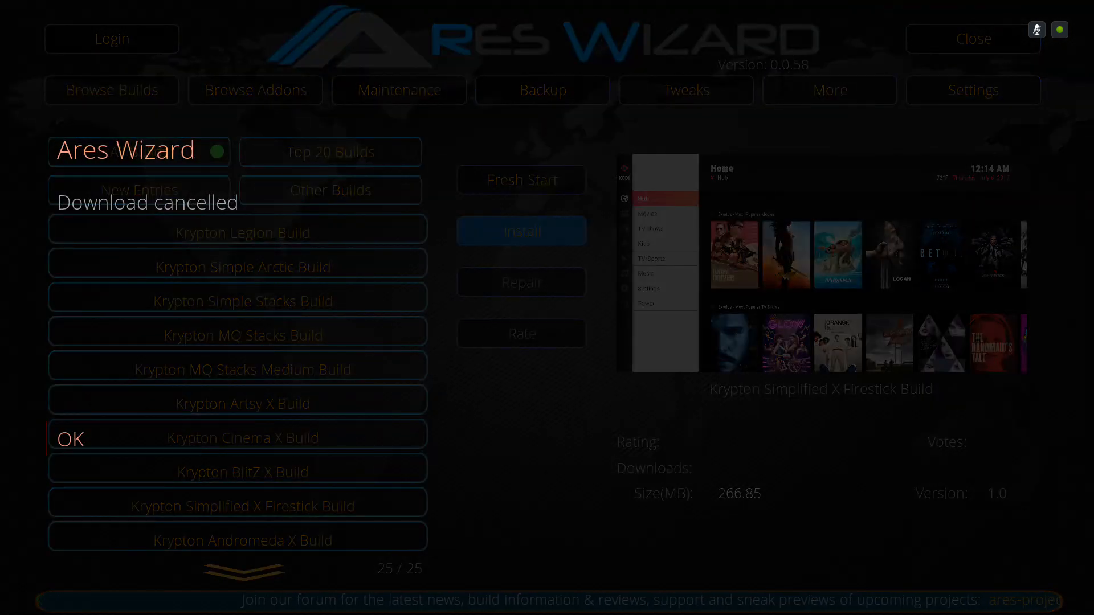
left_click(69, 438)
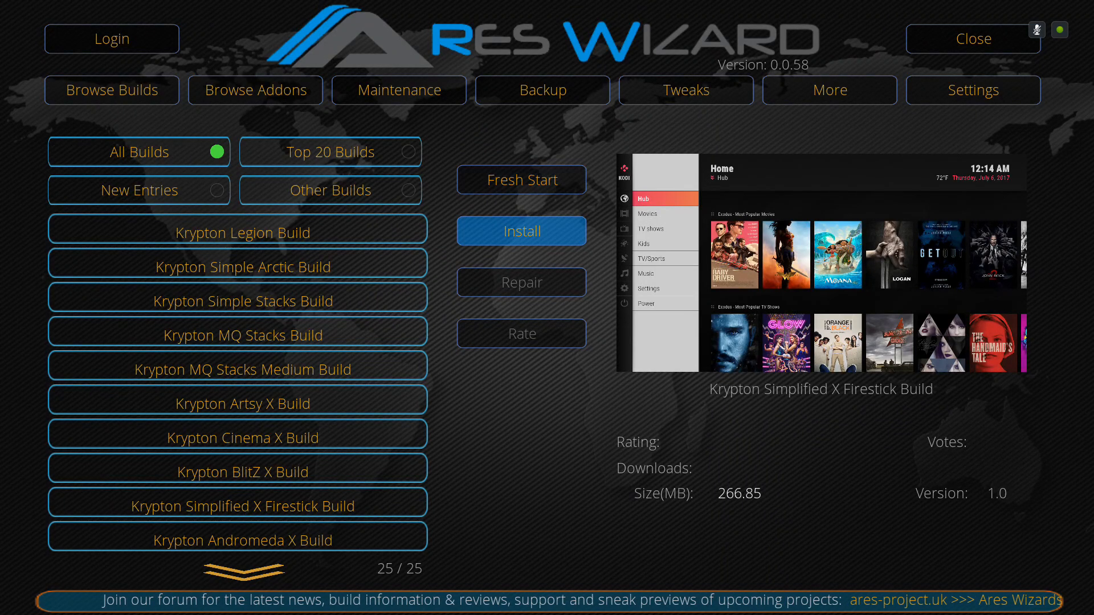
left_click(242, 438)
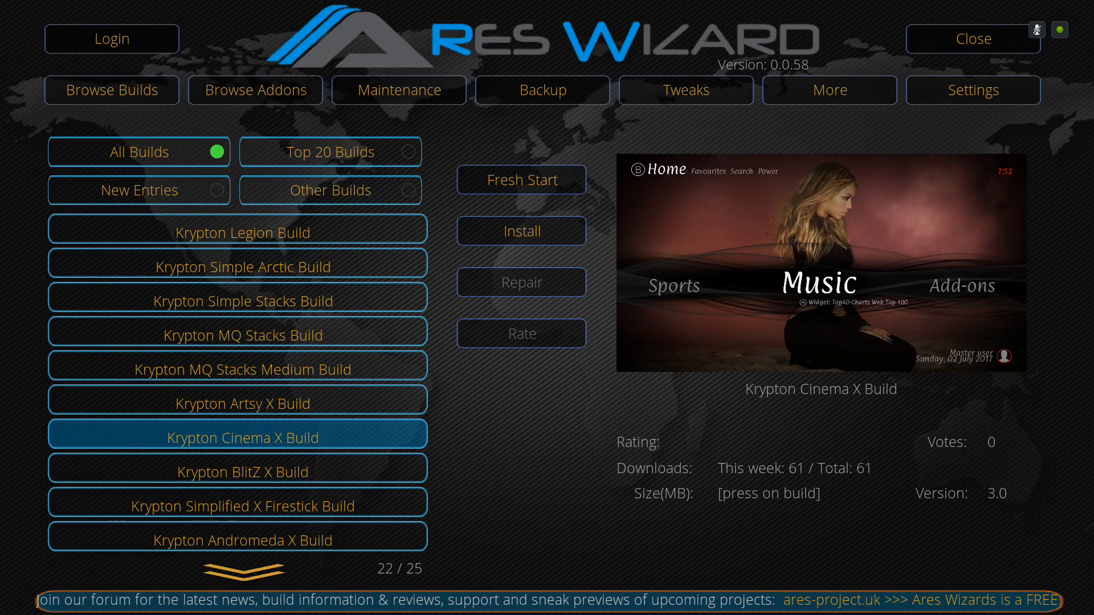
left_click(243, 539)
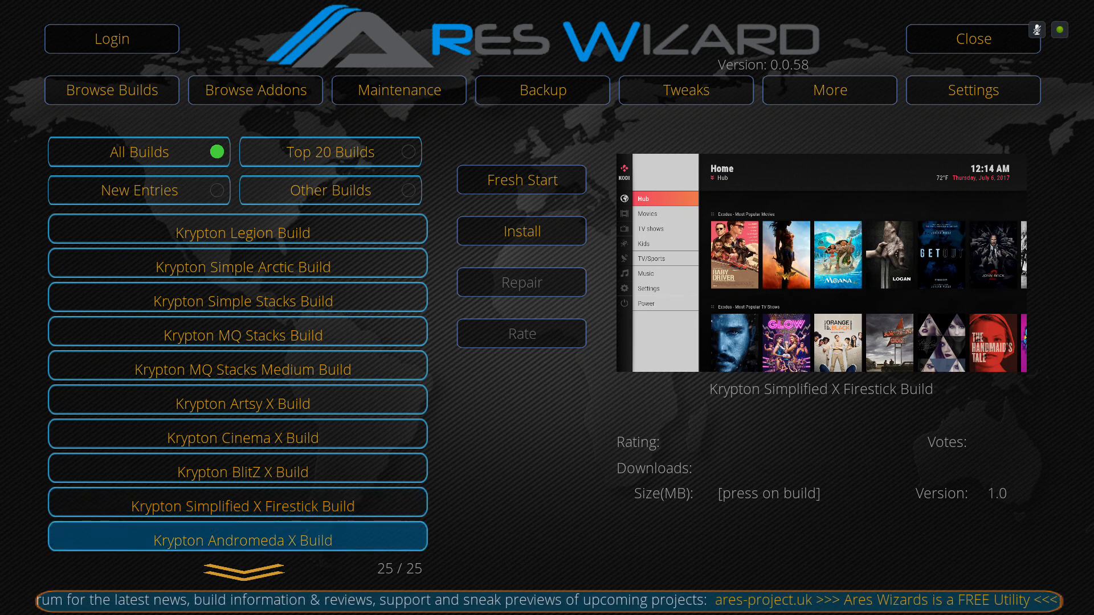